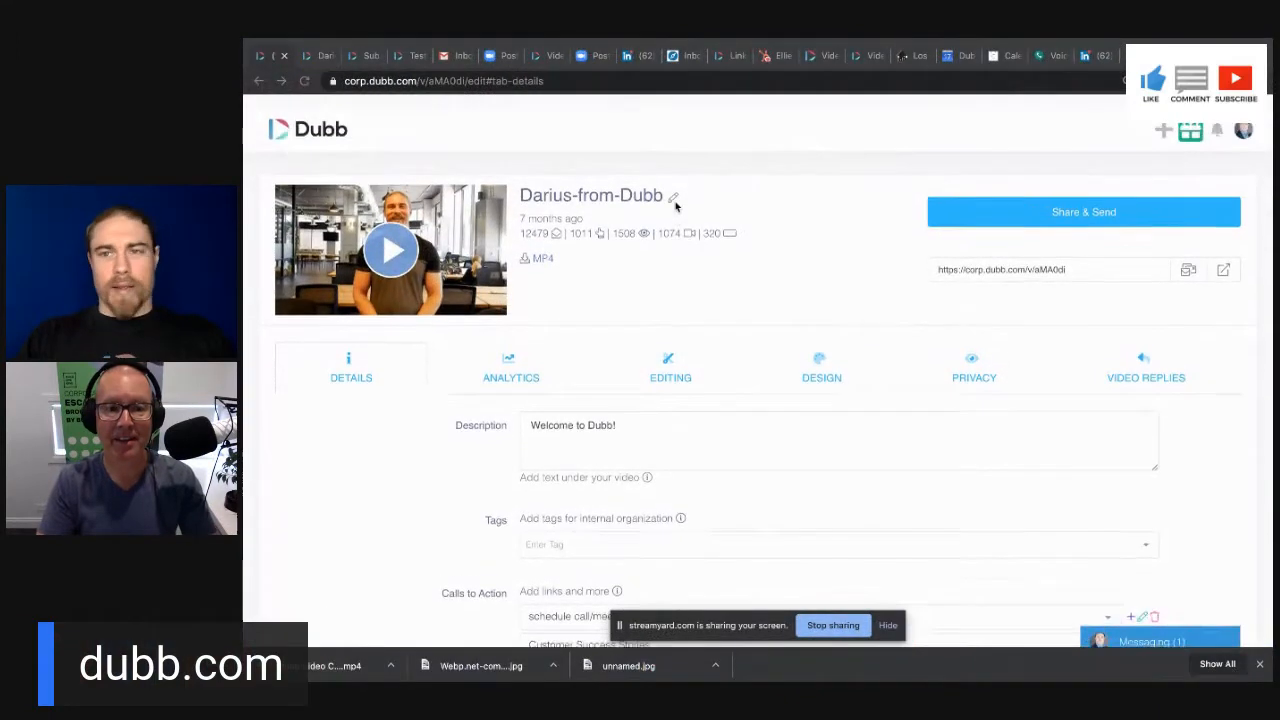
# Scroll down the Darius-from-Dubb video details page before leaving it
pyautogui.scroll(-3)
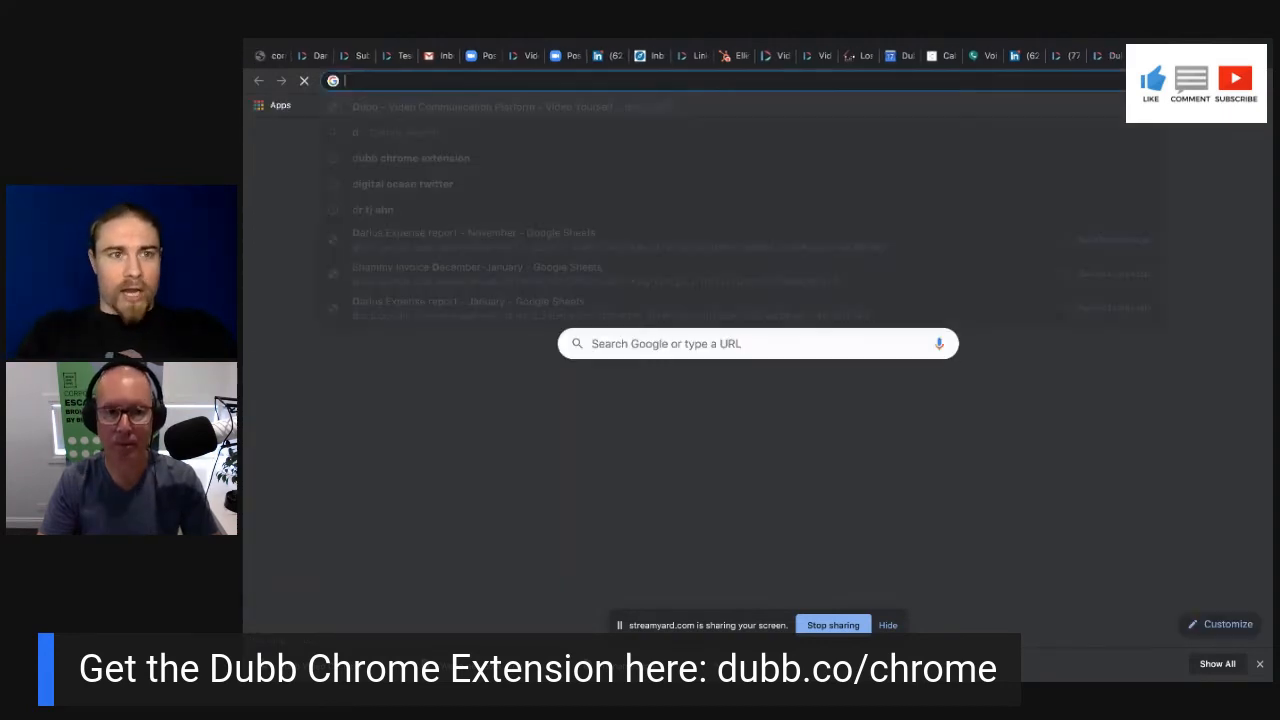
# Navigate to dubb.com, then launch the Dubb extension's login page after the site fails to load
pyautogui.write('dubb.com')
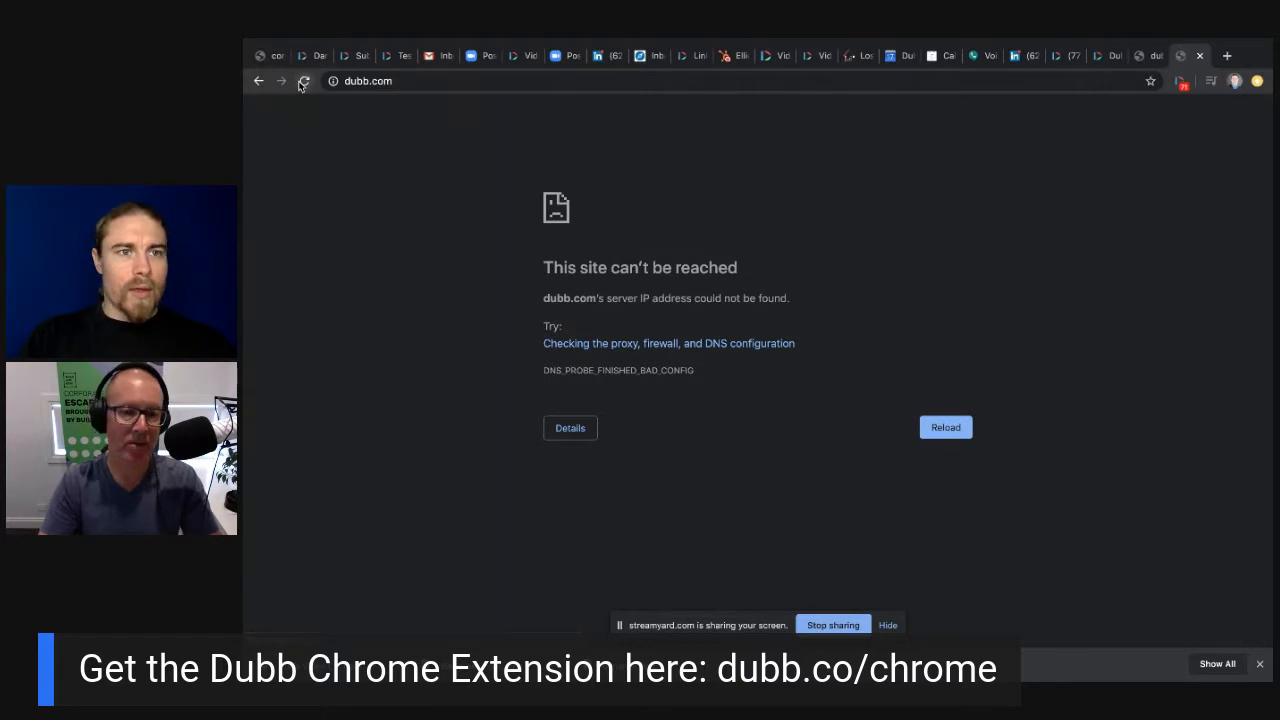
pyautogui.click(304, 80)
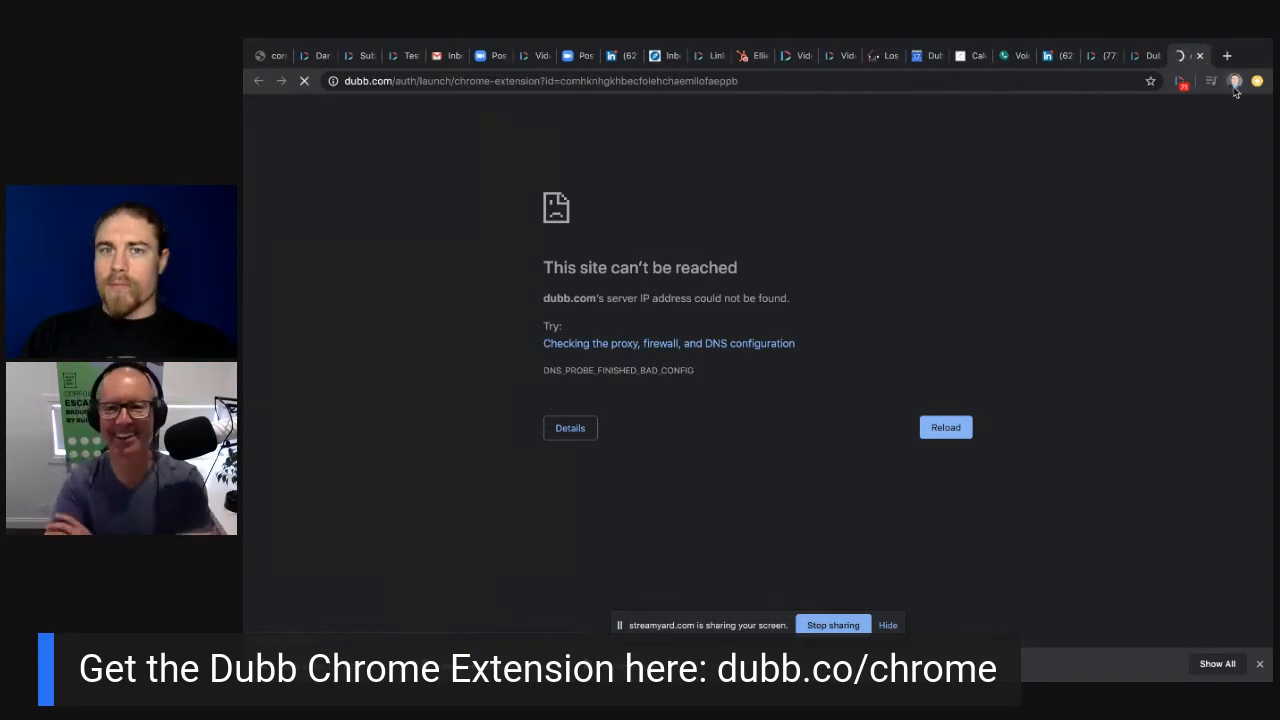
# Load corp.dubb.com/dashboard showing video stats and the My Videos list
pyautogui.click(1236, 80)
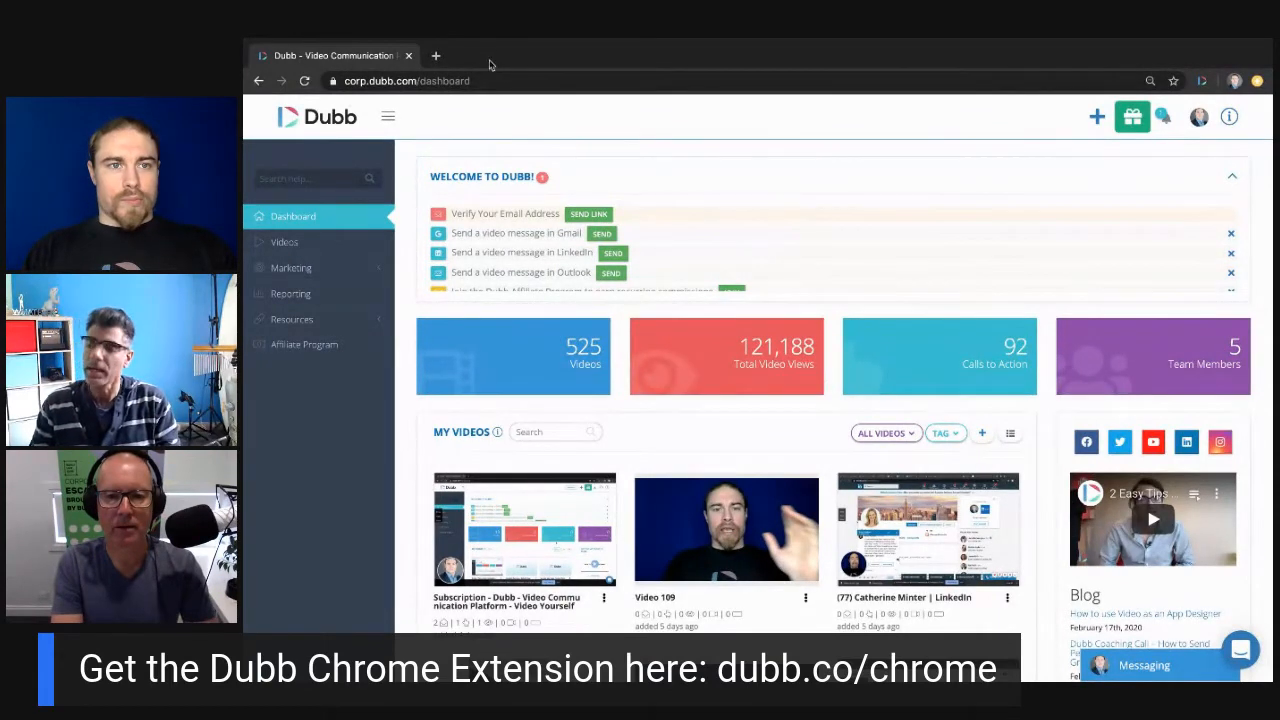
# Search 'dubb chrome extension' in a new tab and open its Chrome Web Store listing
pyautogui.click(436, 56)
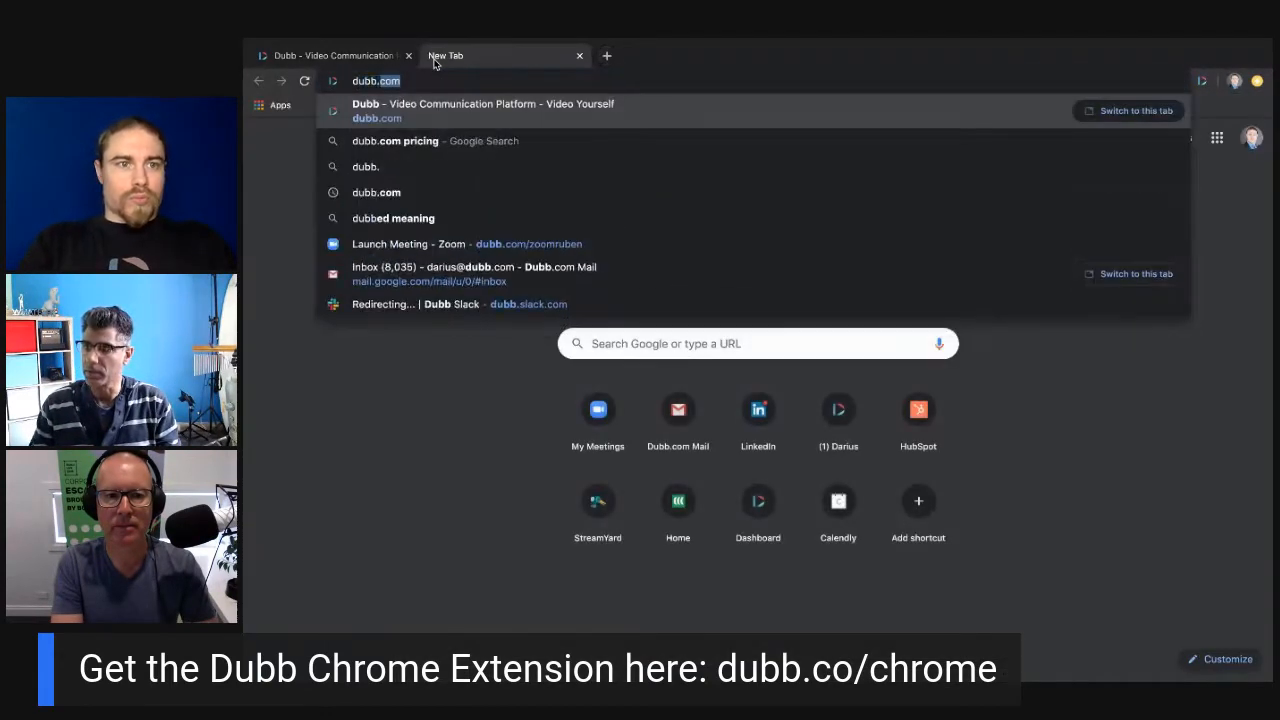
pyautogui.write('dubb c')
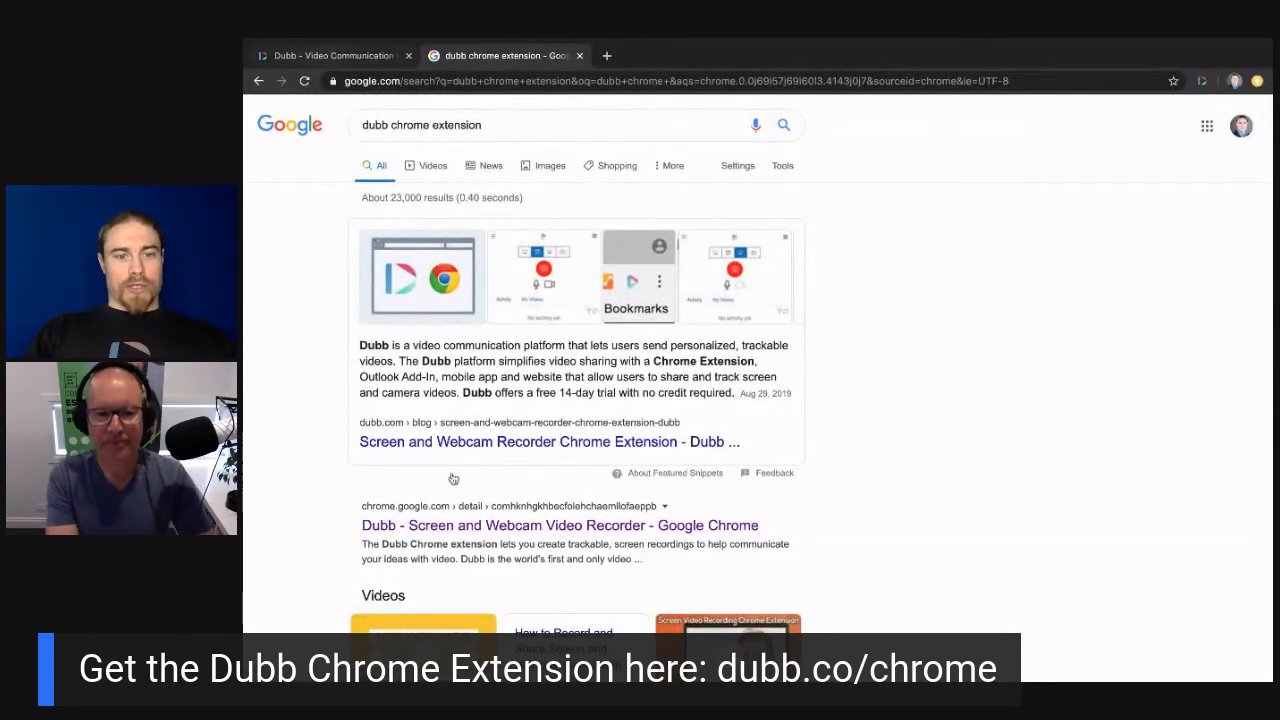
pyautogui.click(560, 524)
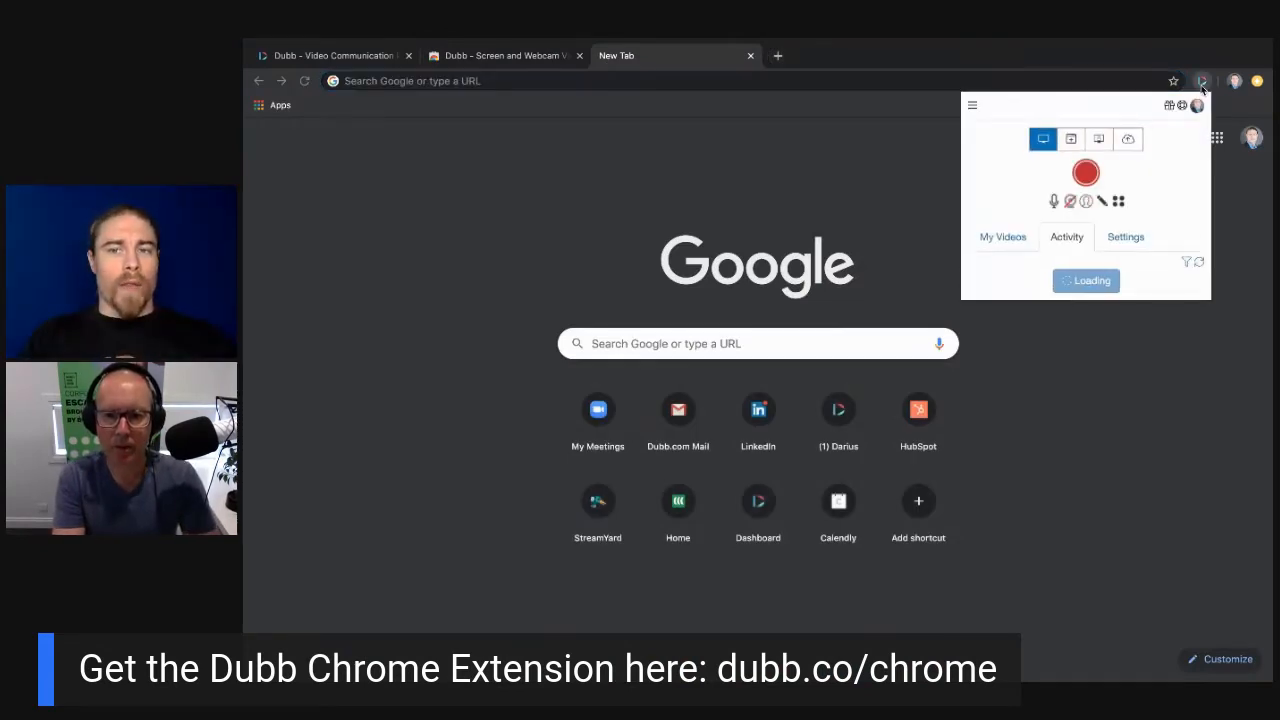
# Dismiss the Dubb recorder panel and load google.com in the tab
pyautogui.click(1086, 172)
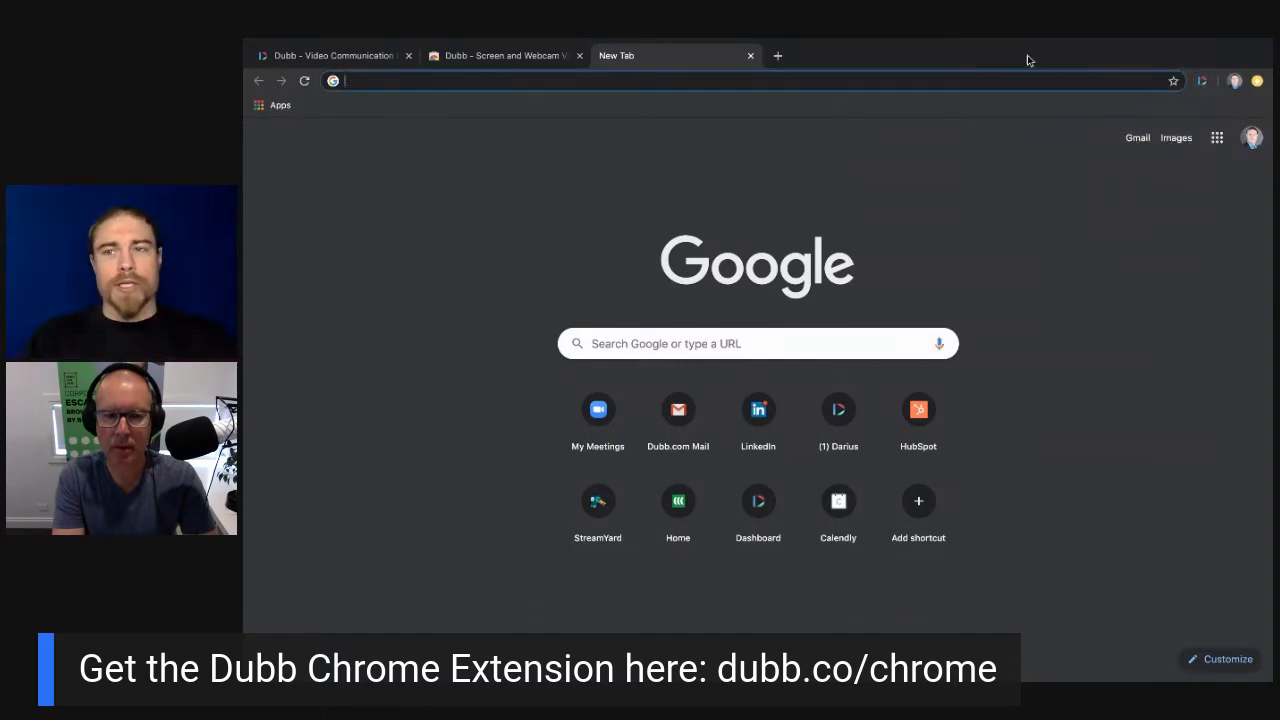
pyautogui.write('google.com')
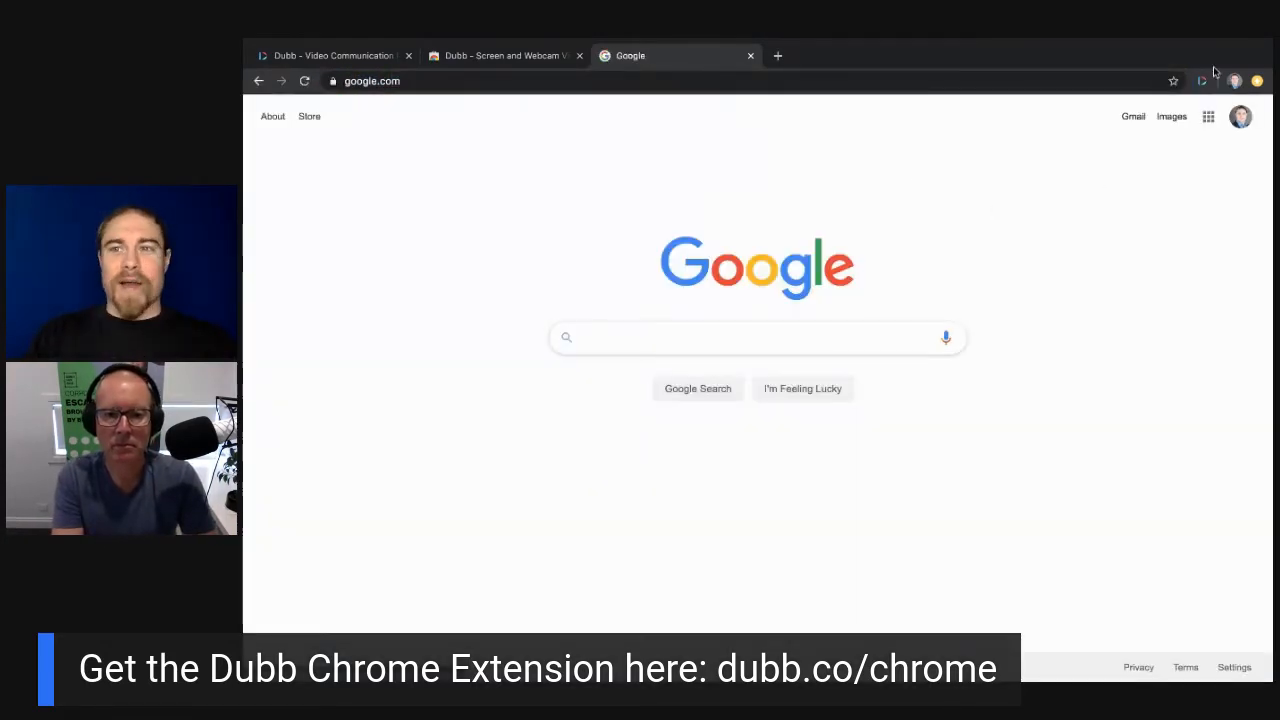
pyautogui.moveTo(1200, 80)
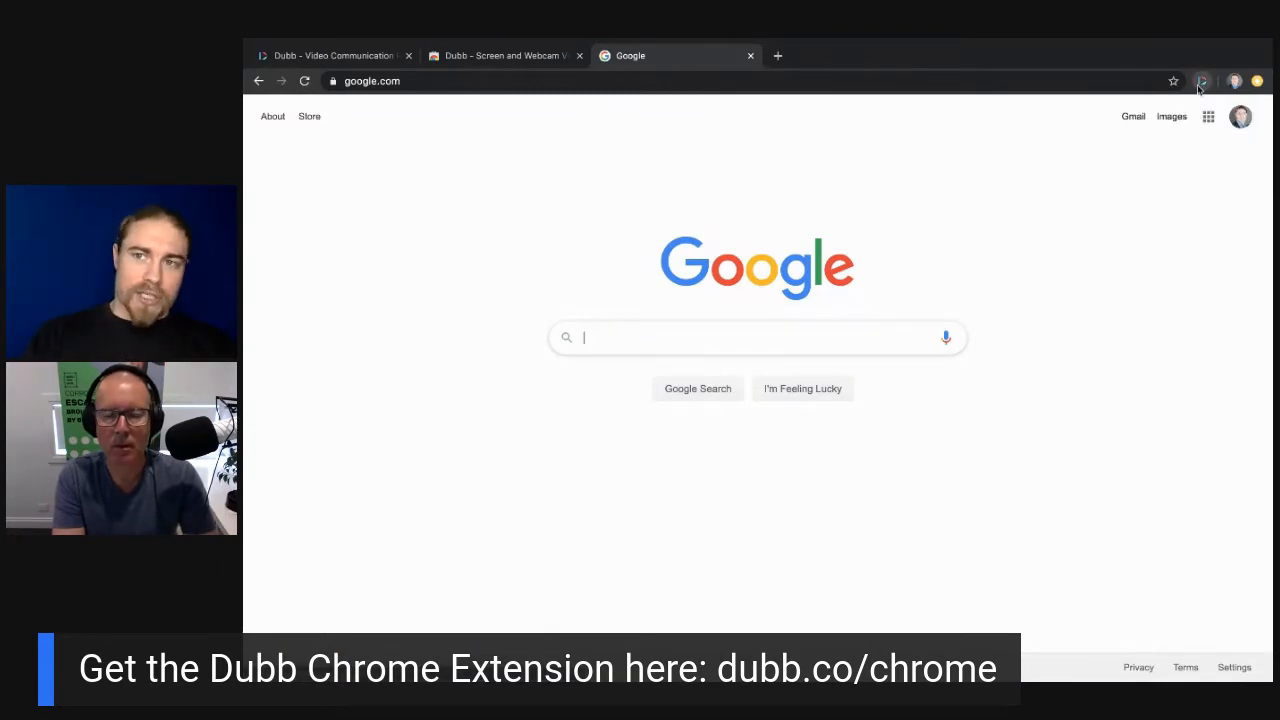
# Reopen the Dubb recorder panel and switch the bubble to the live webcam
pyautogui.click(1202, 80)
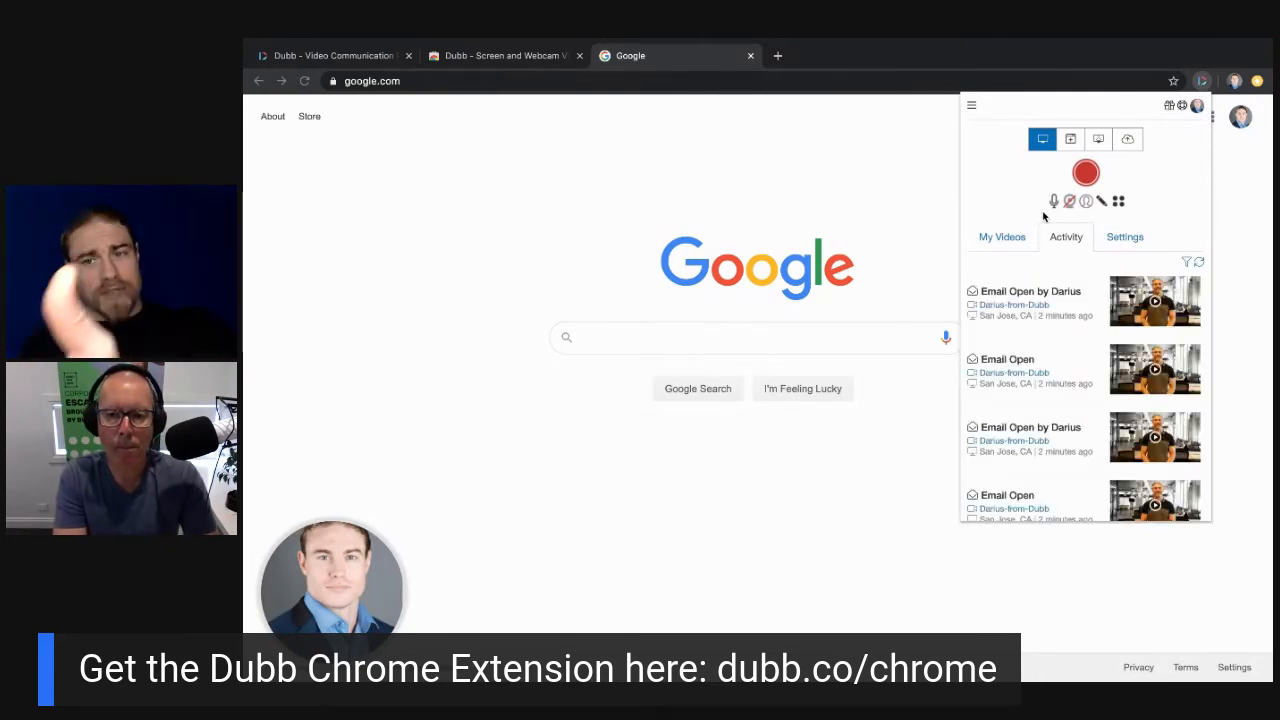
pyautogui.moveTo(532, 152)
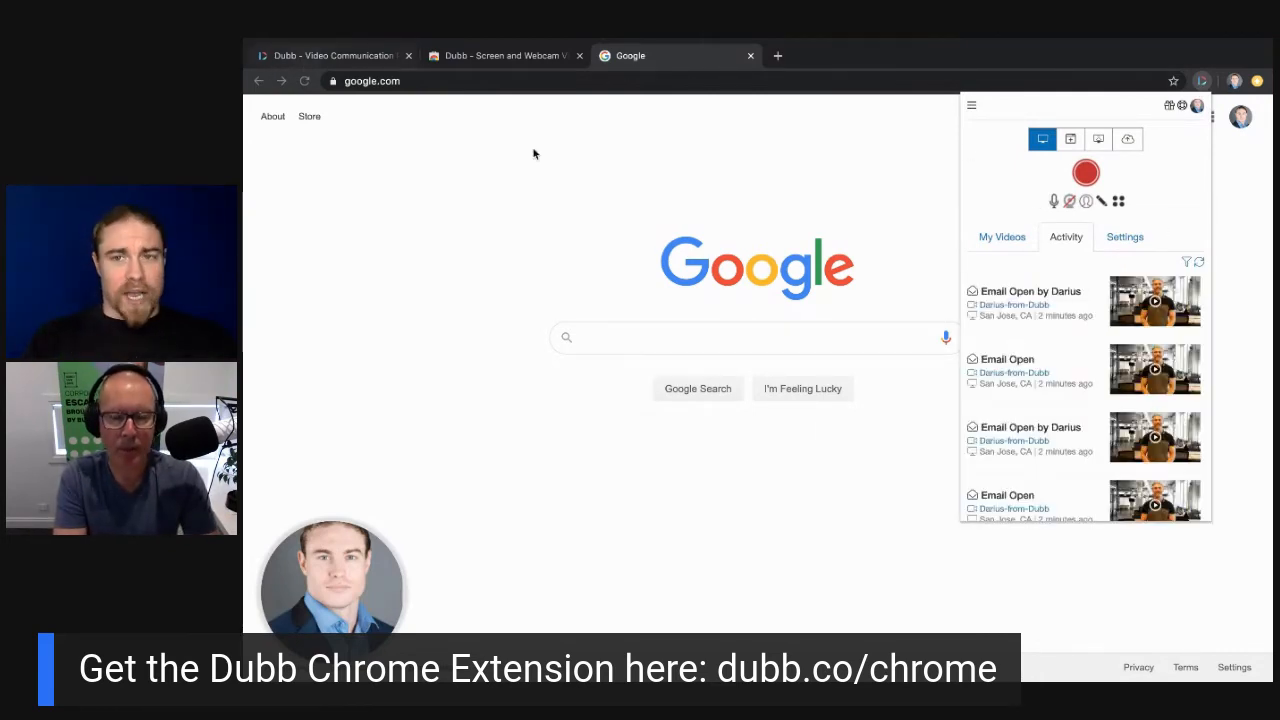
pyautogui.moveTo(1096, 140)
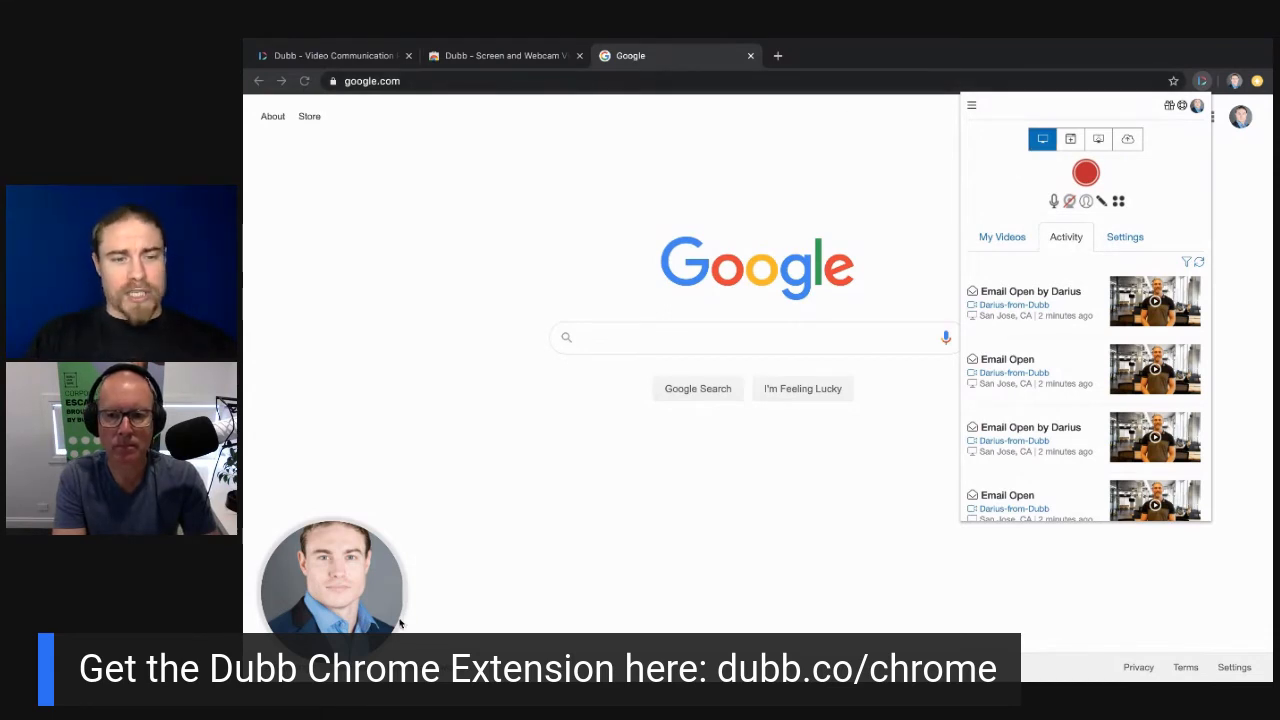
pyautogui.moveTo(1068, 200)
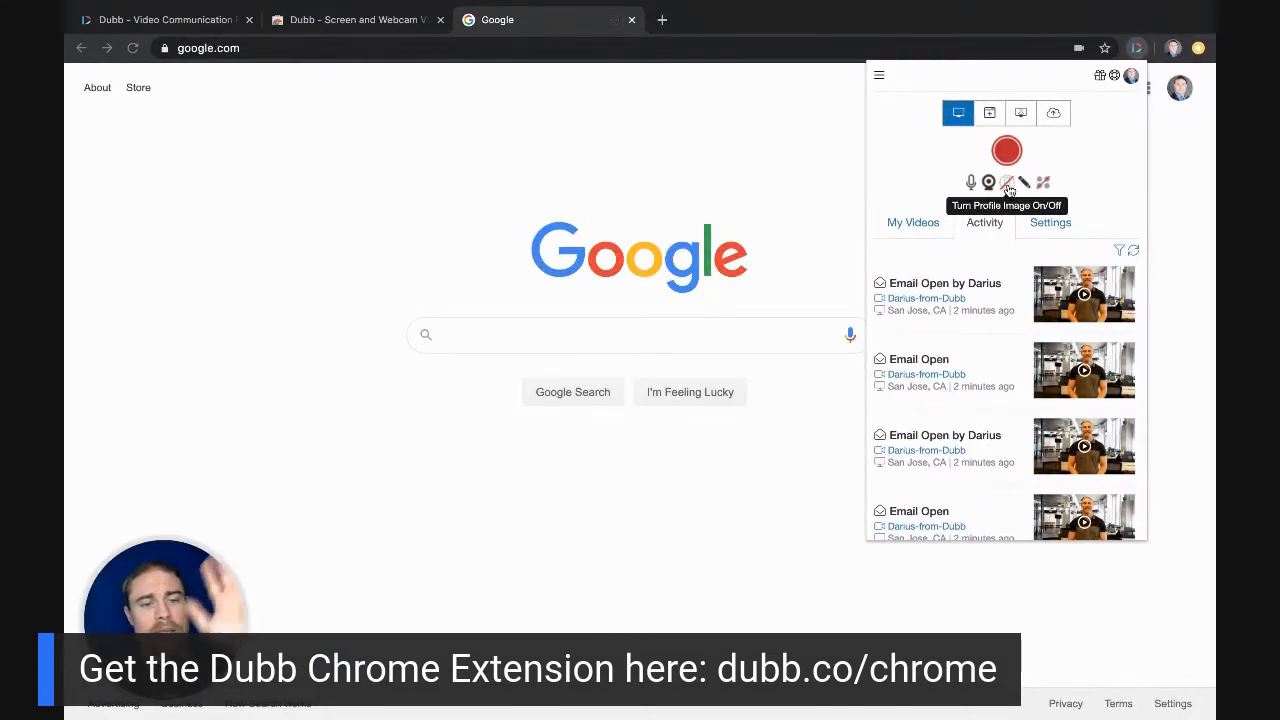
pyautogui.moveTo(988, 182)
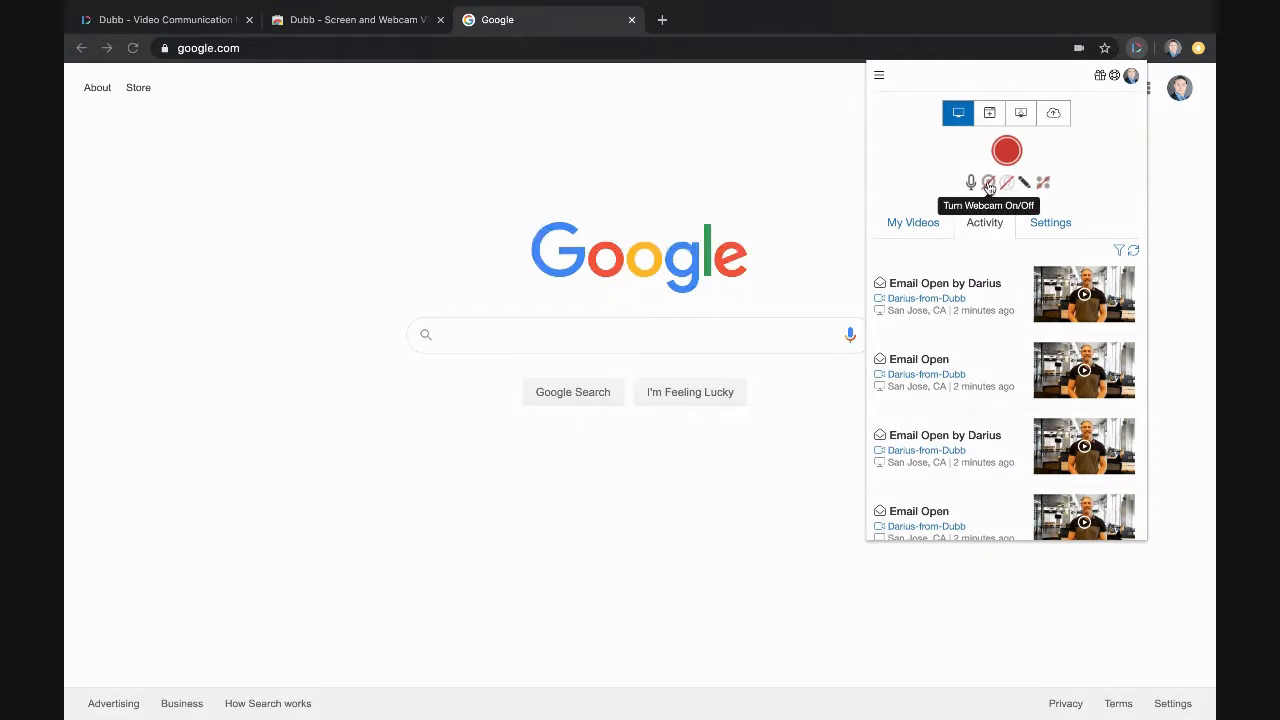
pyautogui.click(988, 184)
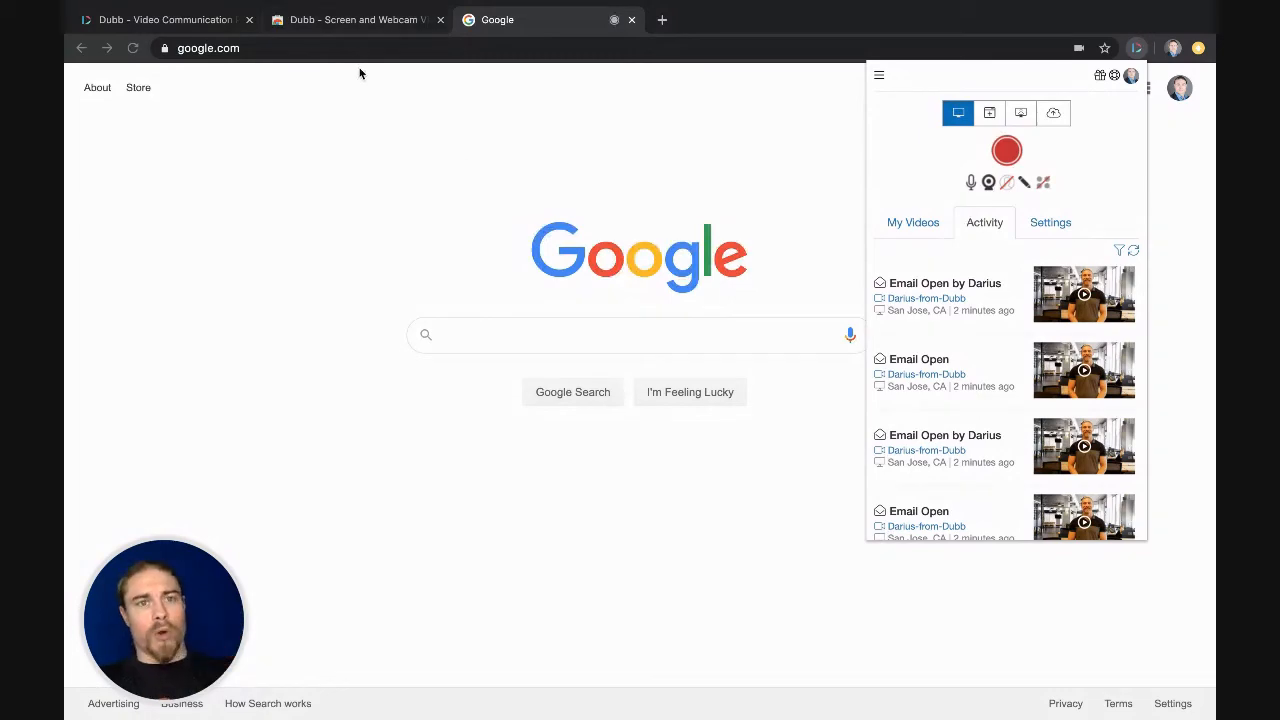
# From the Web Store tab, open a new tab and load the Zoom meetings sign-in page
pyautogui.click(356, 20)
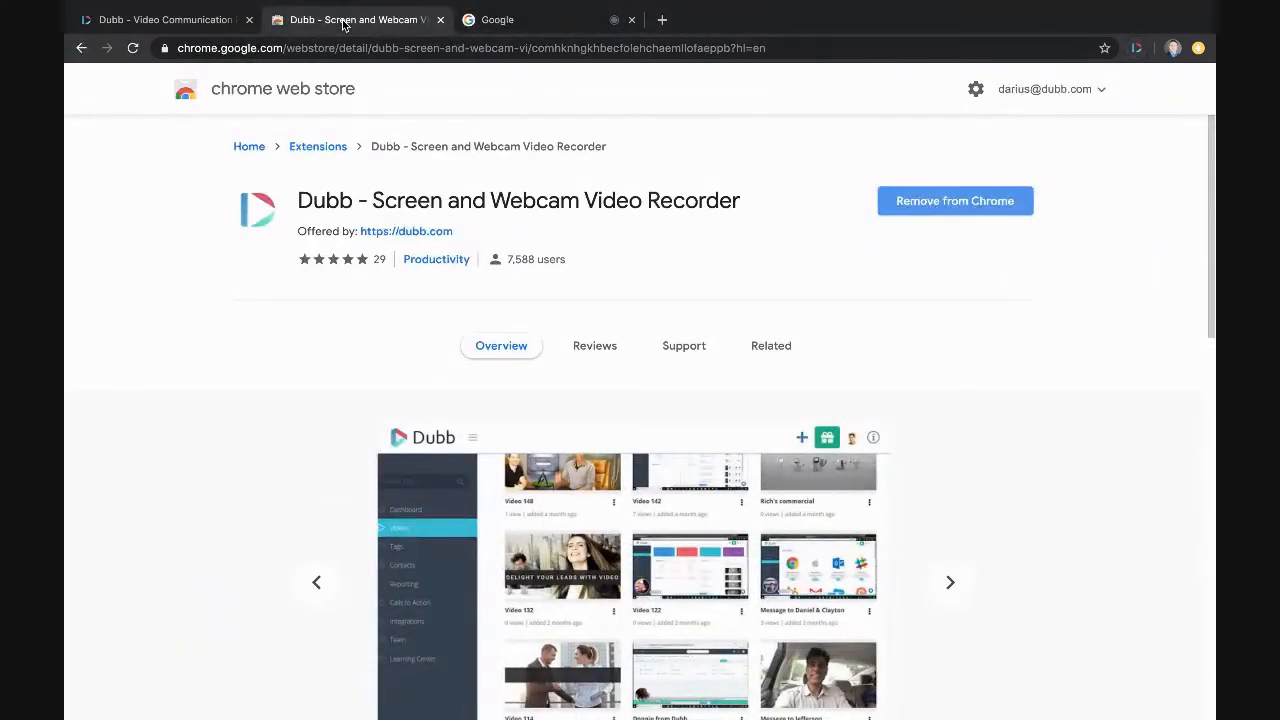
pyautogui.click(164, 20)
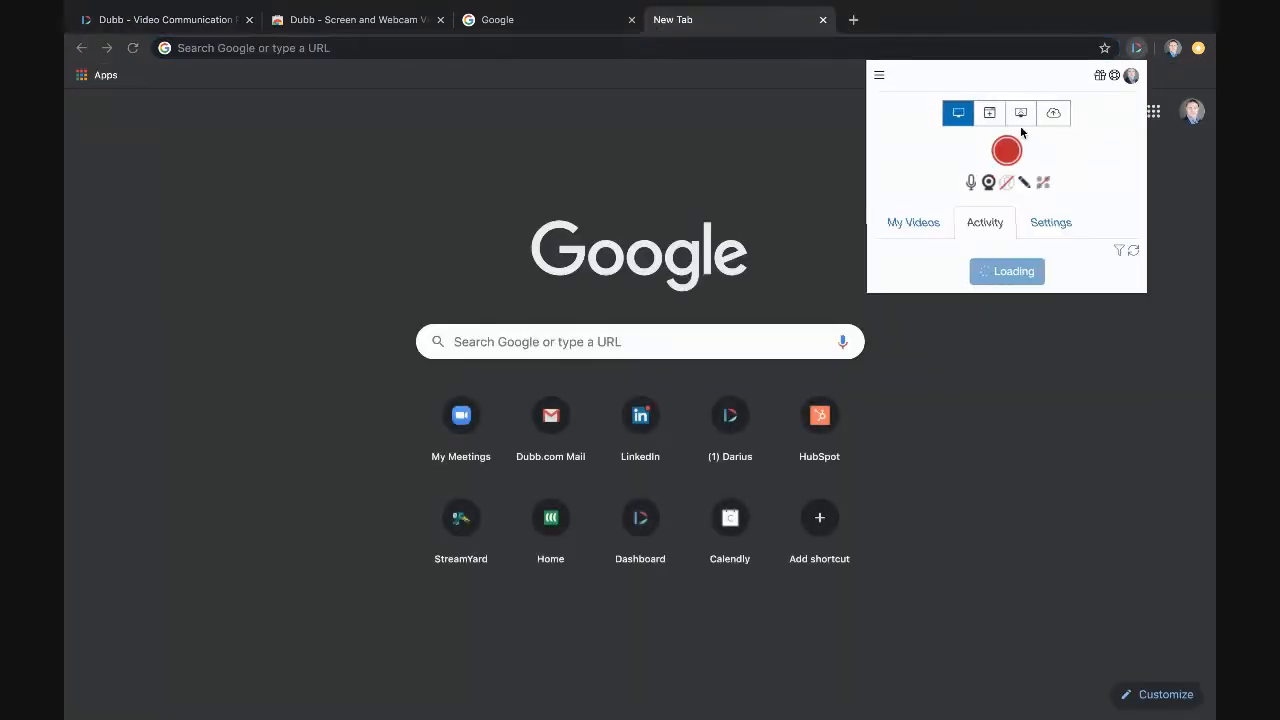
pyautogui.click(460, 412)
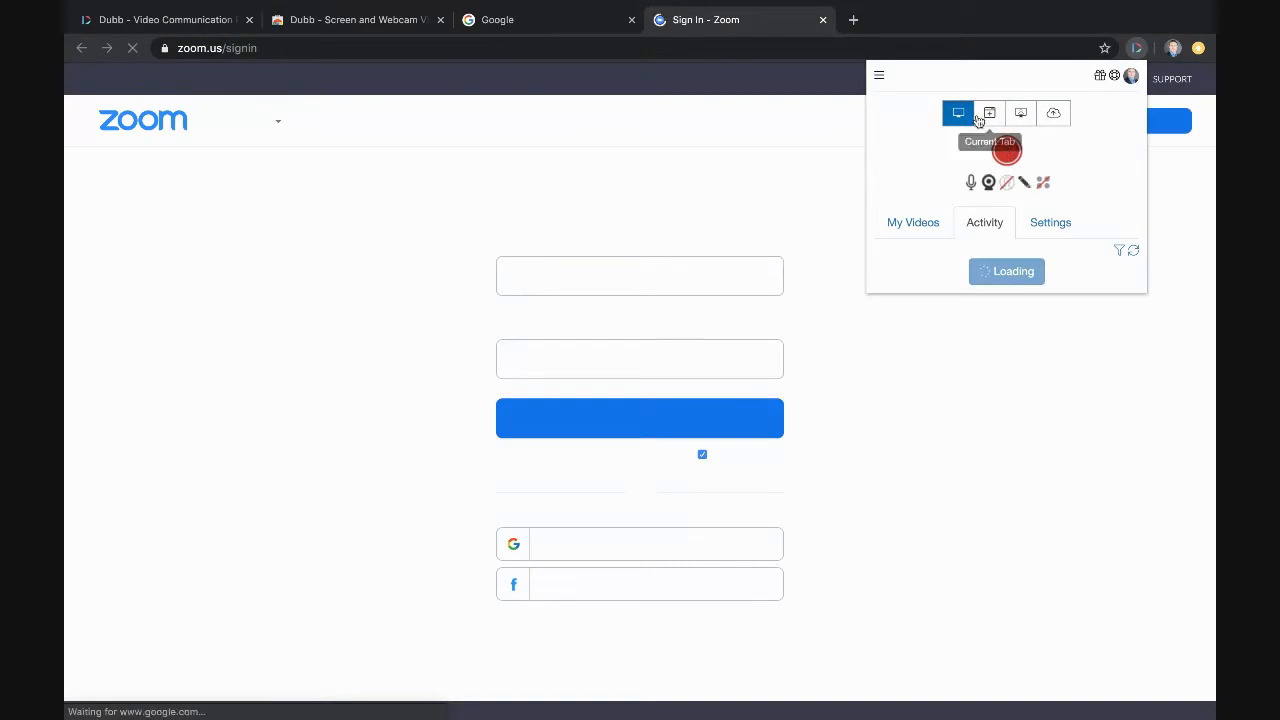
# Record the current Zoom sign-in tab with screen sharing confirmed, then cancel and discard it
pyautogui.click(958, 112)
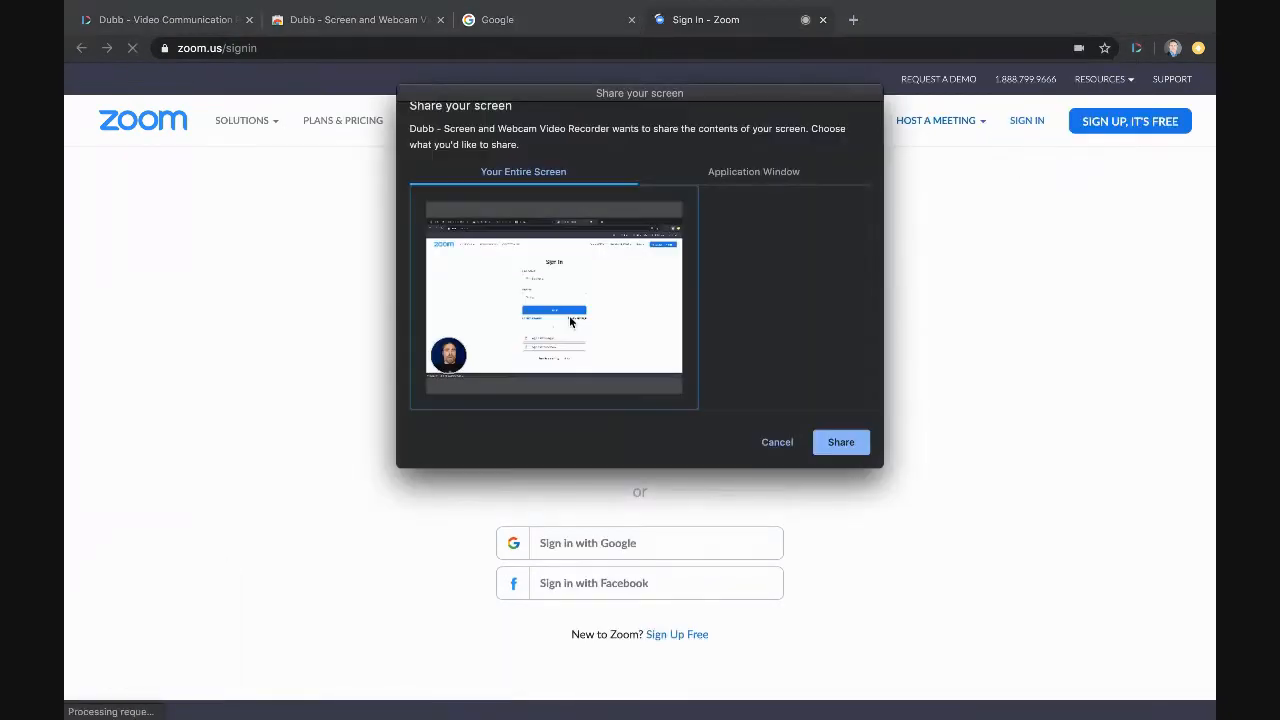
pyautogui.click(840, 442)
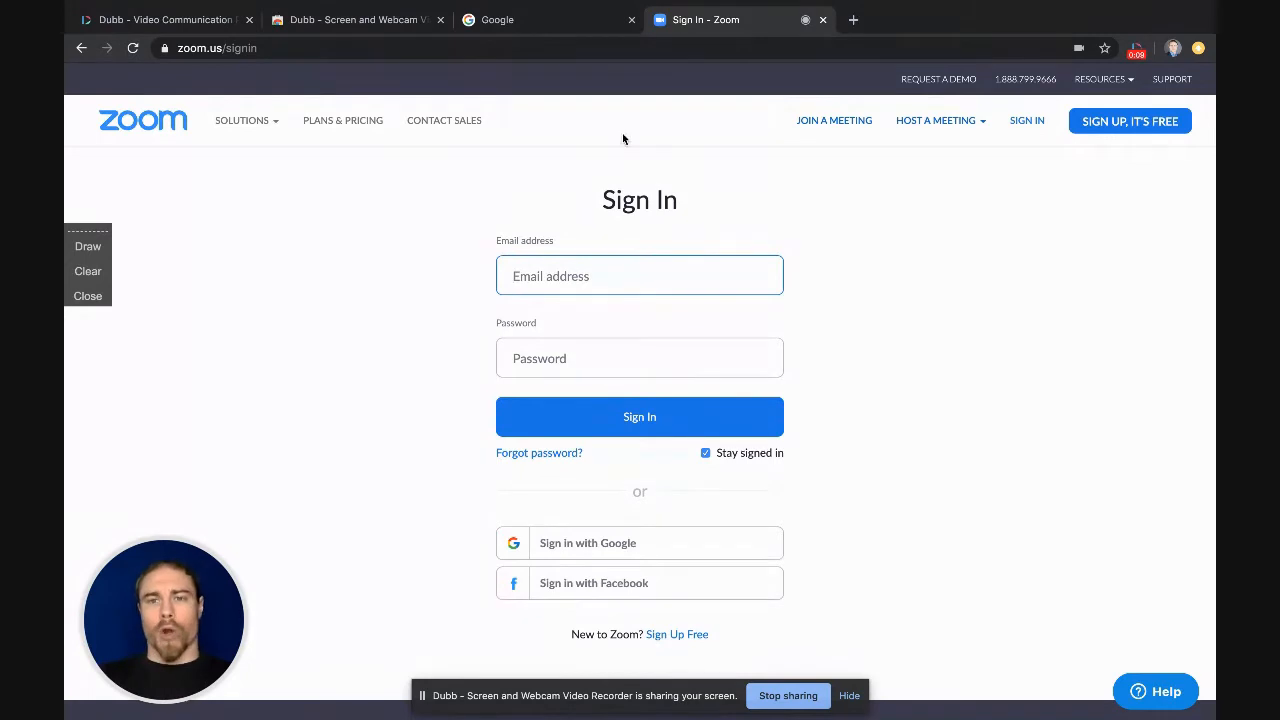
pyautogui.click(1136, 48)
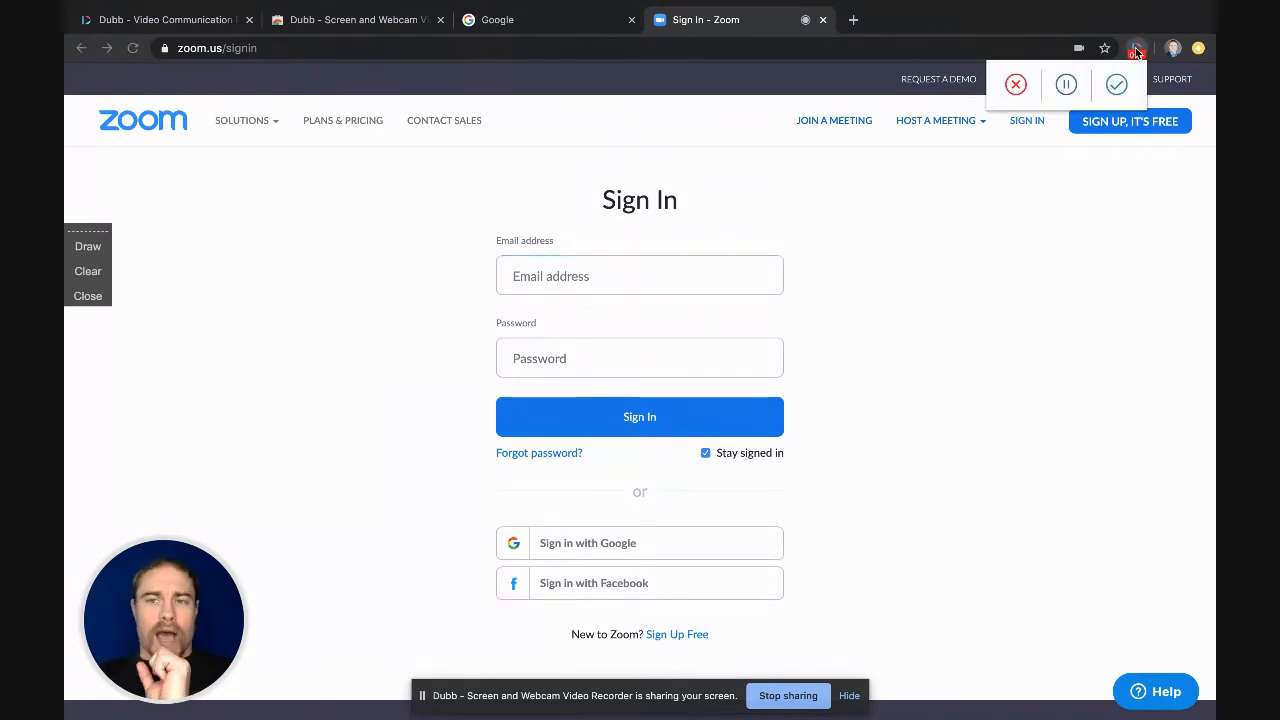
pyautogui.click(640, 276)
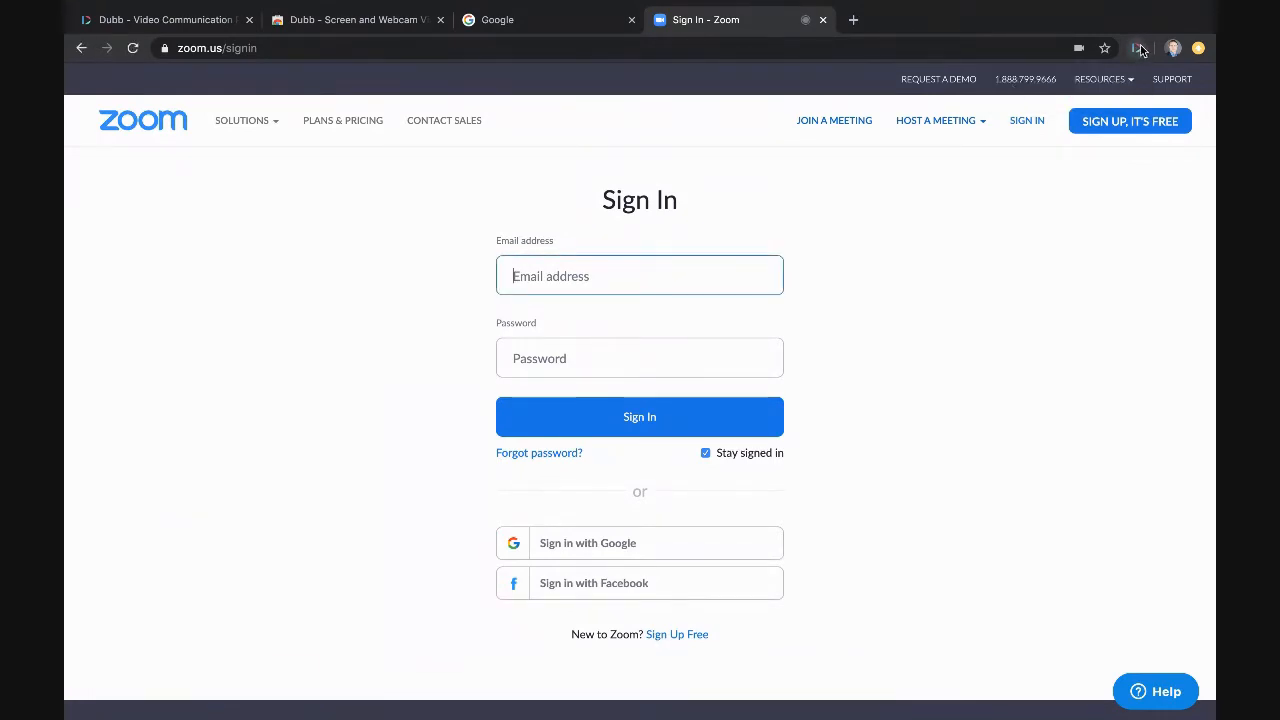
pyautogui.moveTo(1140, 48)
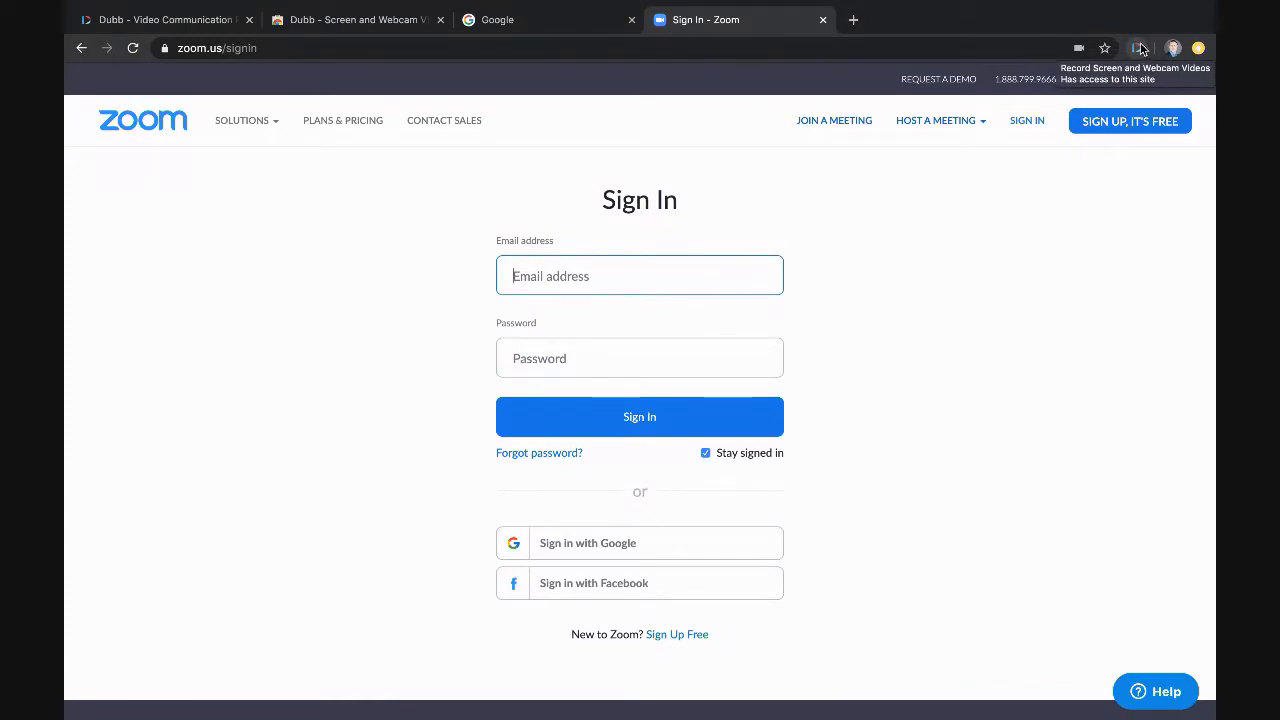
# Reopen the Dubb recorder, set it to capture only the current tab, and close the panel
pyautogui.click(1140, 48)
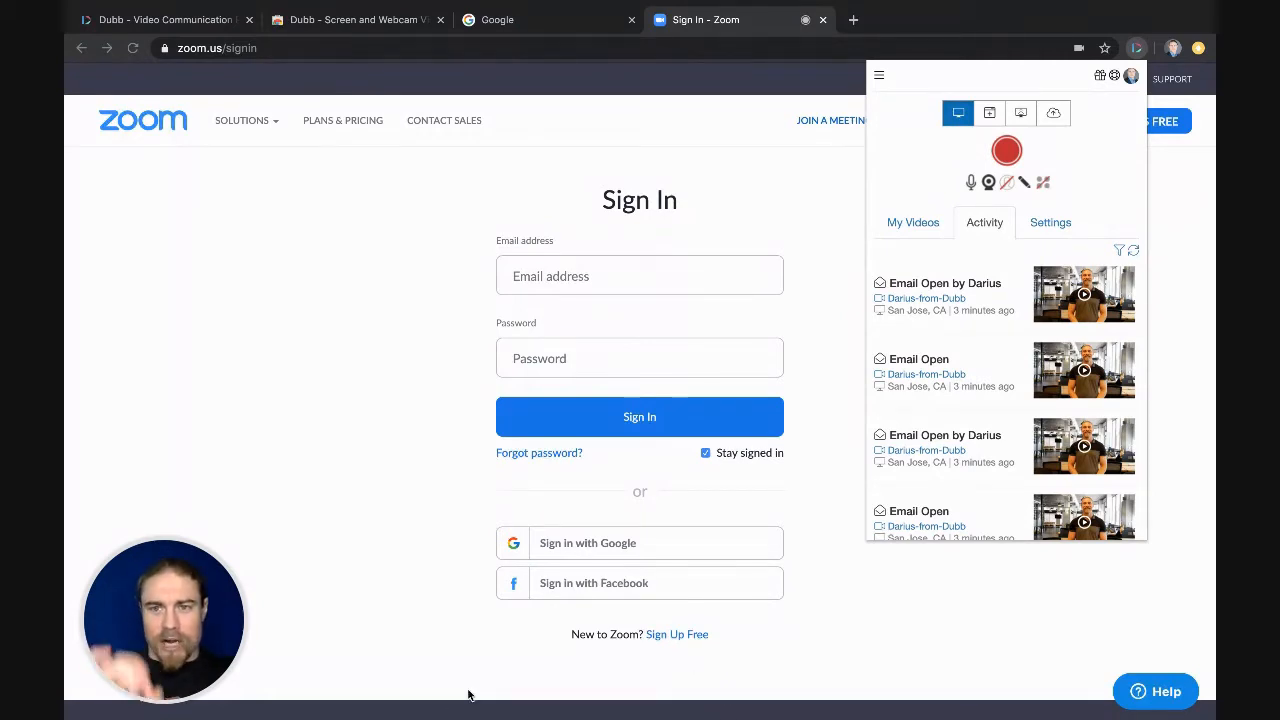
pyautogui.moveTo(804, 152)
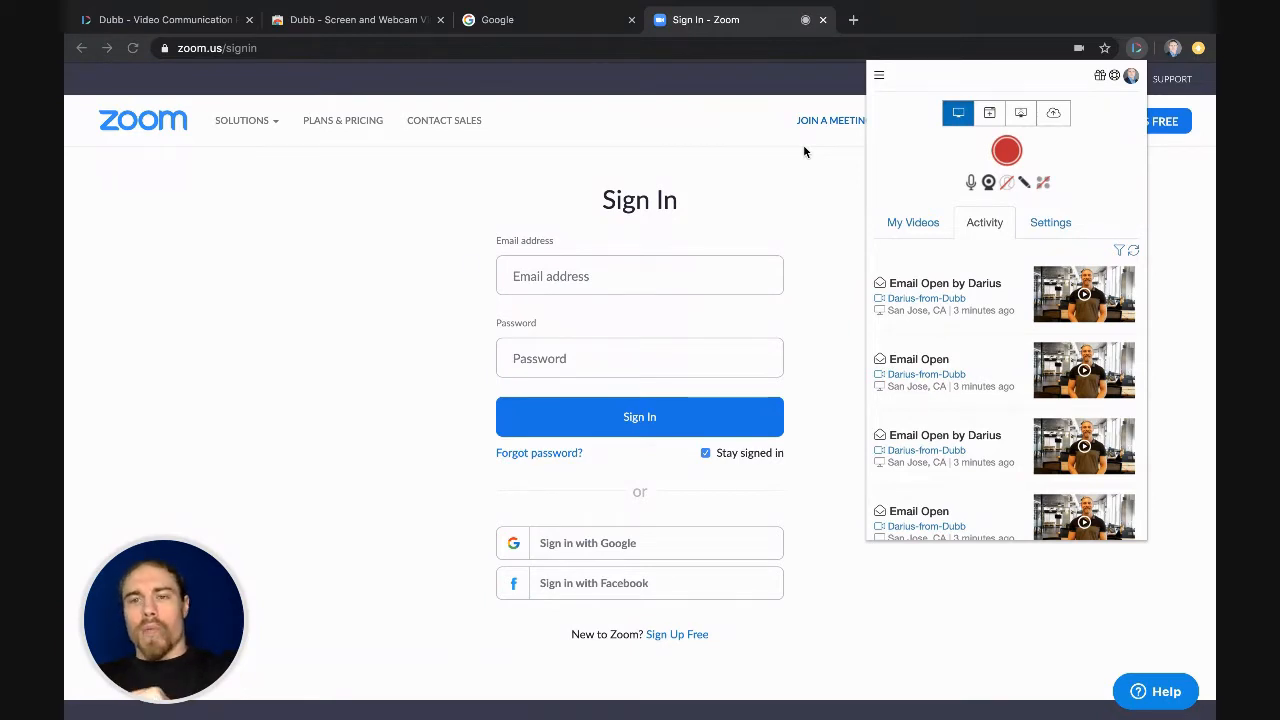
pyautogui.moveTo(988, 112)
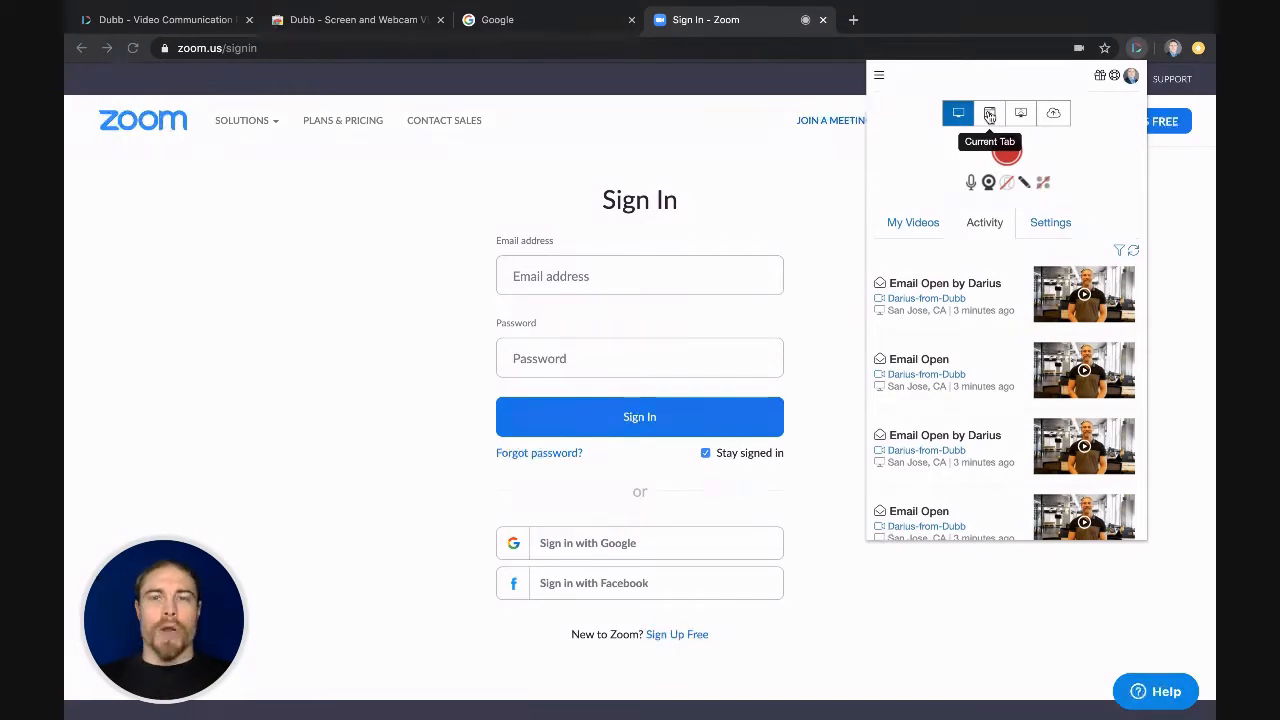
pyautogui.click(984, 222)
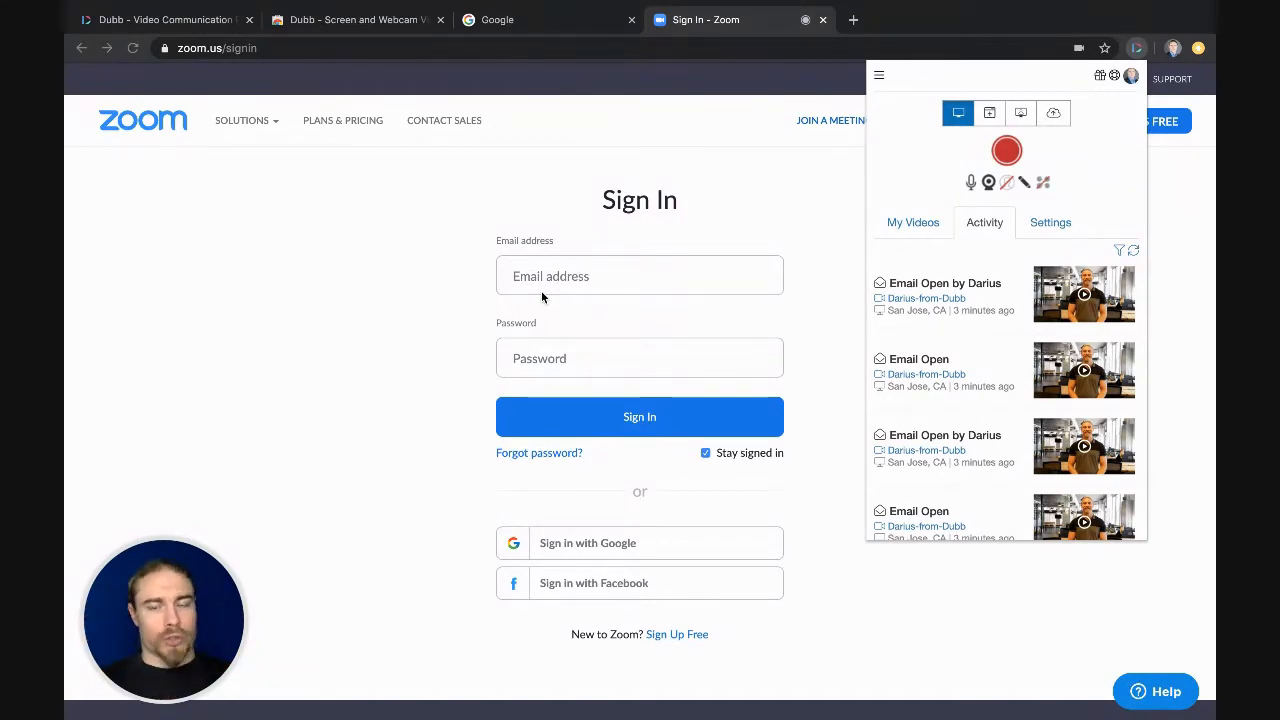
pyautogui.moveTo(752, 62)
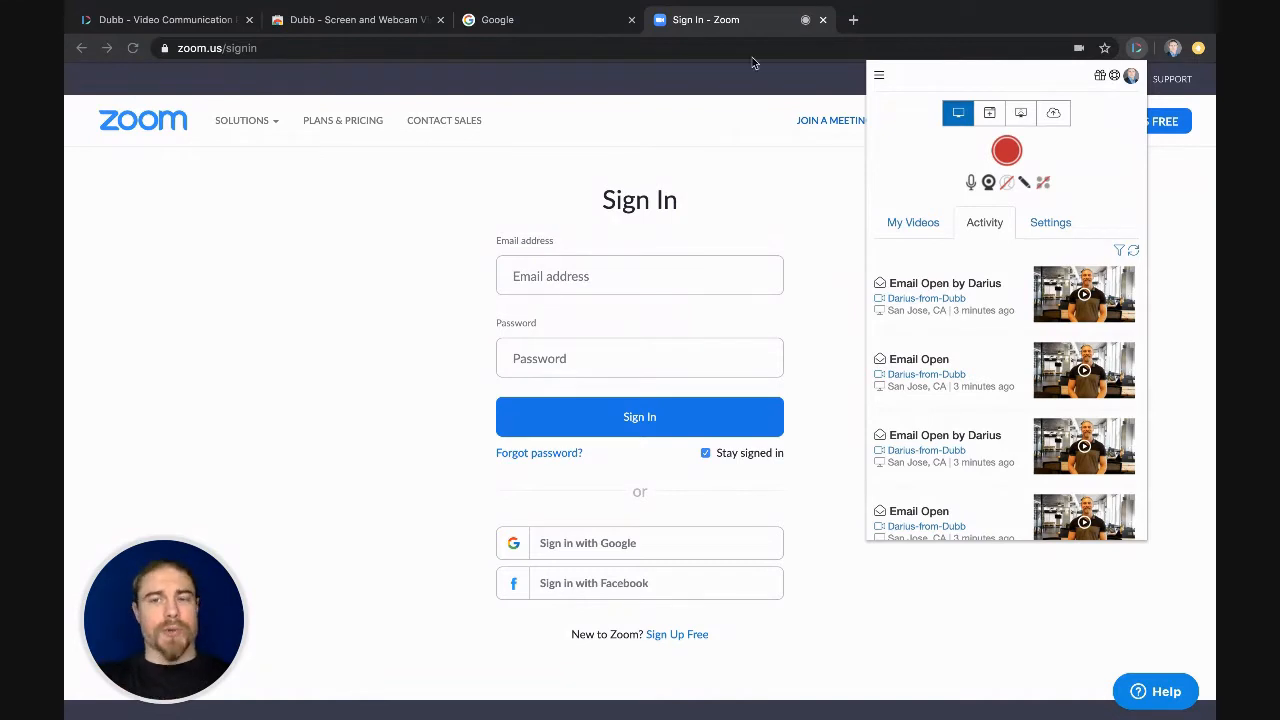
pyautogui.moveTo(1008, 152)
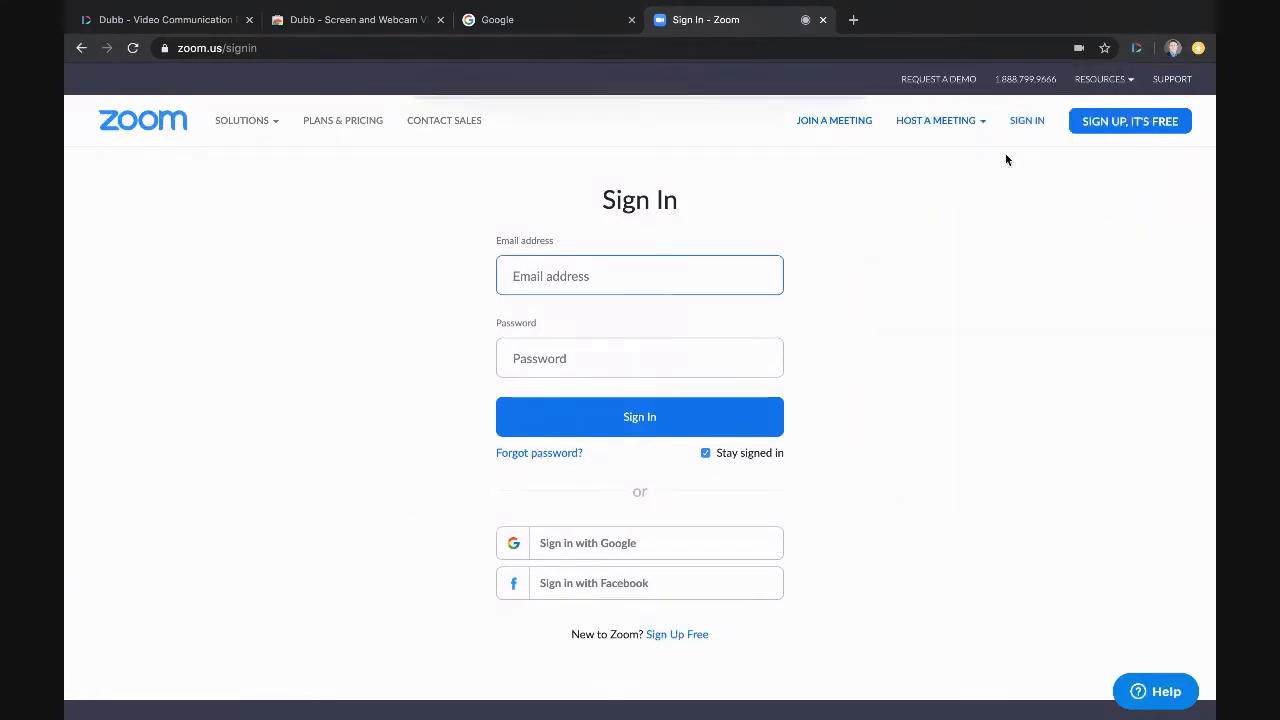
pyautogui.click(640, 276)
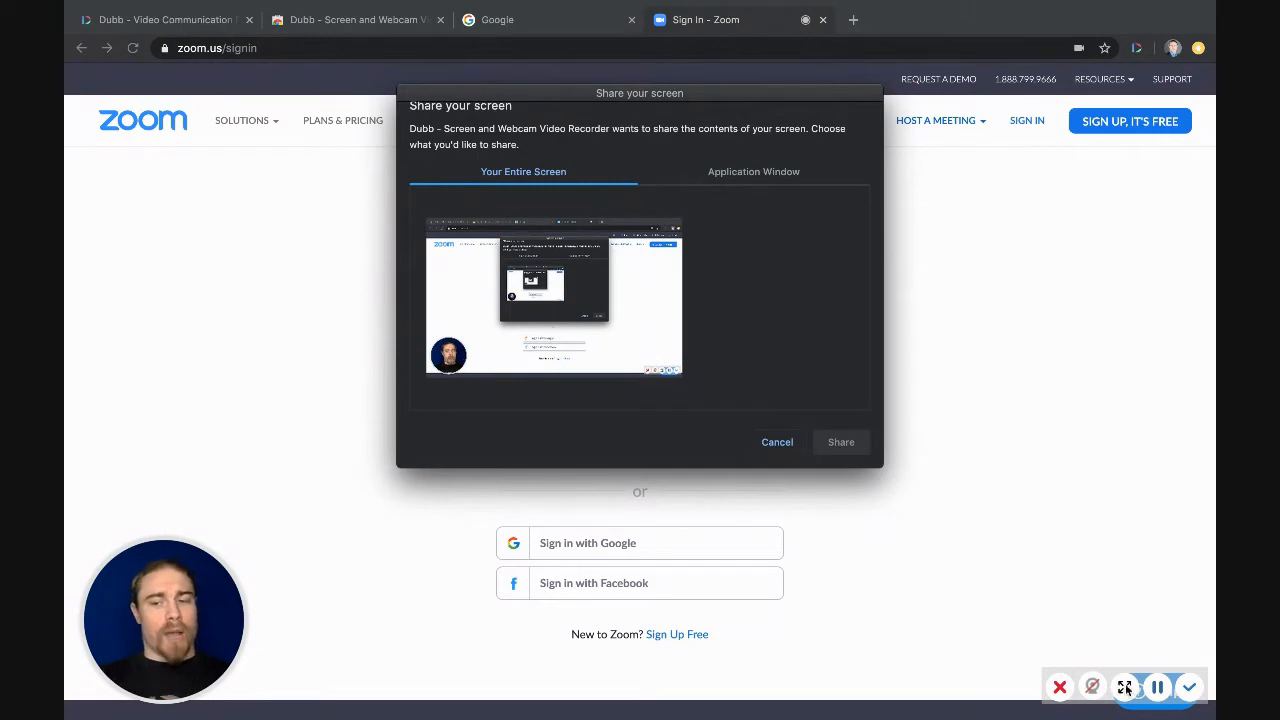
# Share Your Entire Screen, selecting the screen preview, to begin recording the Zoom page
pyautogui.click(1124, 686)
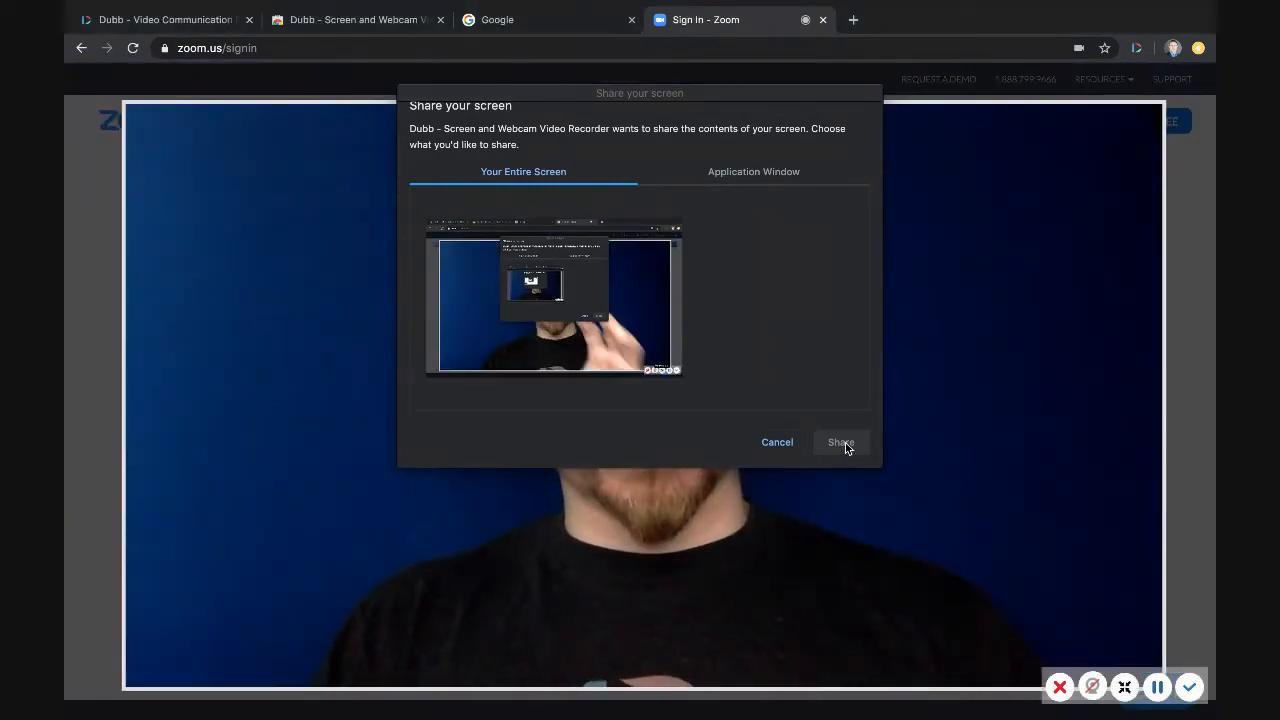
pyautogui.click(552, 300)
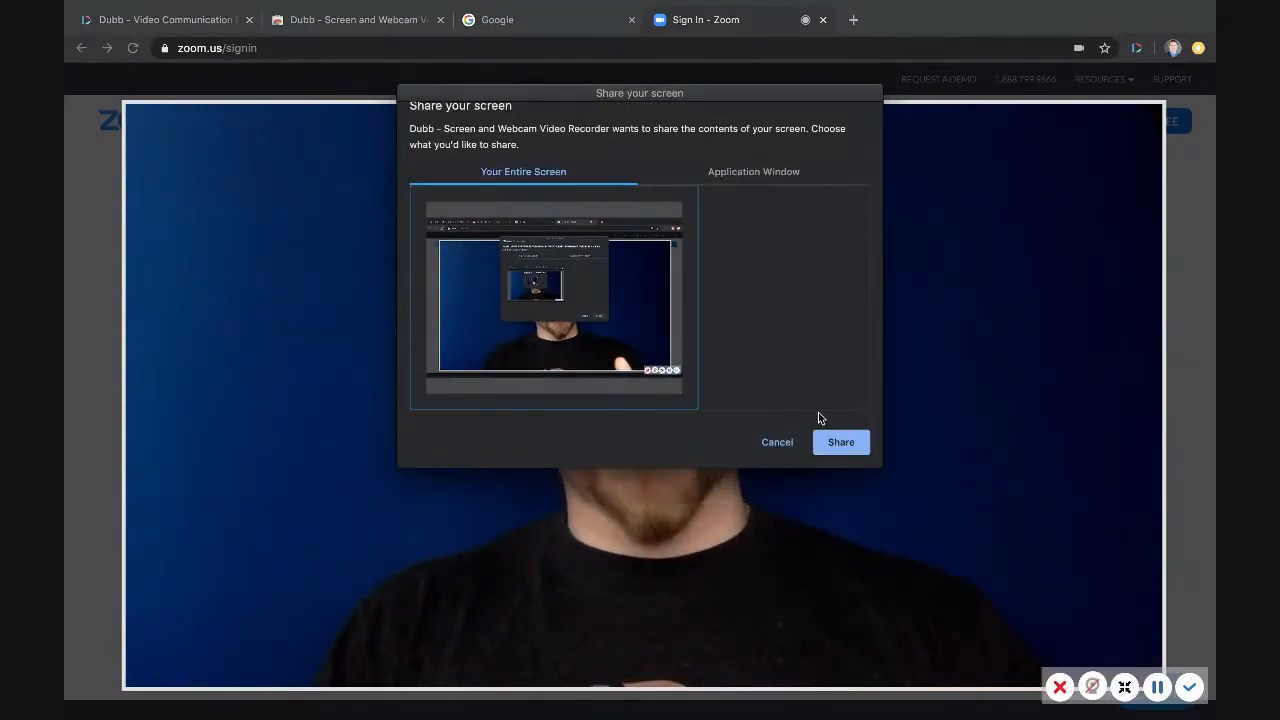
pyautogui.click(840, 442)
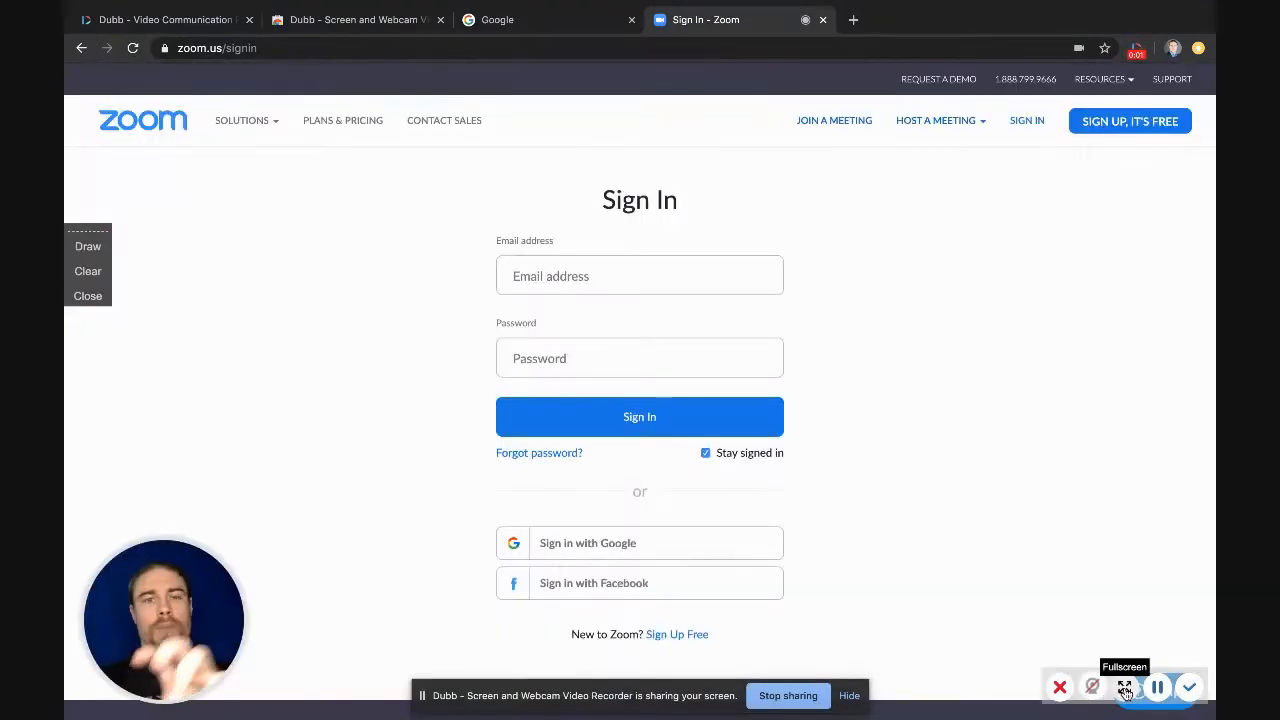
pyautogui.moveTo(1148, 212)
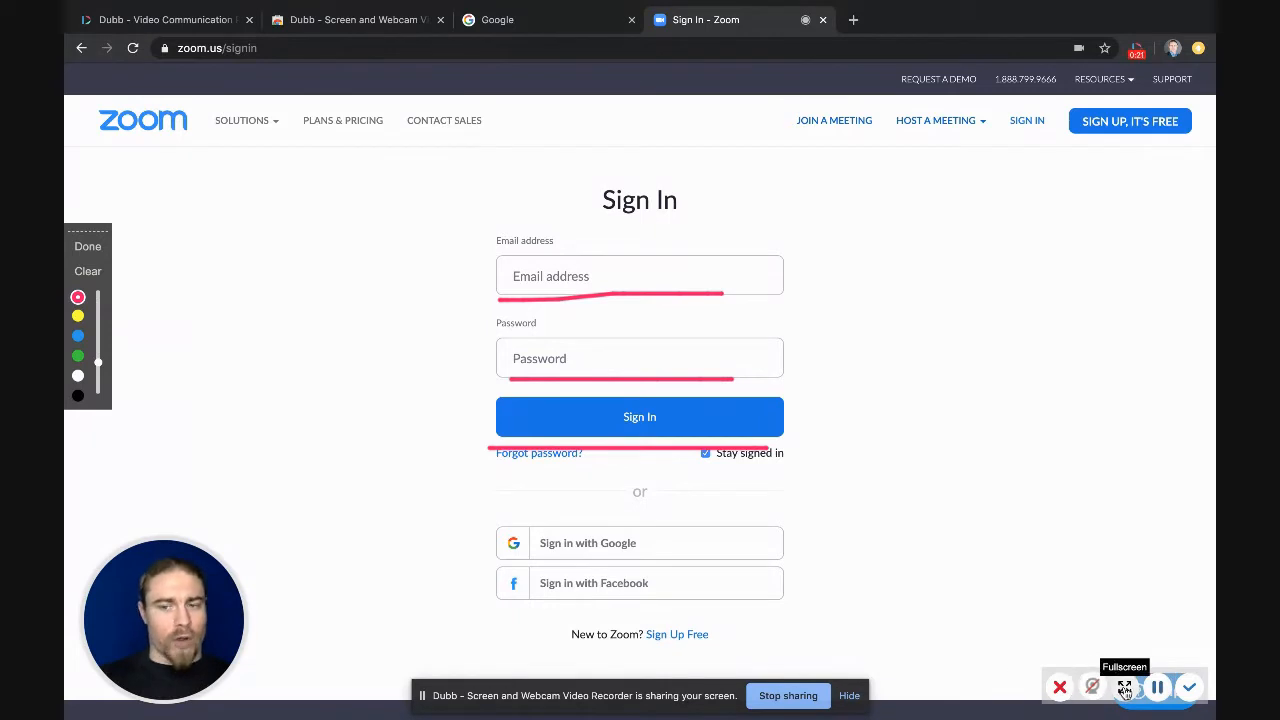
pyautogui.moveTo(1156, 688)
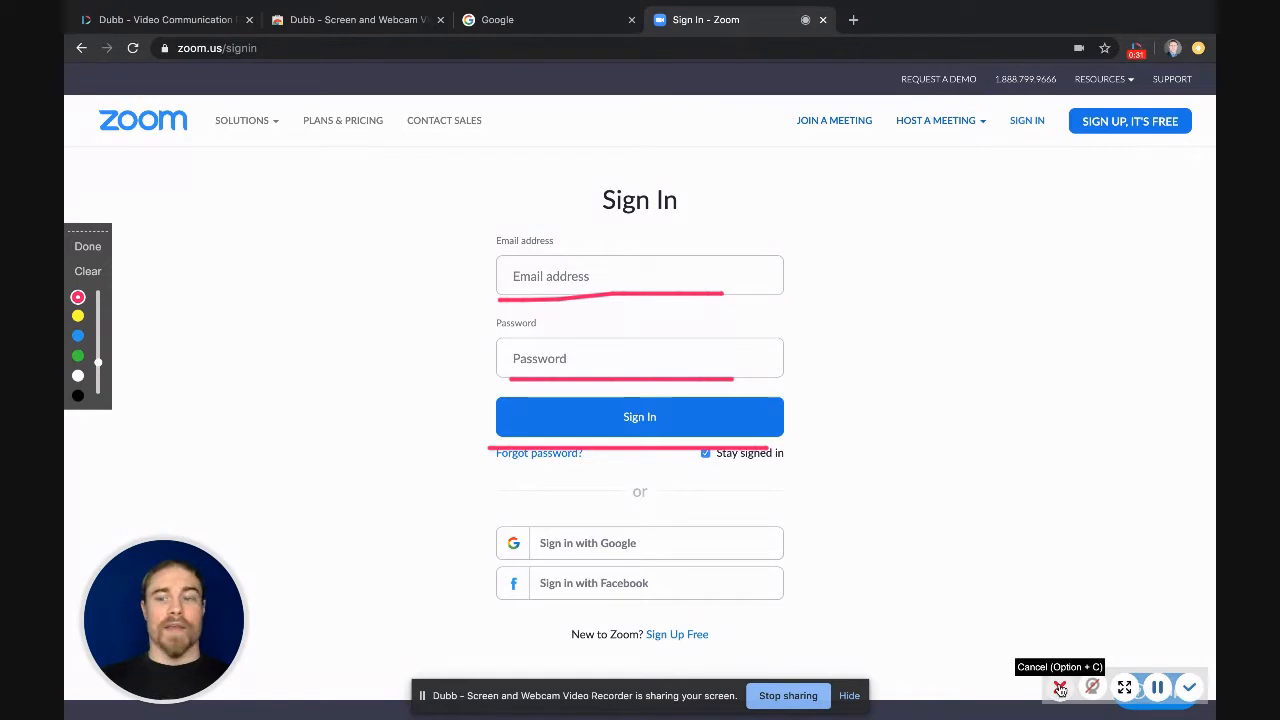
pyautogui.moveTo(1190, 686)
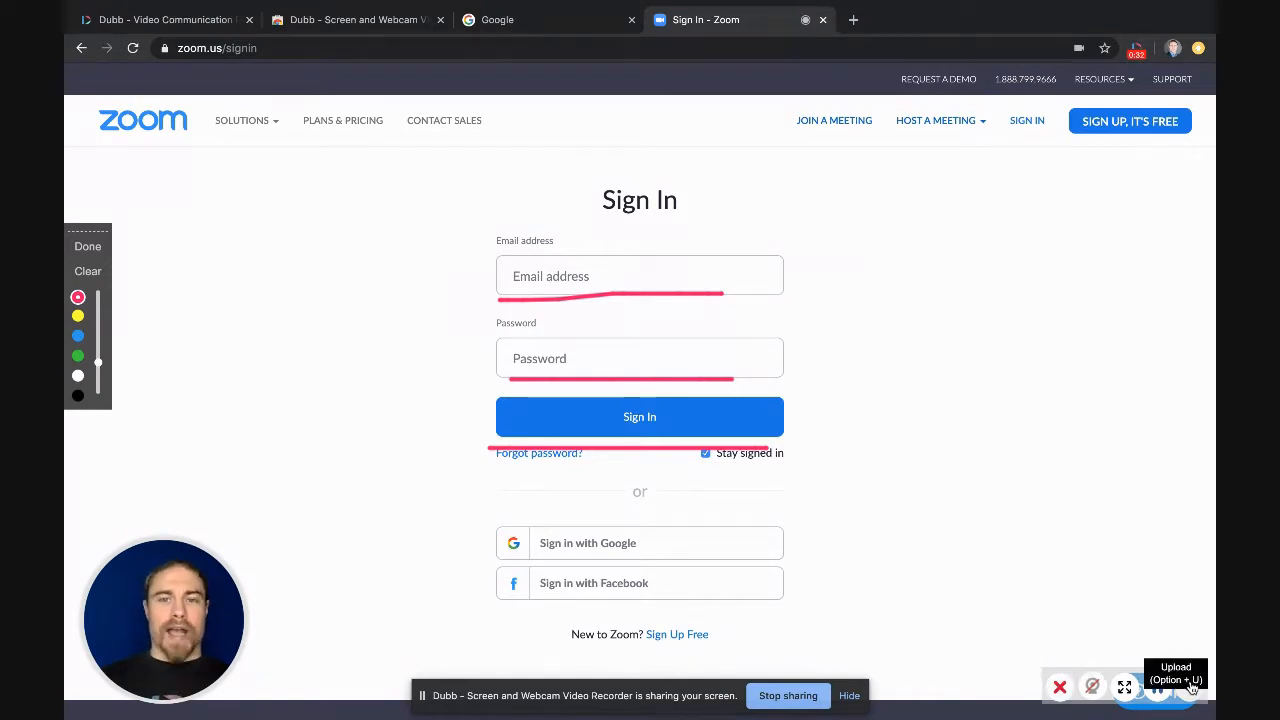
# Finish the recording and upload it, opening the new Sign In - Zoom video page
pyautogui.click(1176, 680)
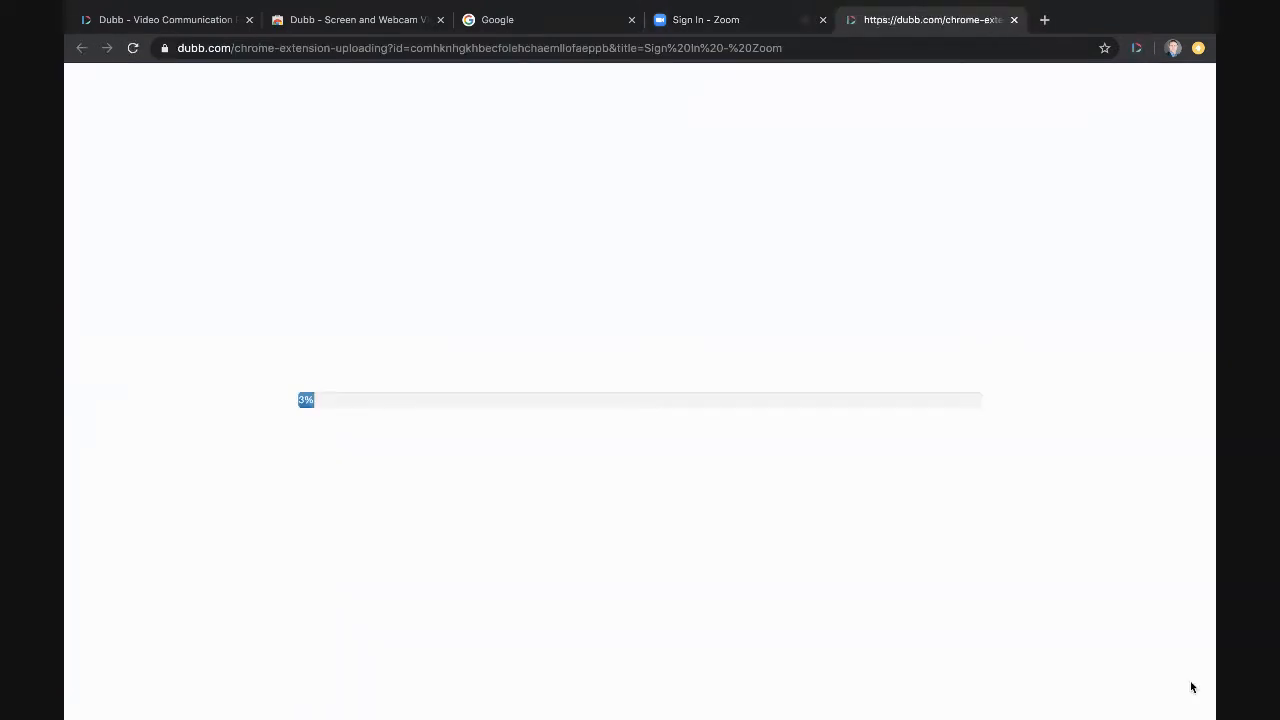
pyautogui.moveTo(424, 428)
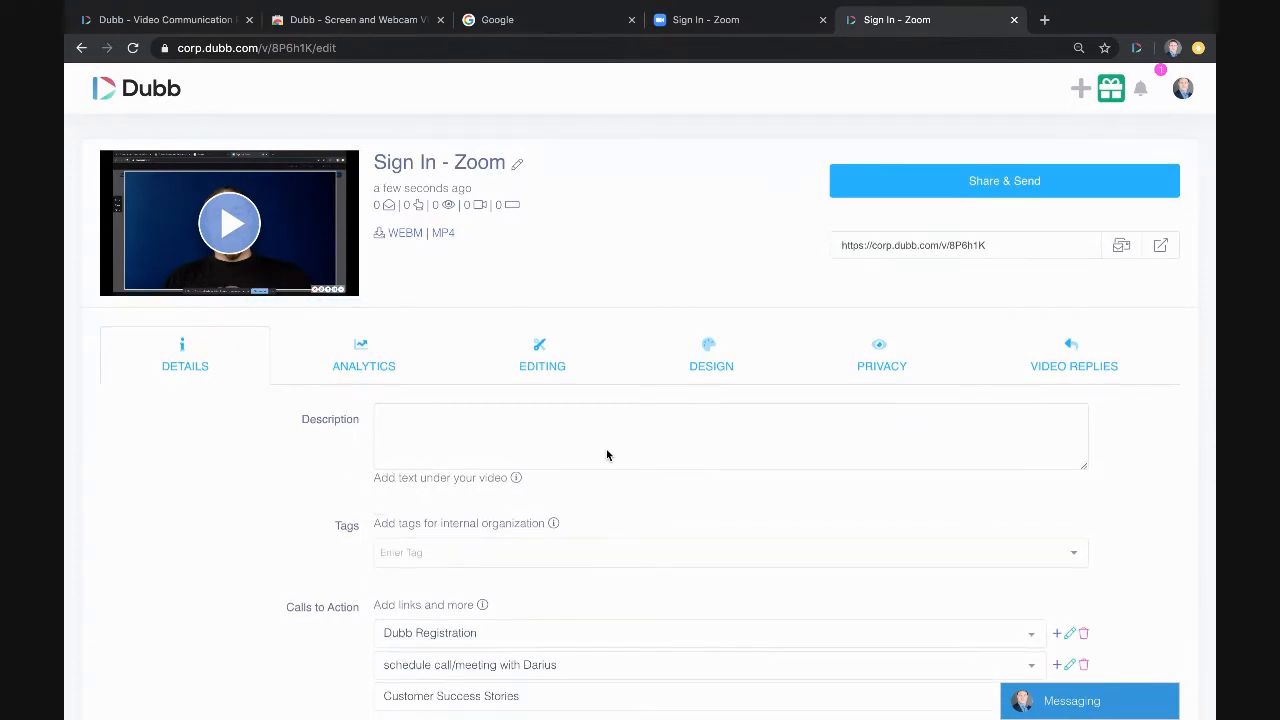
pyautogui.moveTo(314, 190)
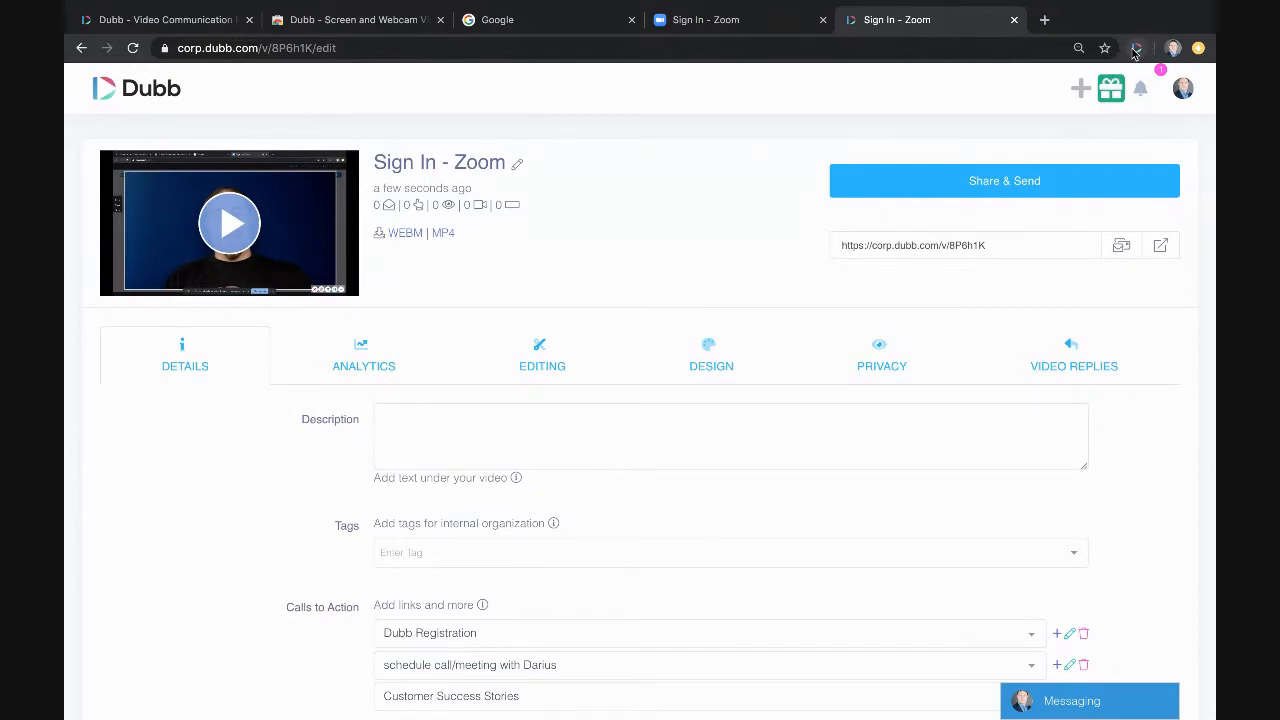
pyautogui.moveTo(1136, 48)
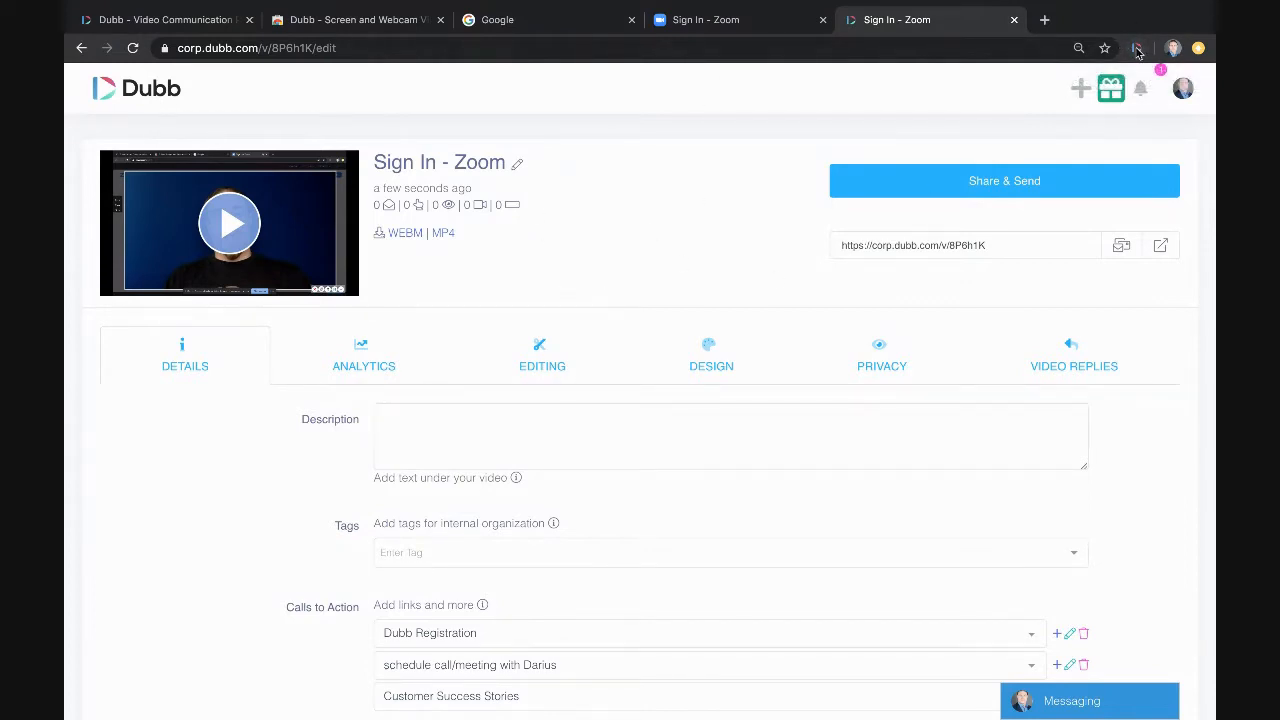
pyautogui.moveTo(1020, 198)
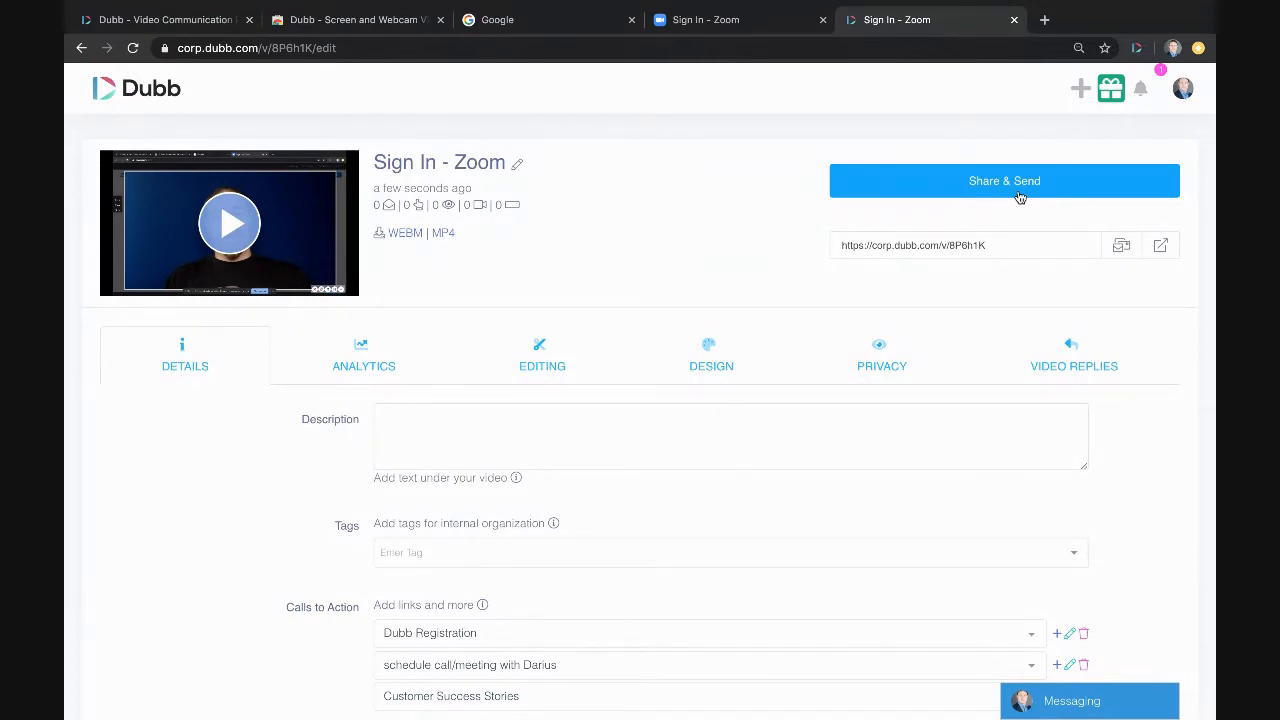
# Browse the video's Share & Send options, including Copy for Email and the Direct Email choice
pyautogui.click(1004, 180)
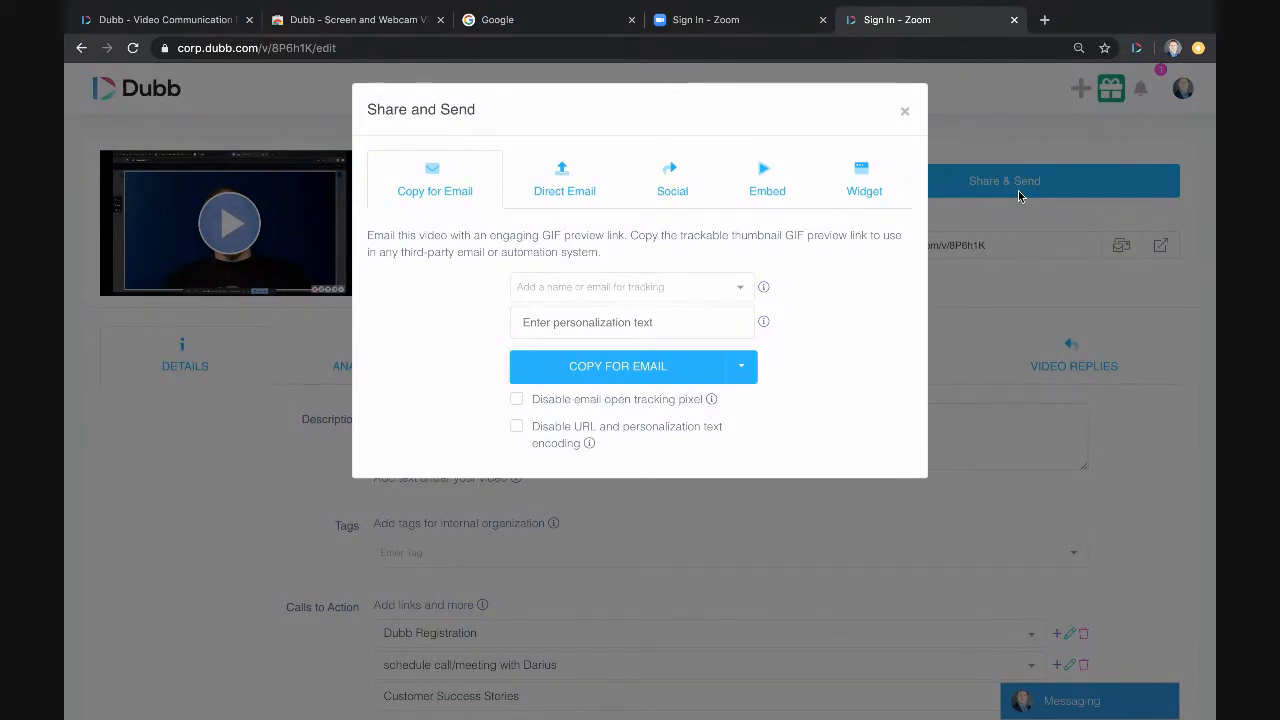
pyautogui.click(564, 178)
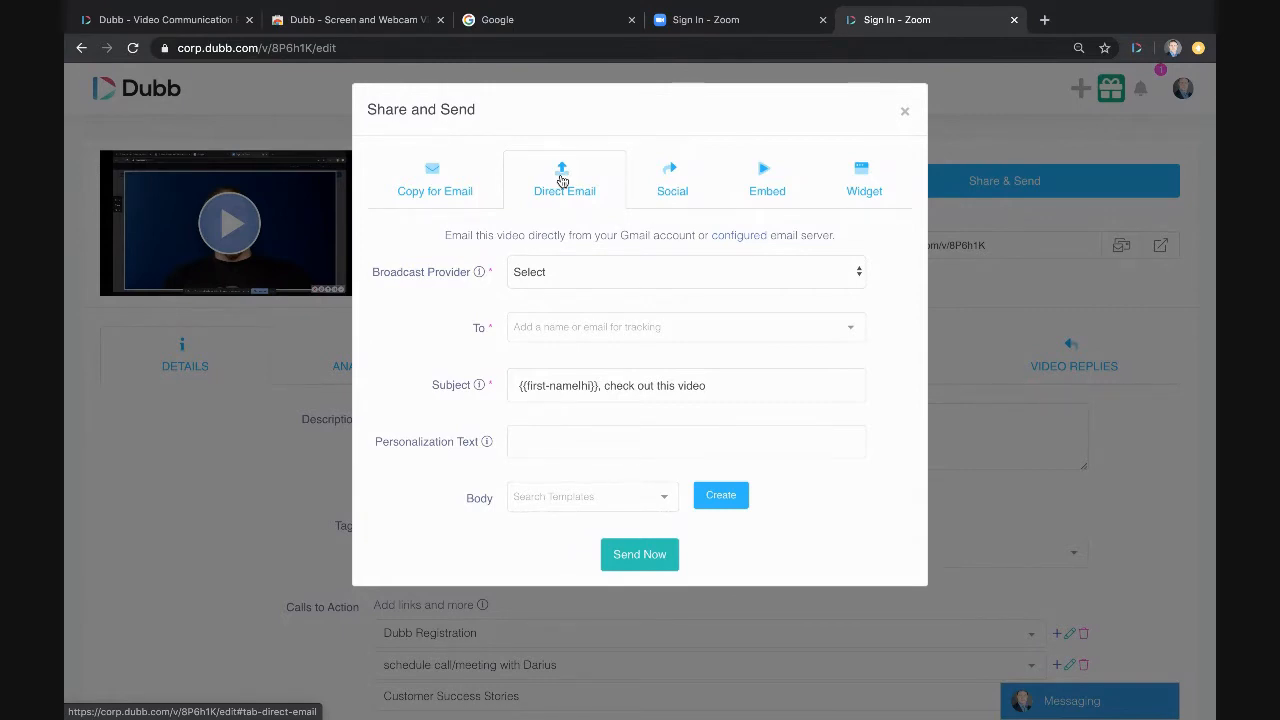
pyautogui.click(904, 112)
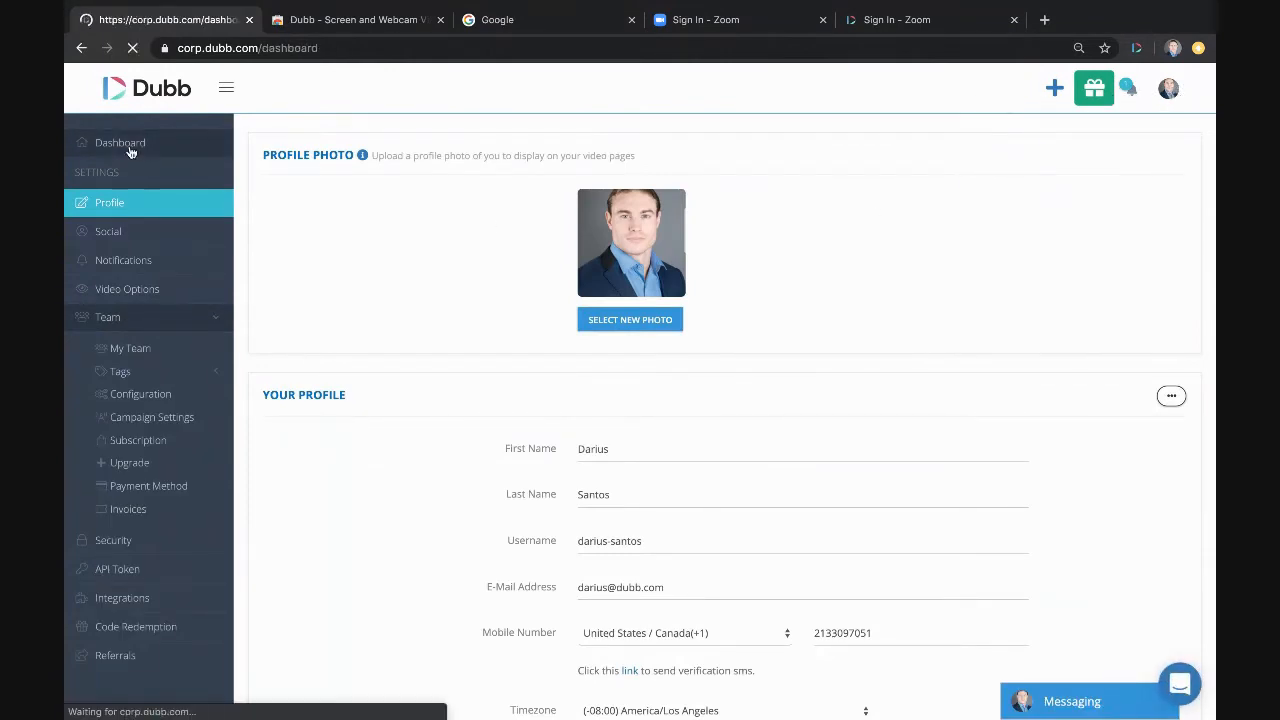
# Return to the Dubb dashboard and scroll through its learning resources, video stats and My Videos
pyautogui.click(120, 144)
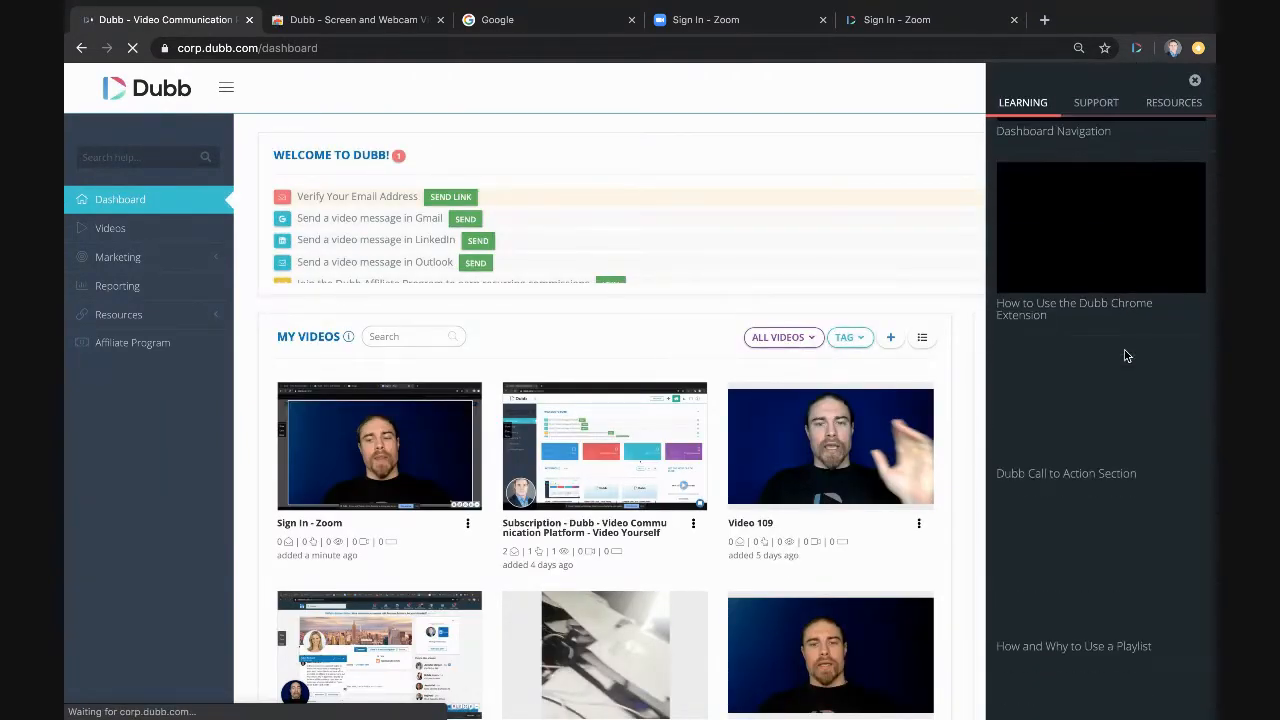
pyautogui.scroll(-3)
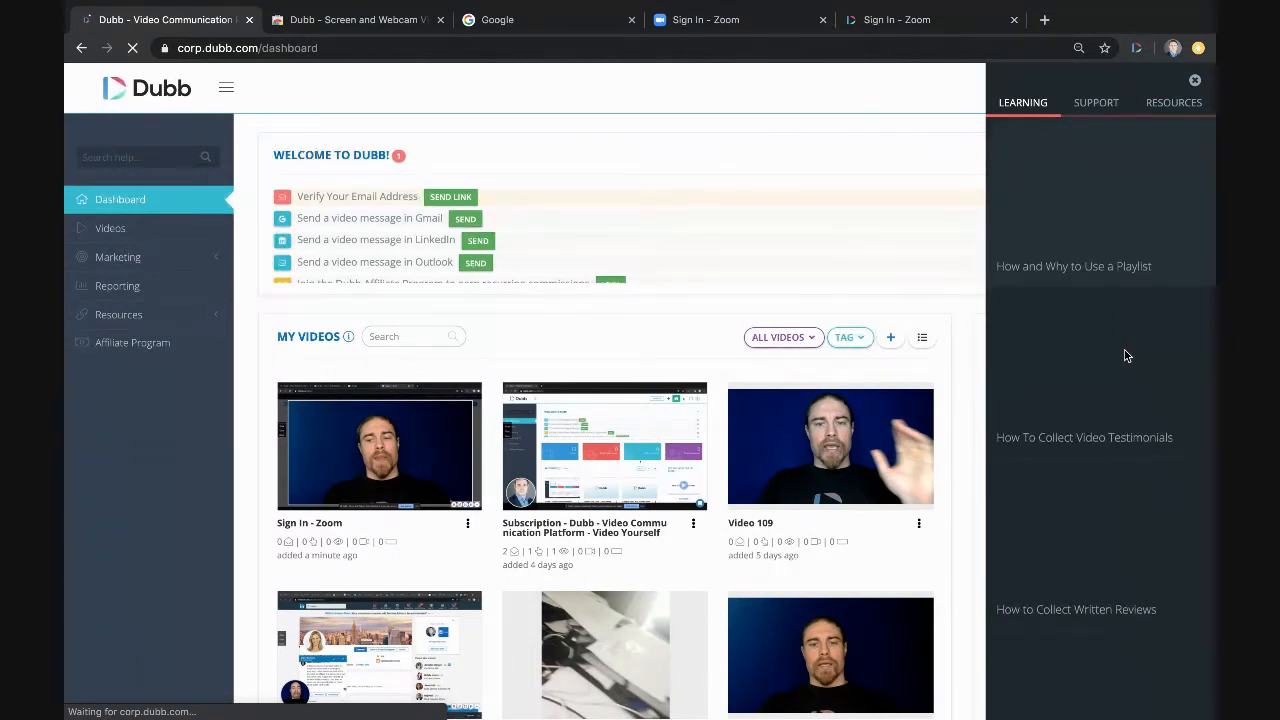
pyautogui.scroll(-3)
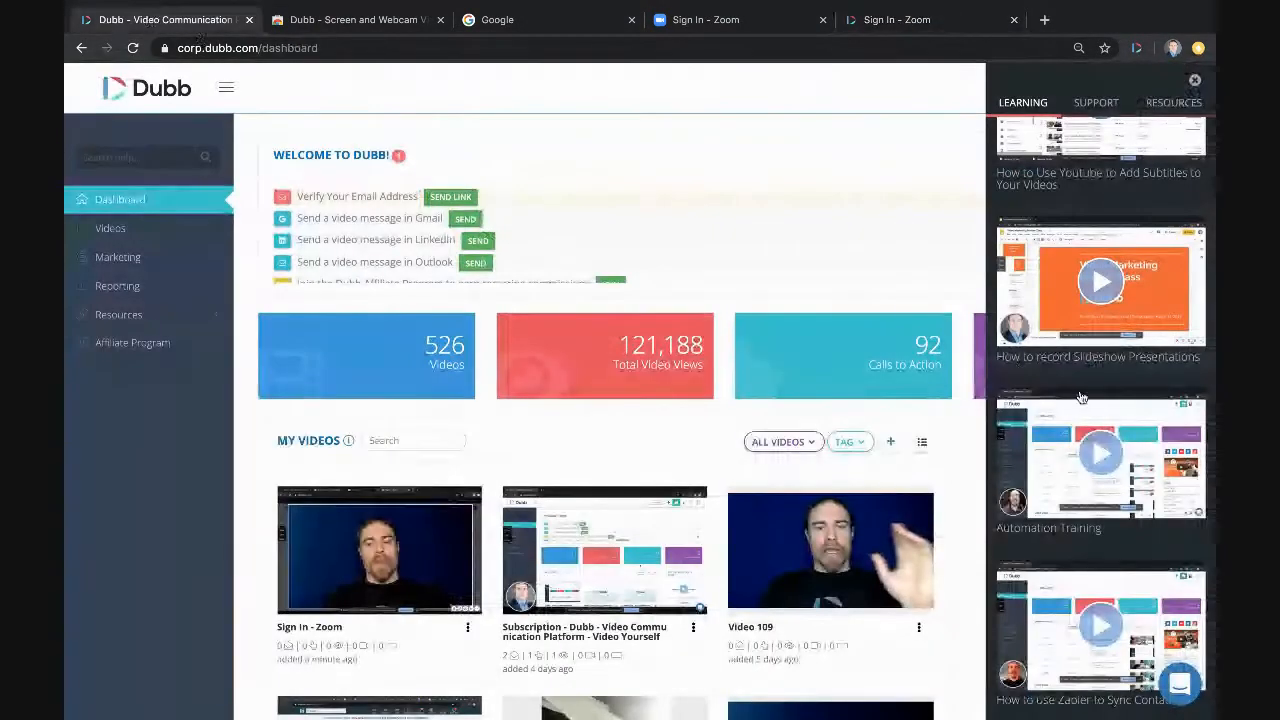
pyautogui.scroll(-3)
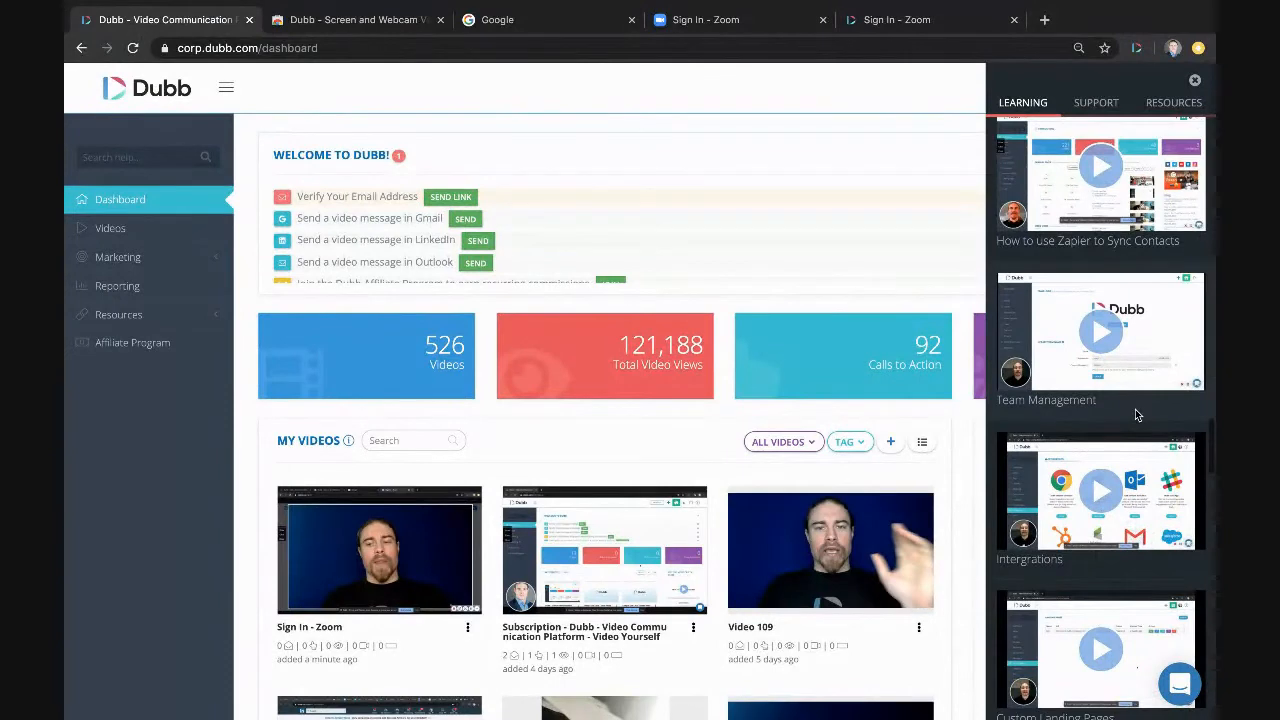
pyautogui.scroll(-3)
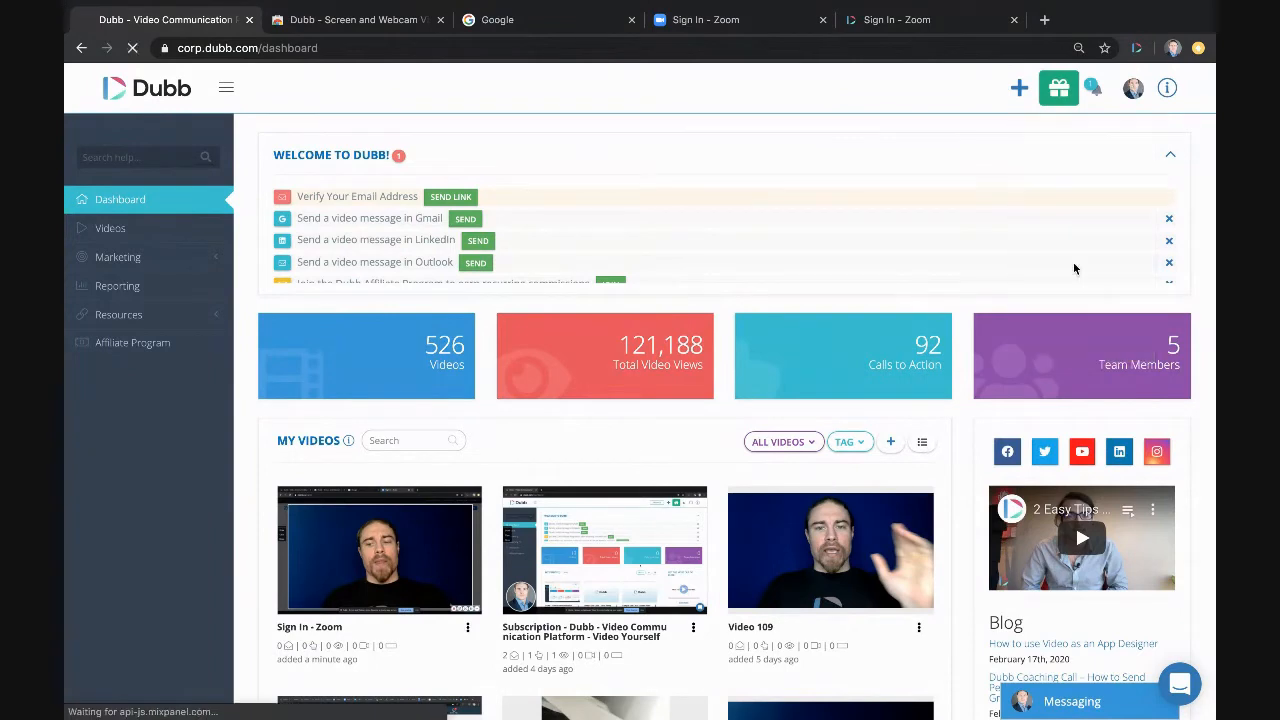
# Review Campaign Settings under Profile Configuration and start an Add Configuration with the provider list shown
pyautogui.click(1132, 88)
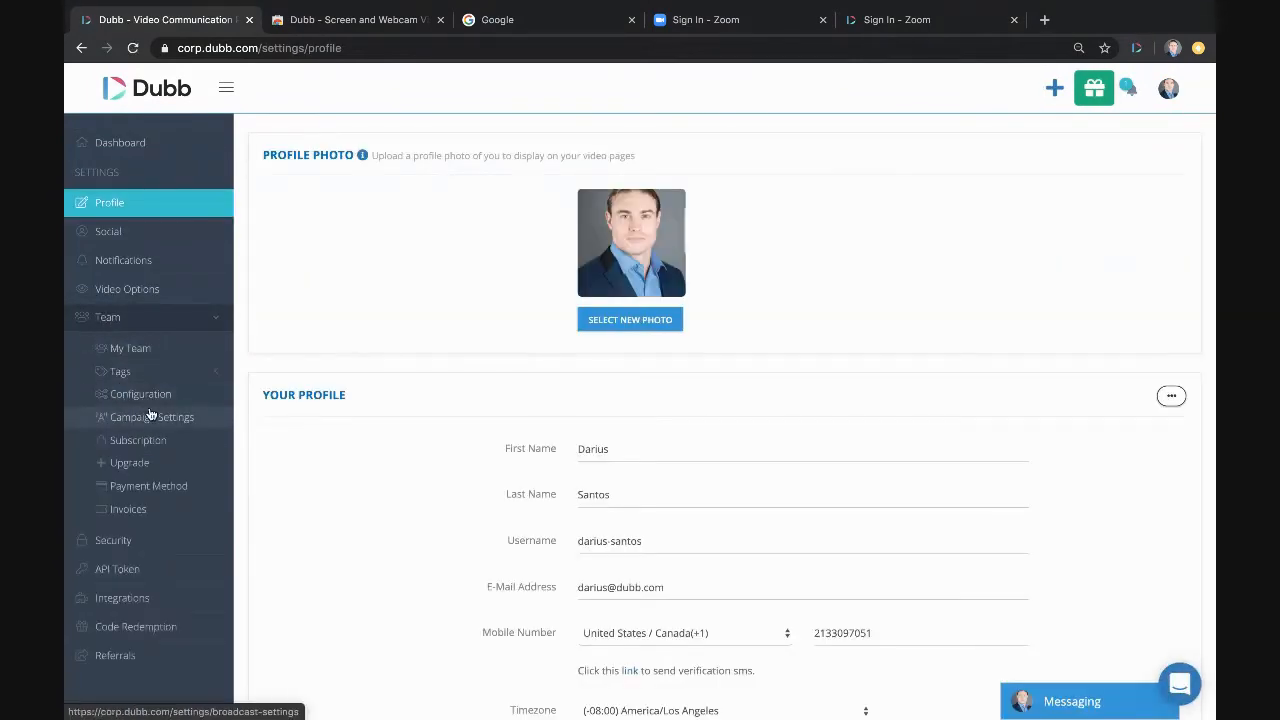
pyautogui.click(140, 392)
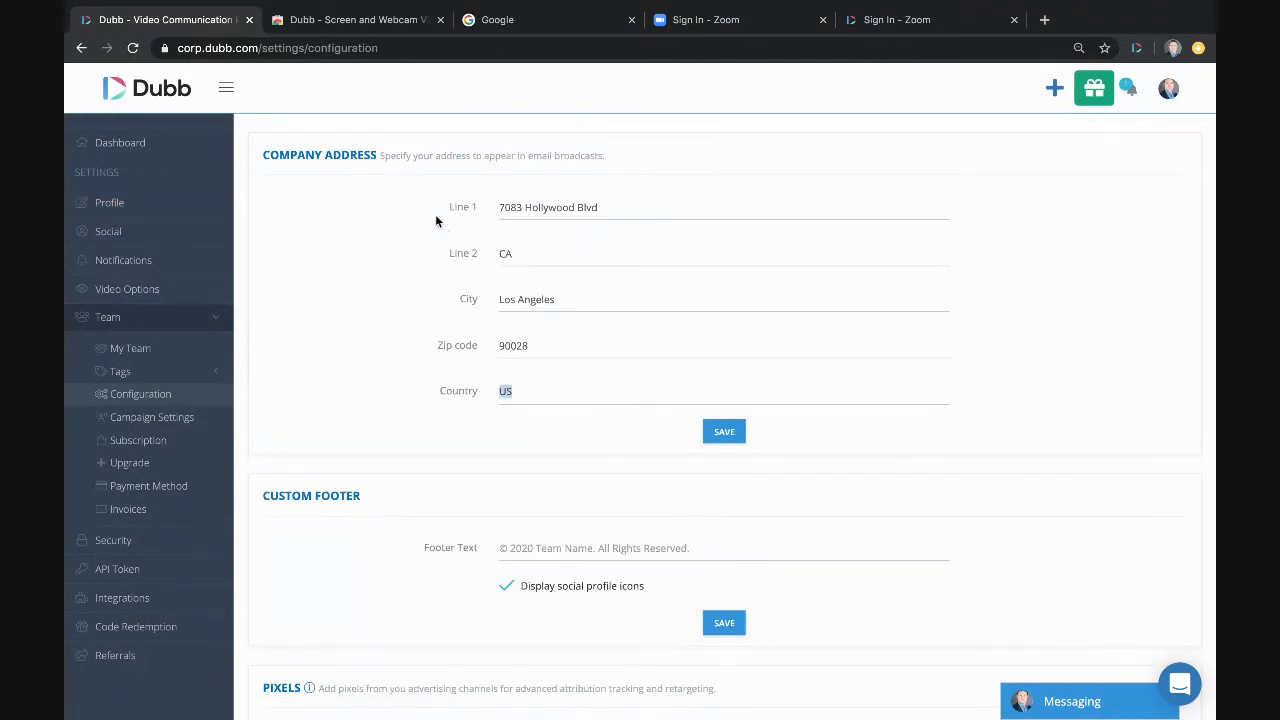
pyautogui.moveTo(430, 196)
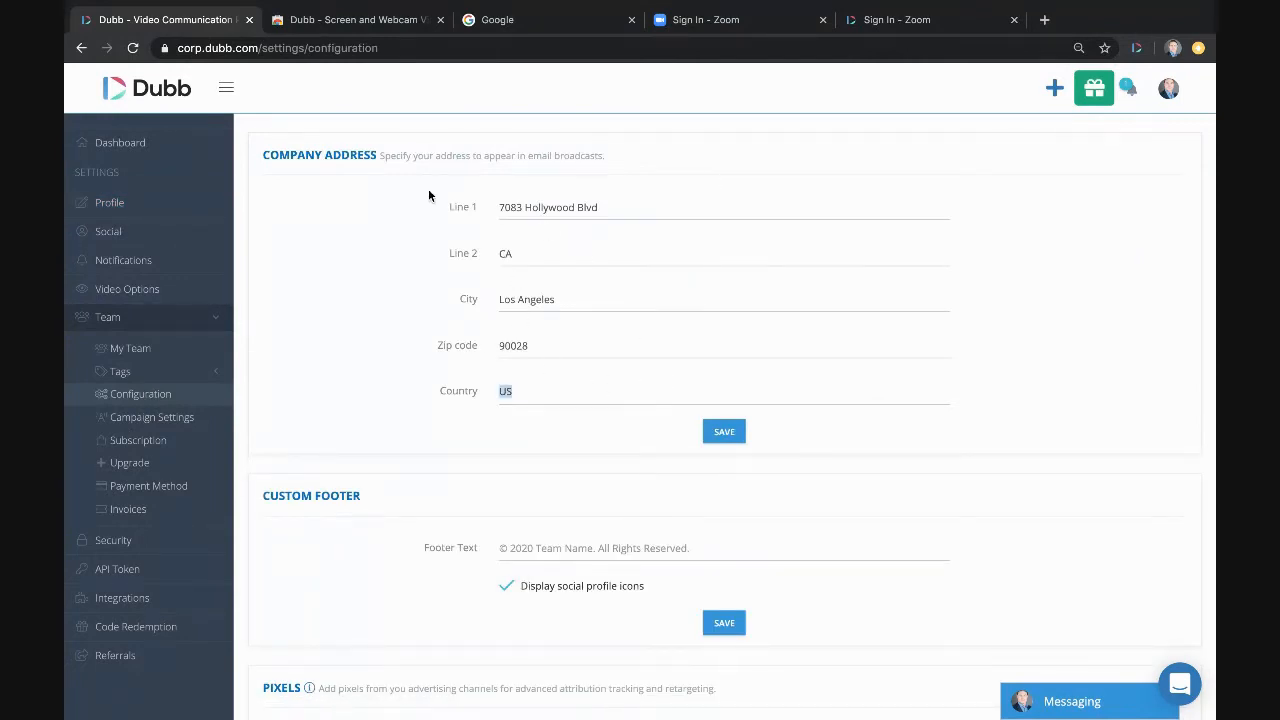
pyautogui.click(152, 418)
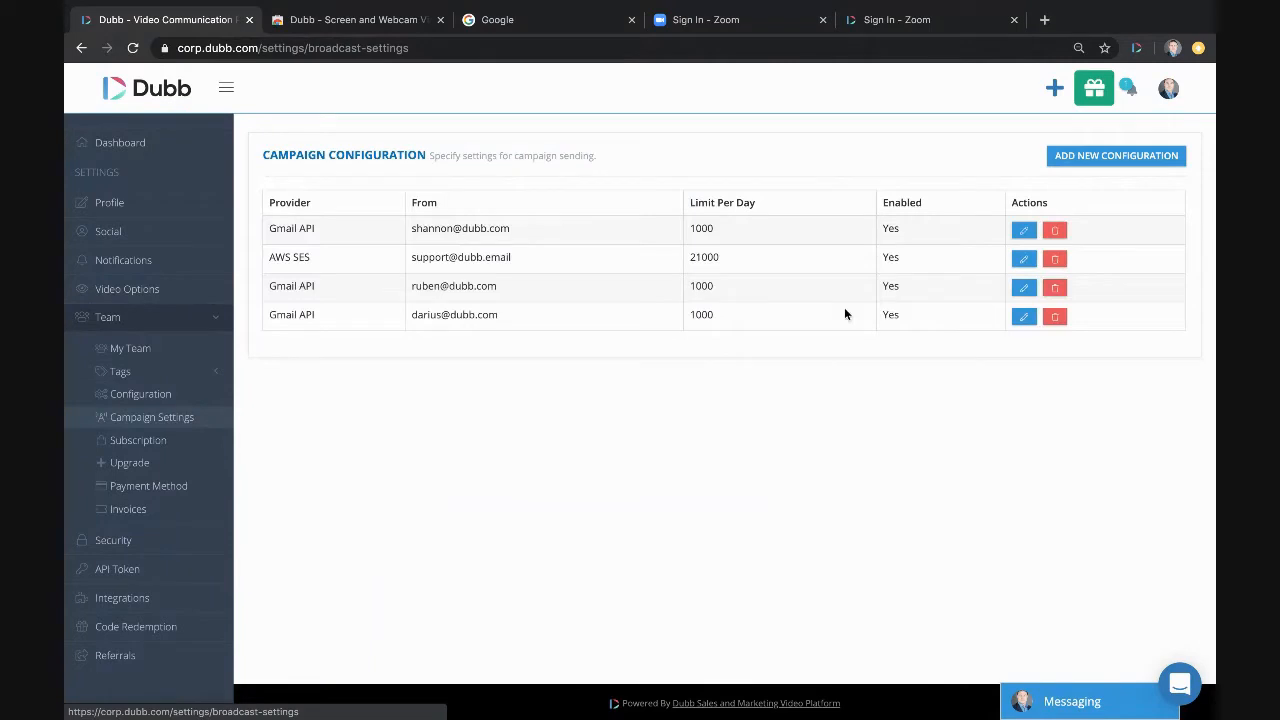
pyautogui.click(1116, 156)
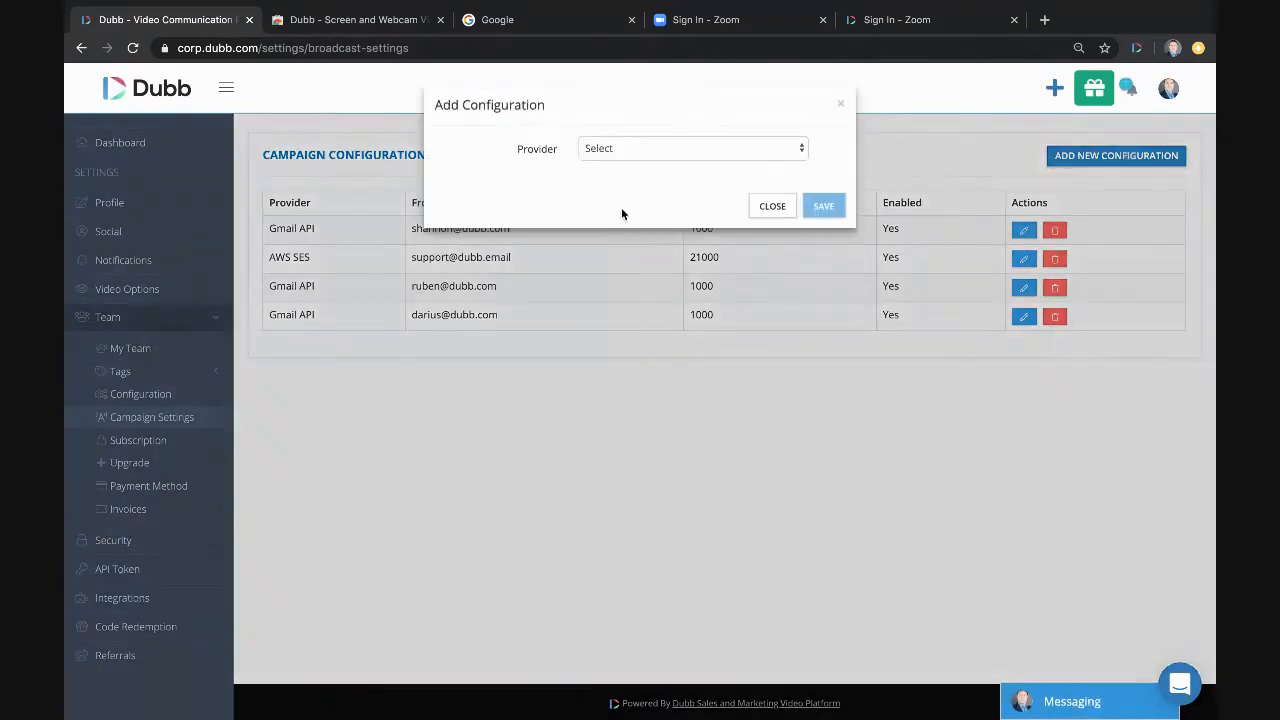
pyautogui.click(692, 148)
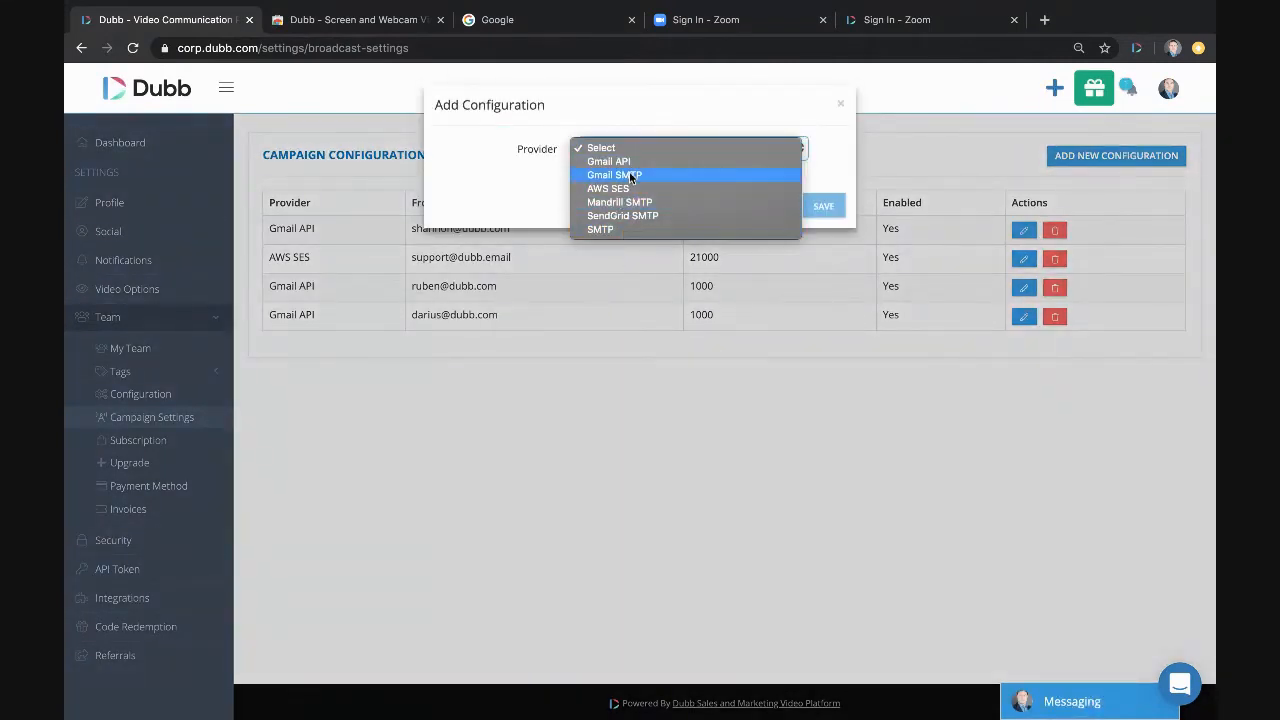
pyautogui.moveTo(608, 160)
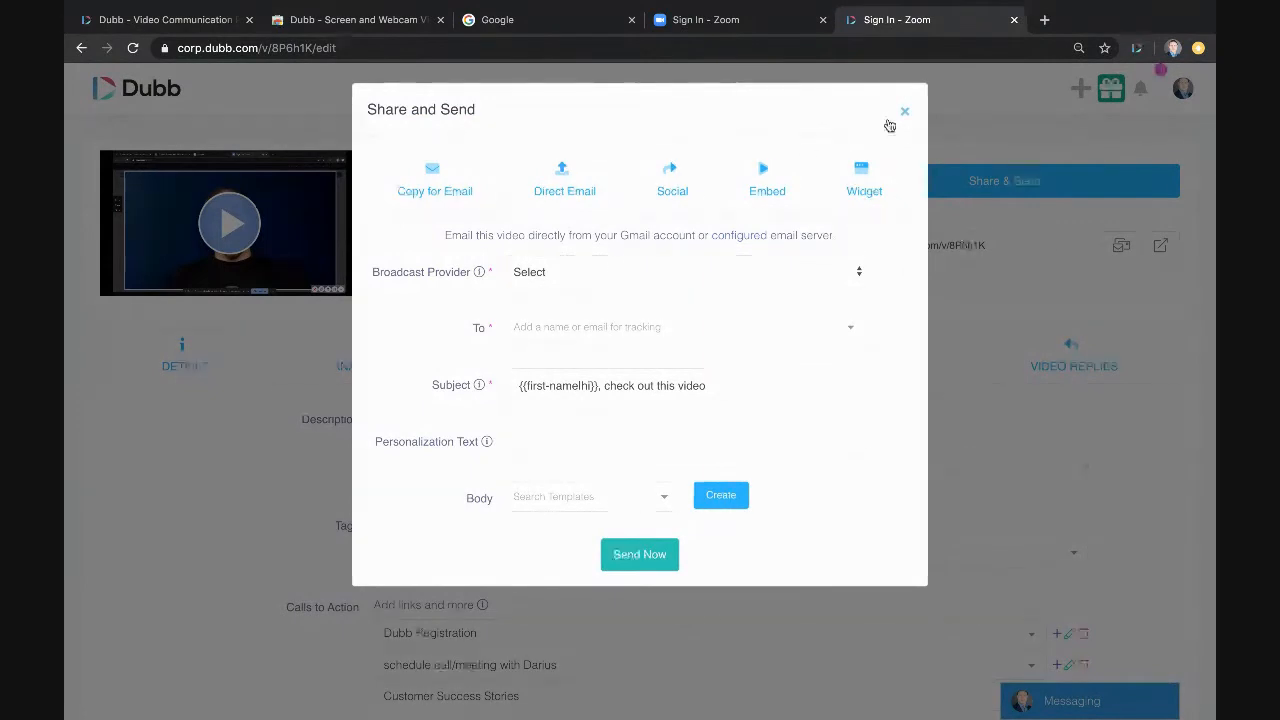
pyautogui.click(904, 112)
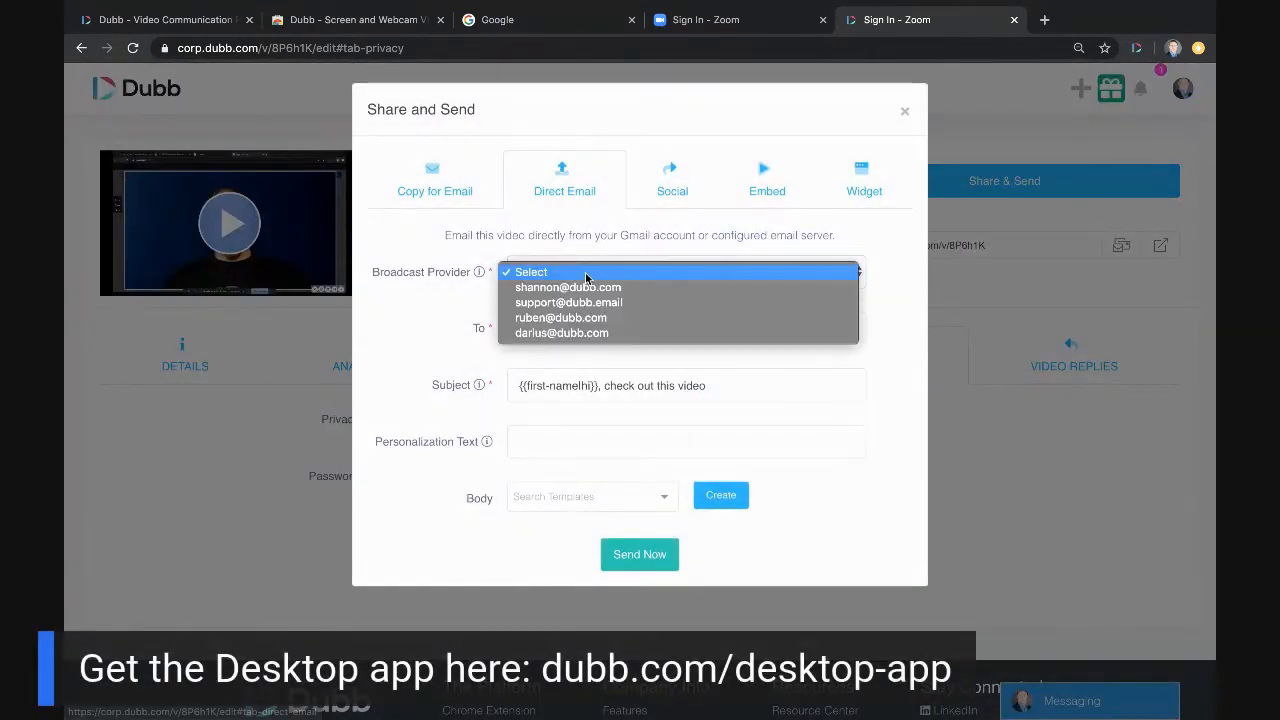
pyautogui.click(560, 332)
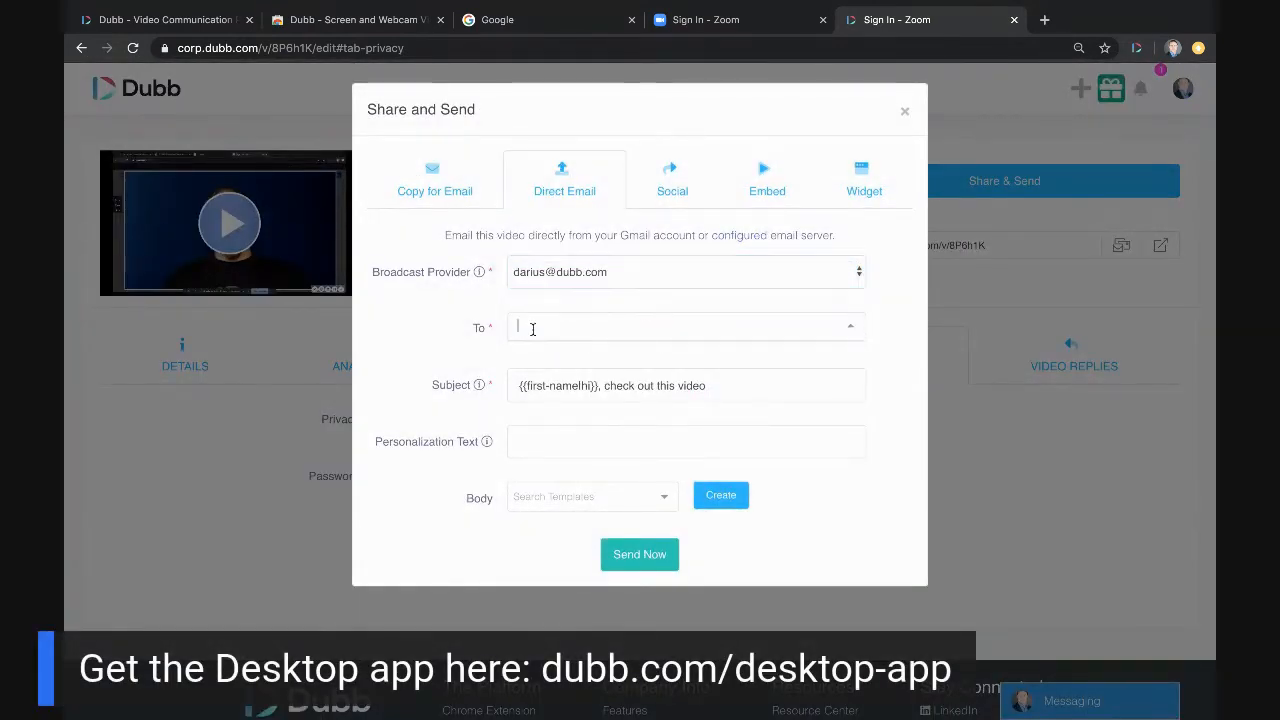
pyautogui.write('darius')
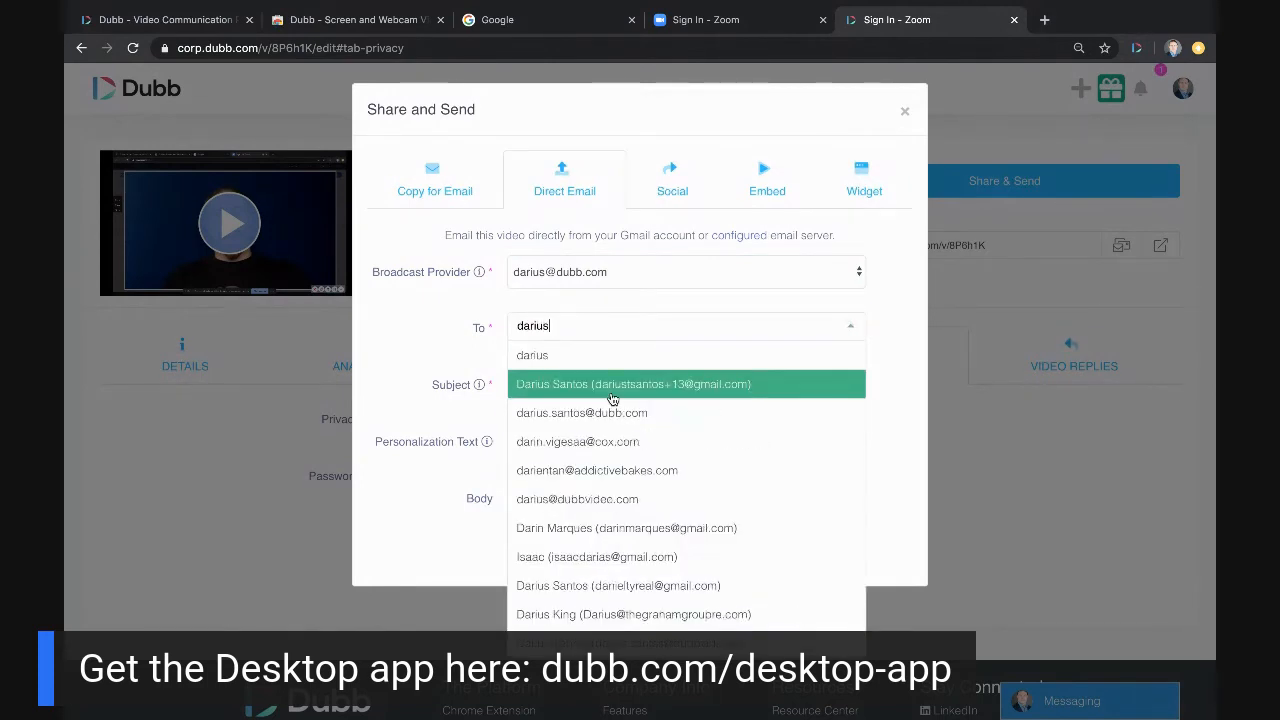
pyautogui.click(632, 384)
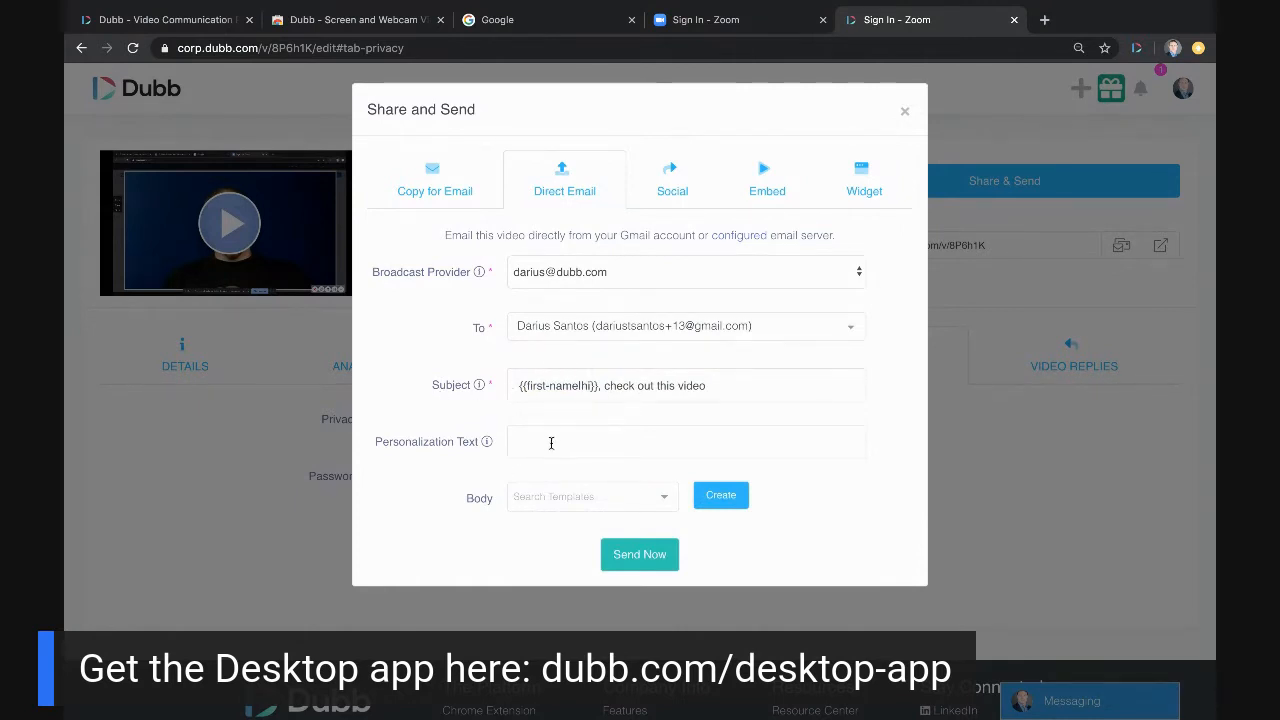
pyautogui.click(686, 442)
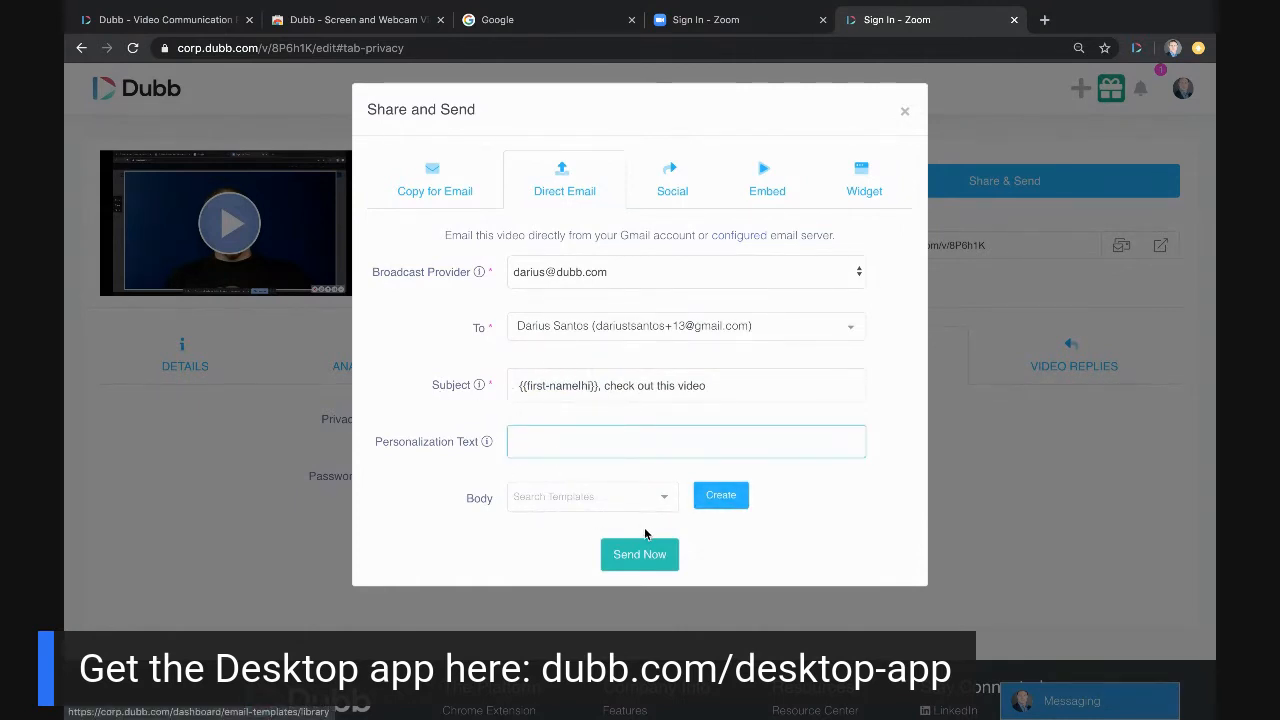
pyautogui.click(640, 554)
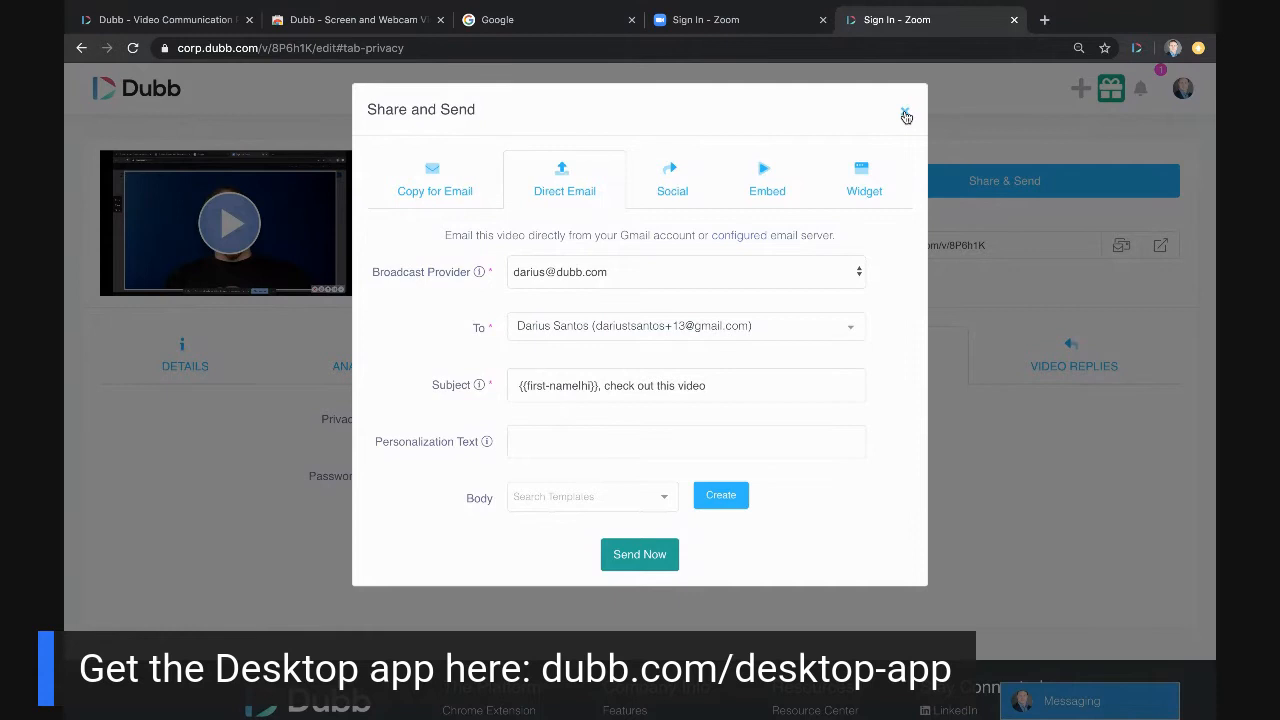
pyautogui.click(906, 112)
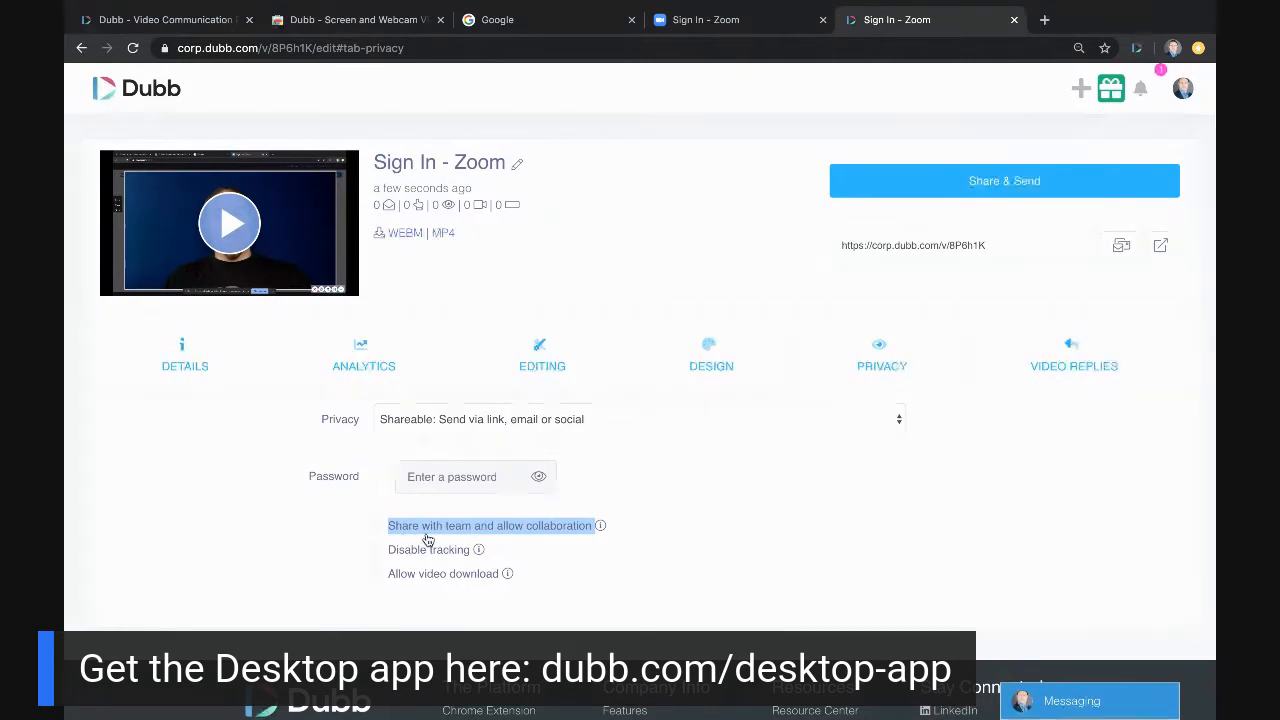
pyautogui.click(880, 356)
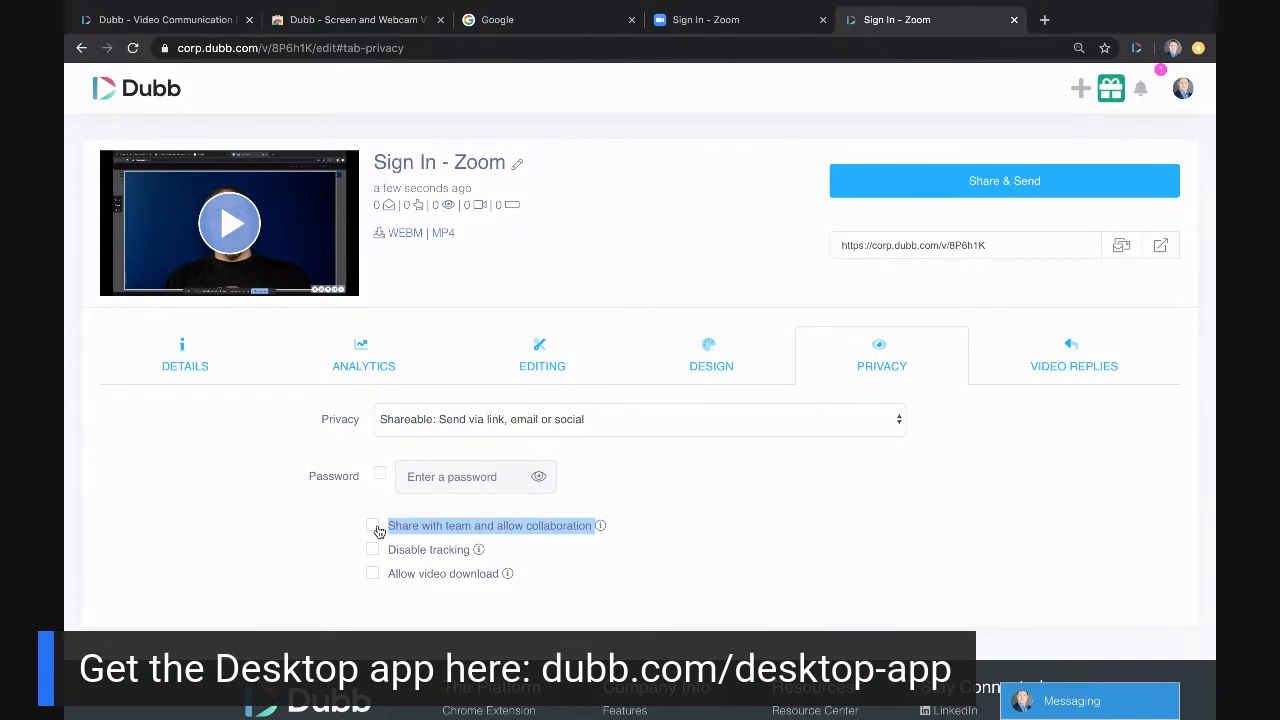
pyautogui.moveTo(504, 528)
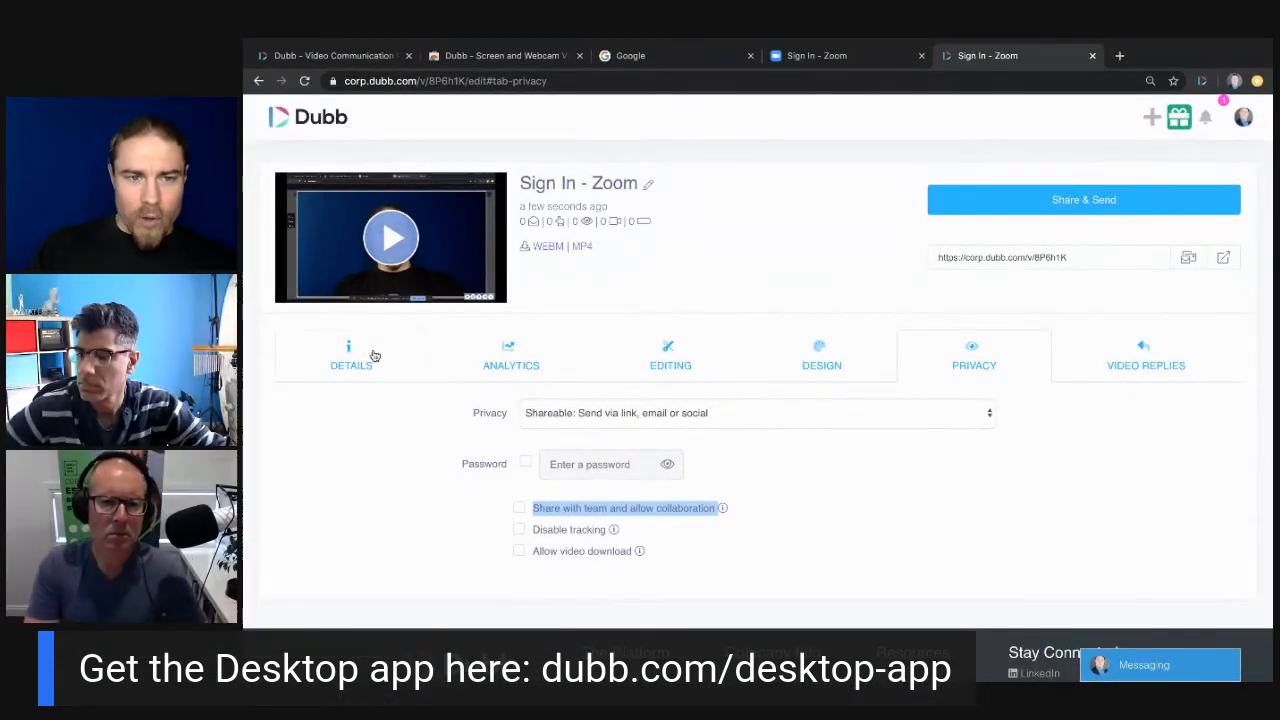
pyautogui.click(670, 356)
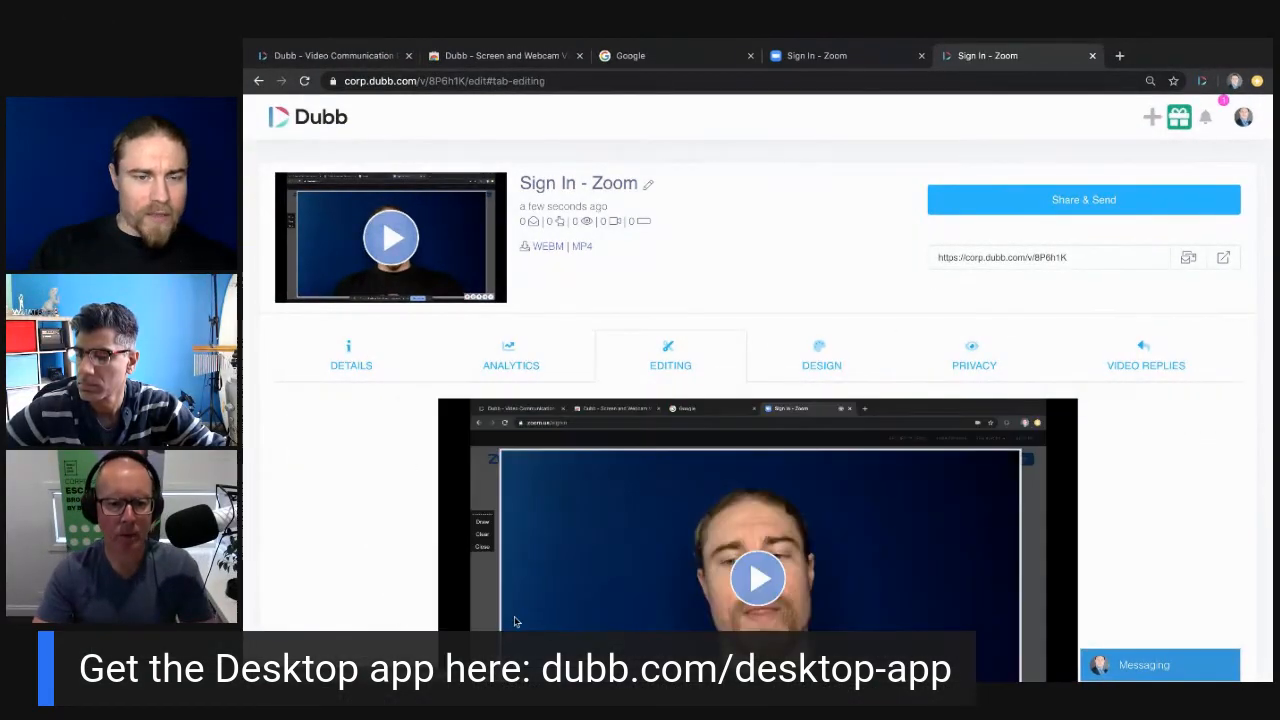
pyautogui.click(820, 356)
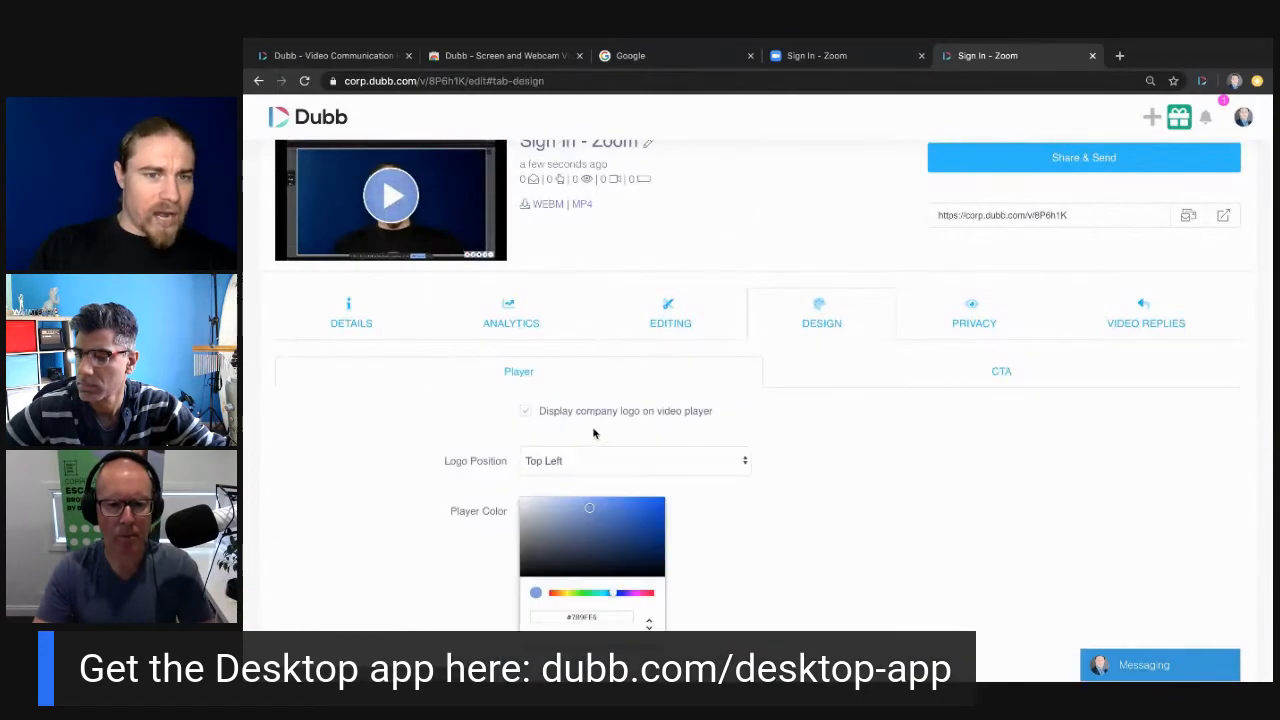
pyautogui.scroll(-3)
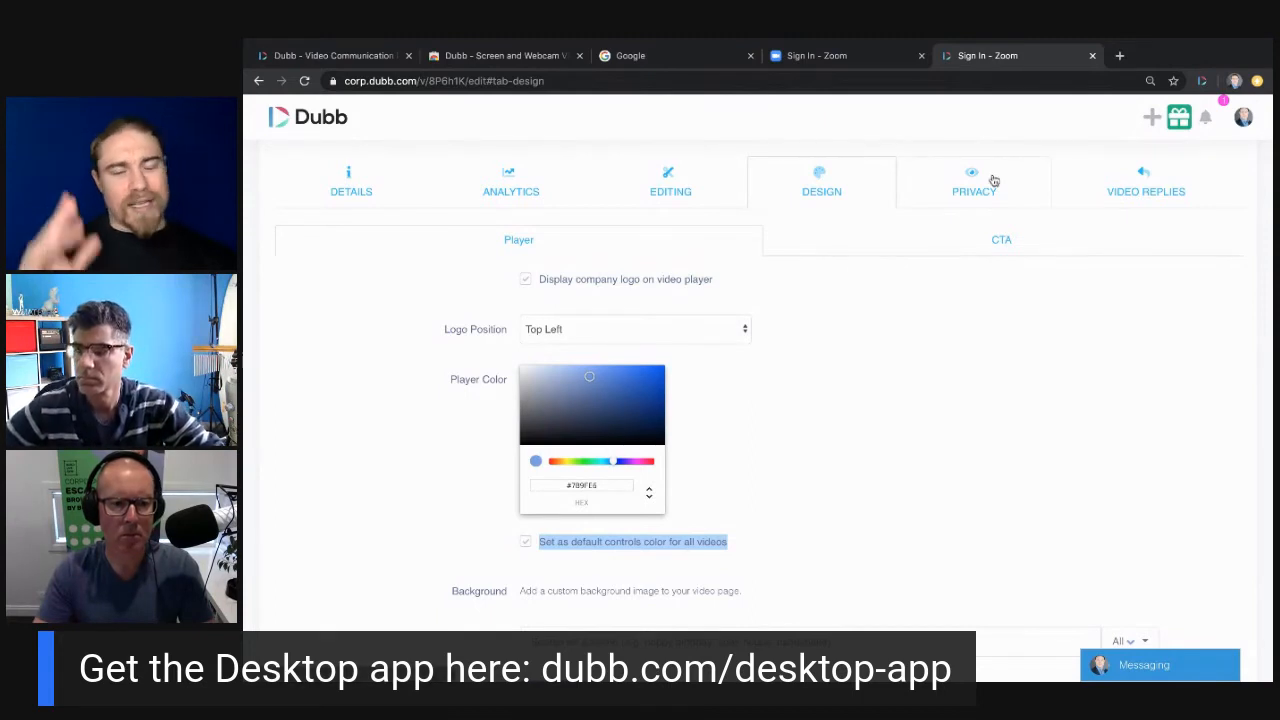
pyautogui.click(972, 180)
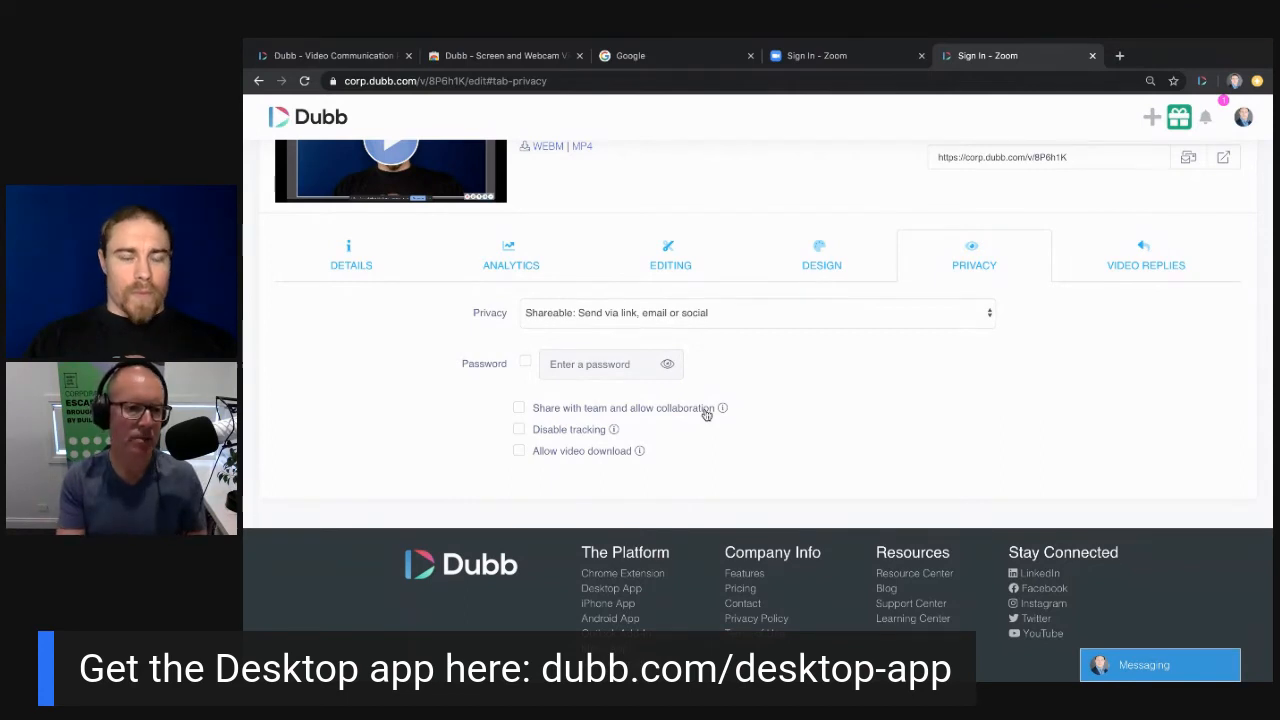
pyautogui.scroll(3)
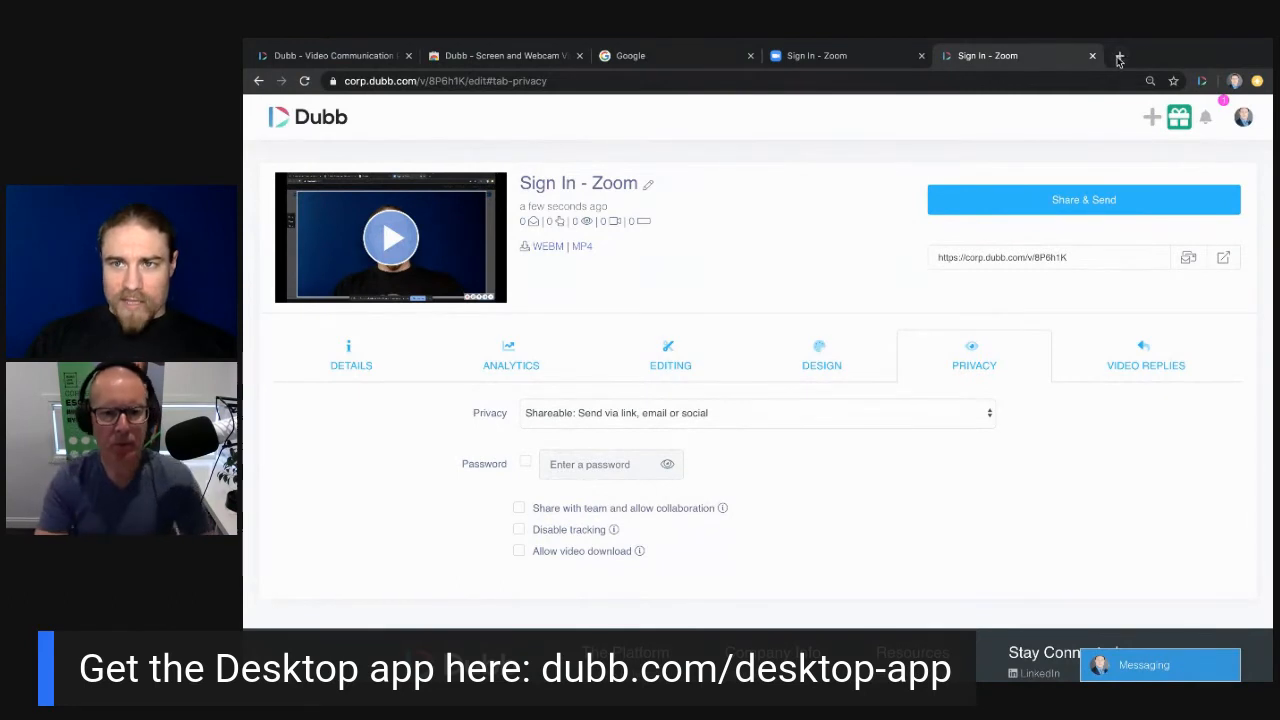
# Load the Gmail inbox in a new tab from the Google homepage shortcut
pyautogui.click(1120, 56)
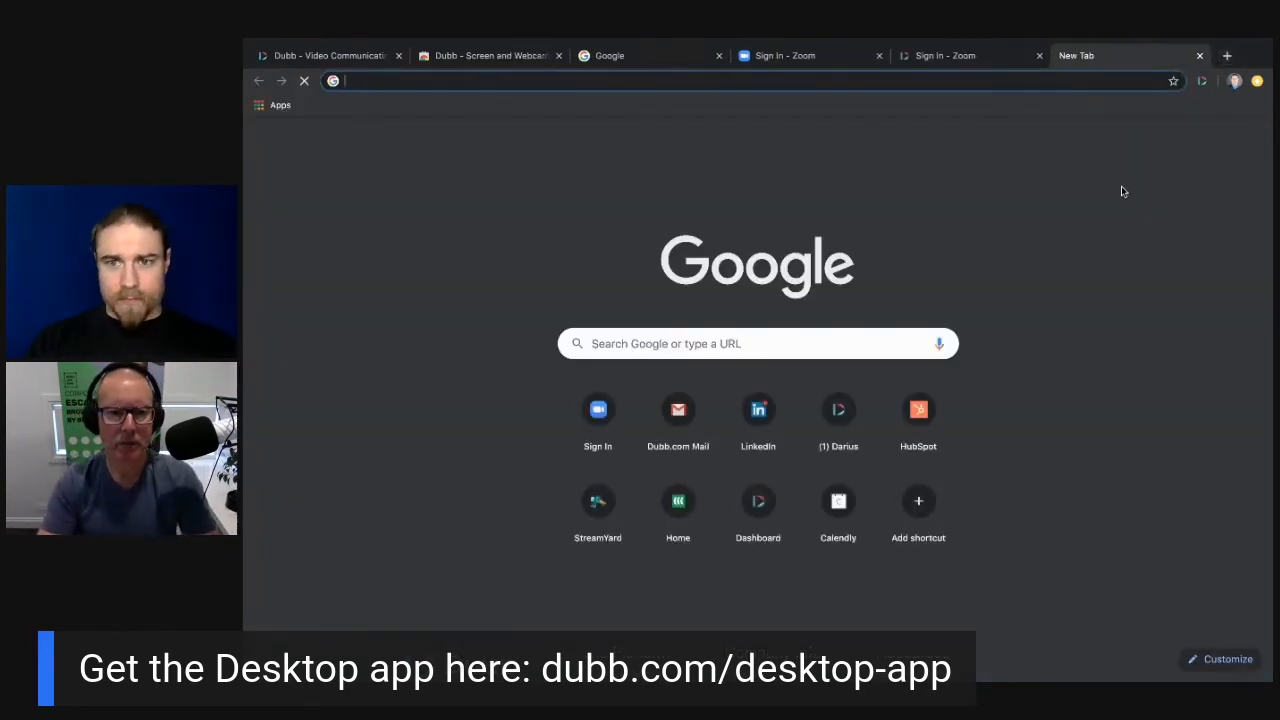
pyautogui.click(678, 410)
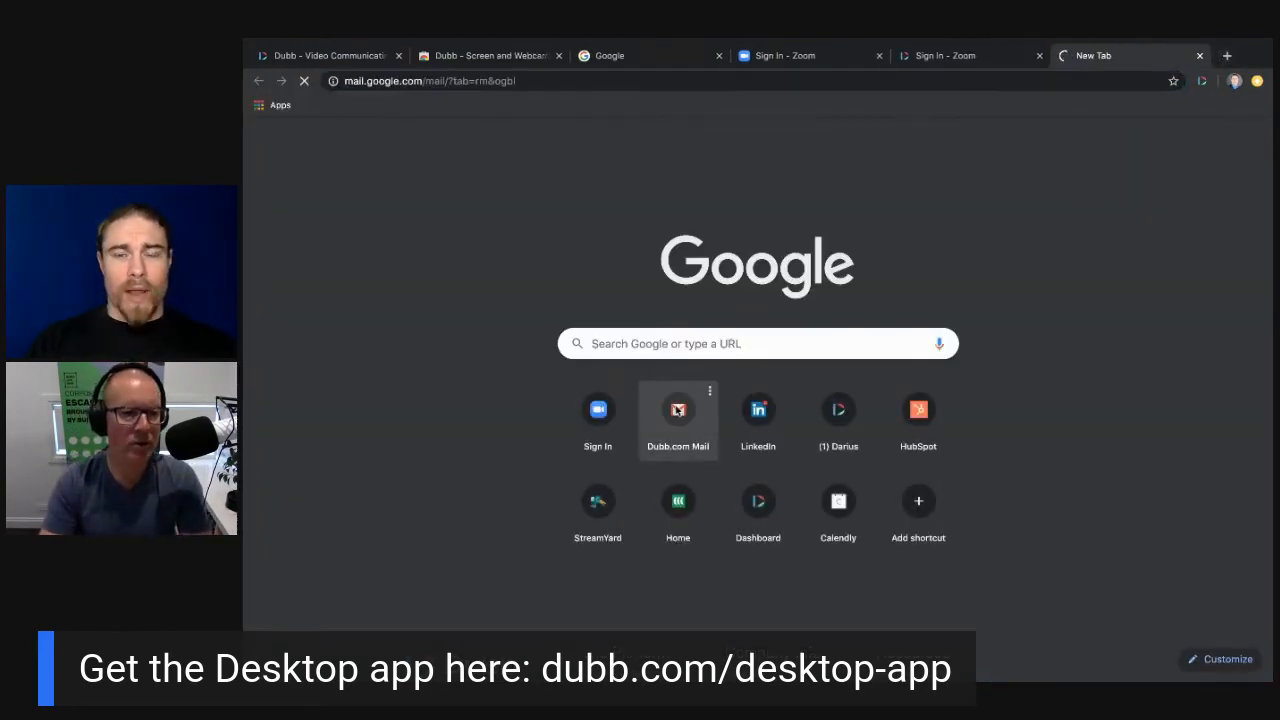
pyautogui.click(676, 410)
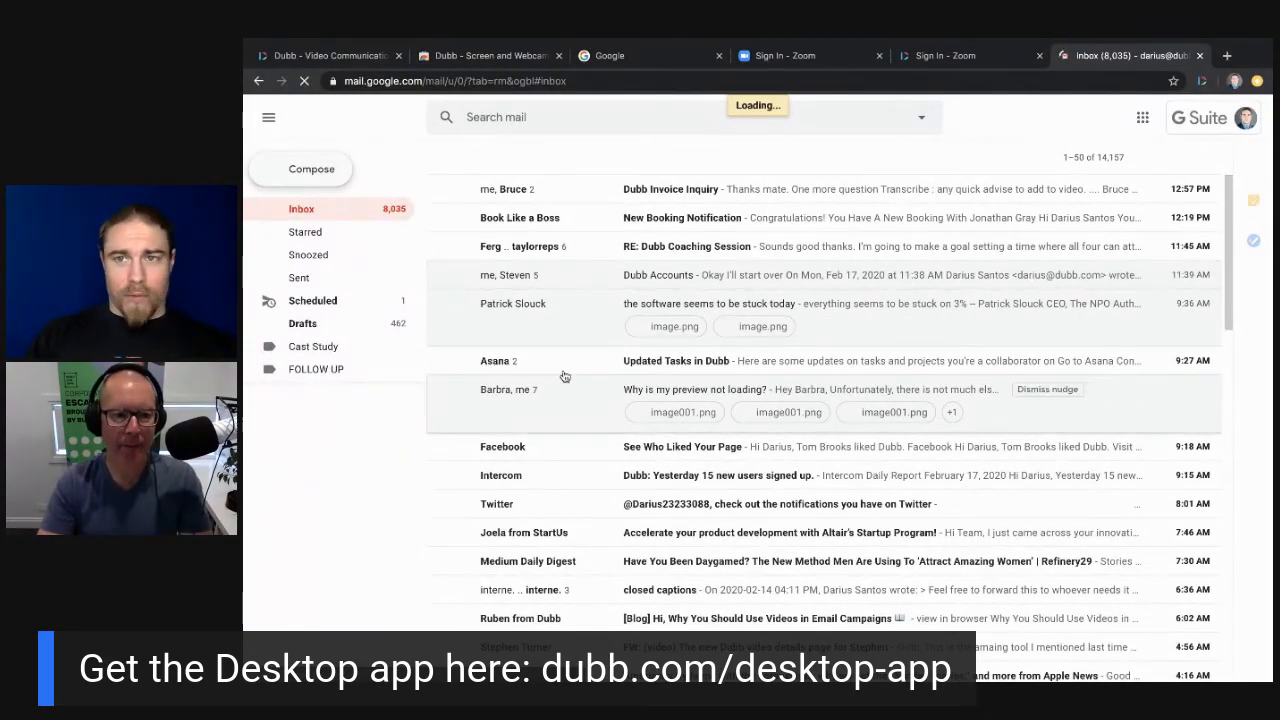
pyautogui.scroll(-3)
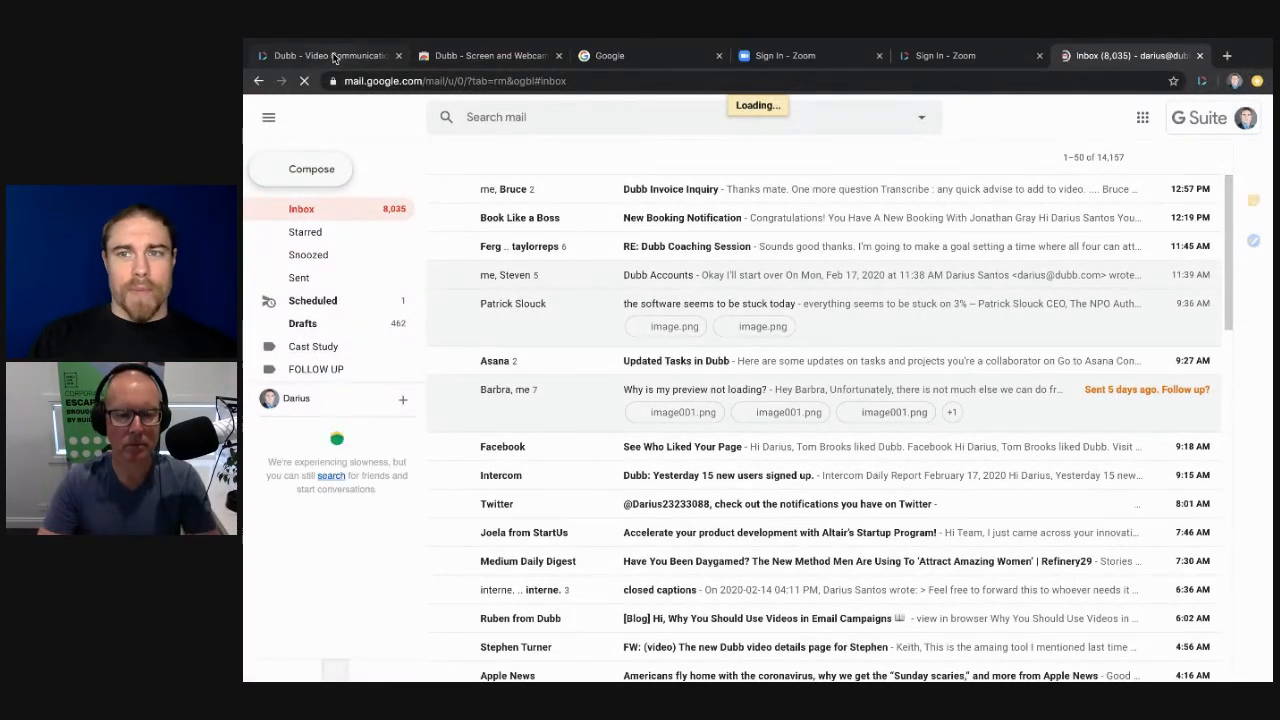
pyautogui.moveTo(332, 56)
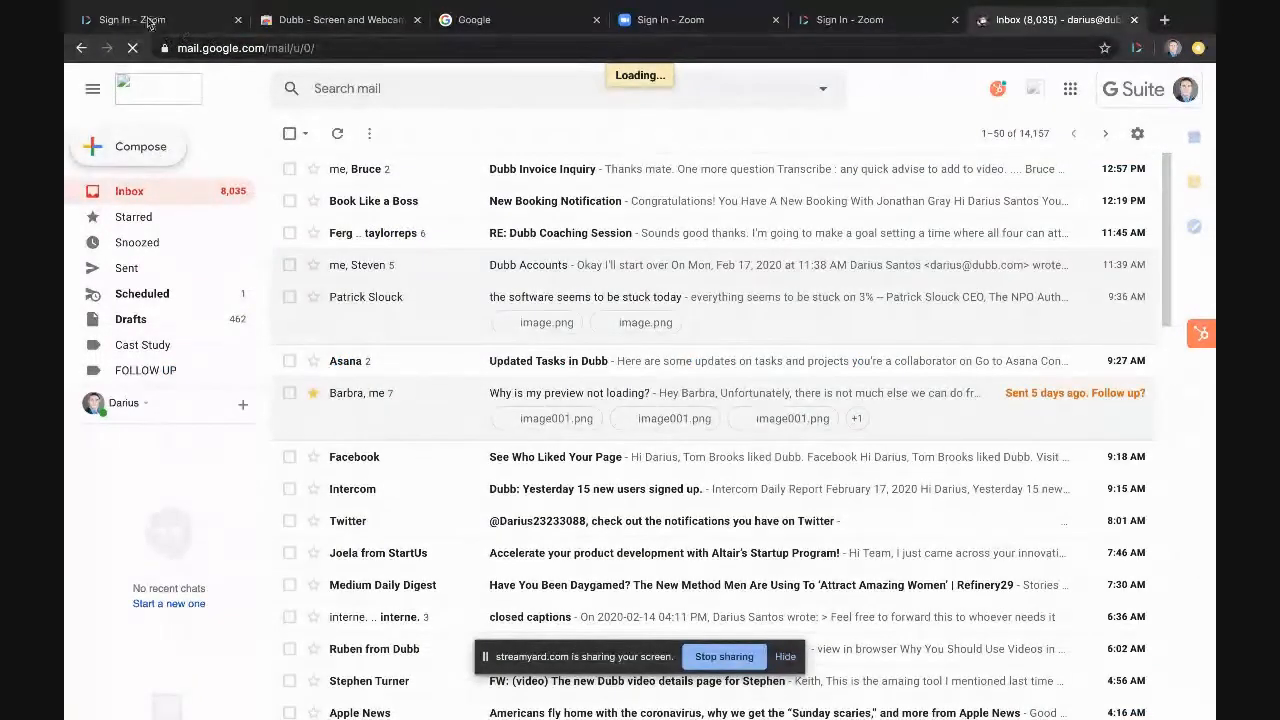
# Play the Sign In - Zoom preview in Dubb and check its playback quality options, then return to Gmail
pyautogui.click(130, 20)
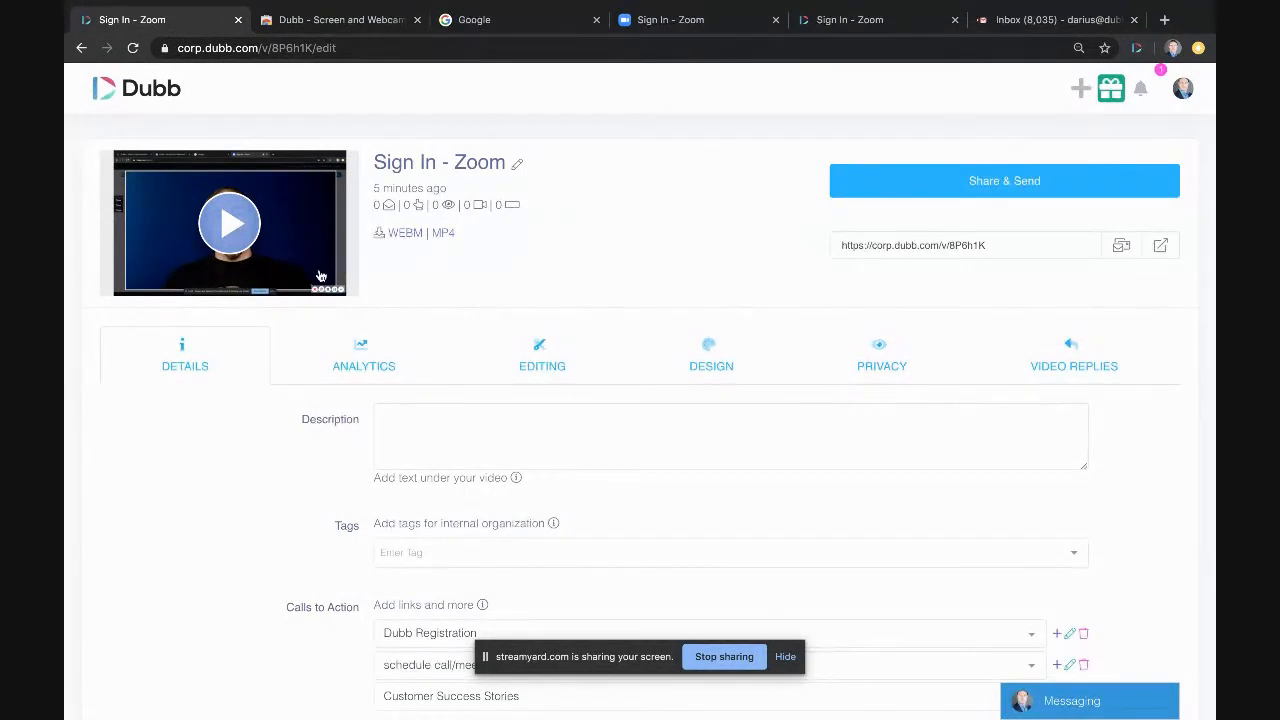
pyautogui.click(228, 222)
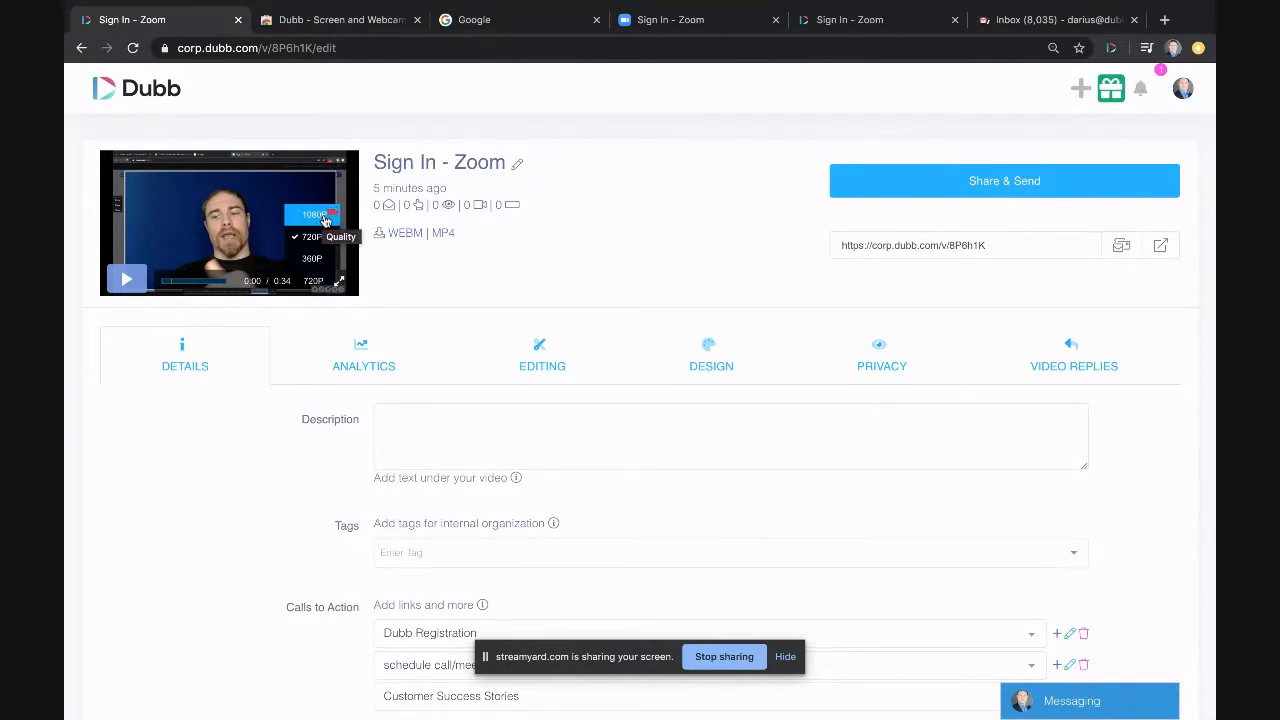
pyautogui.click(312, 236)
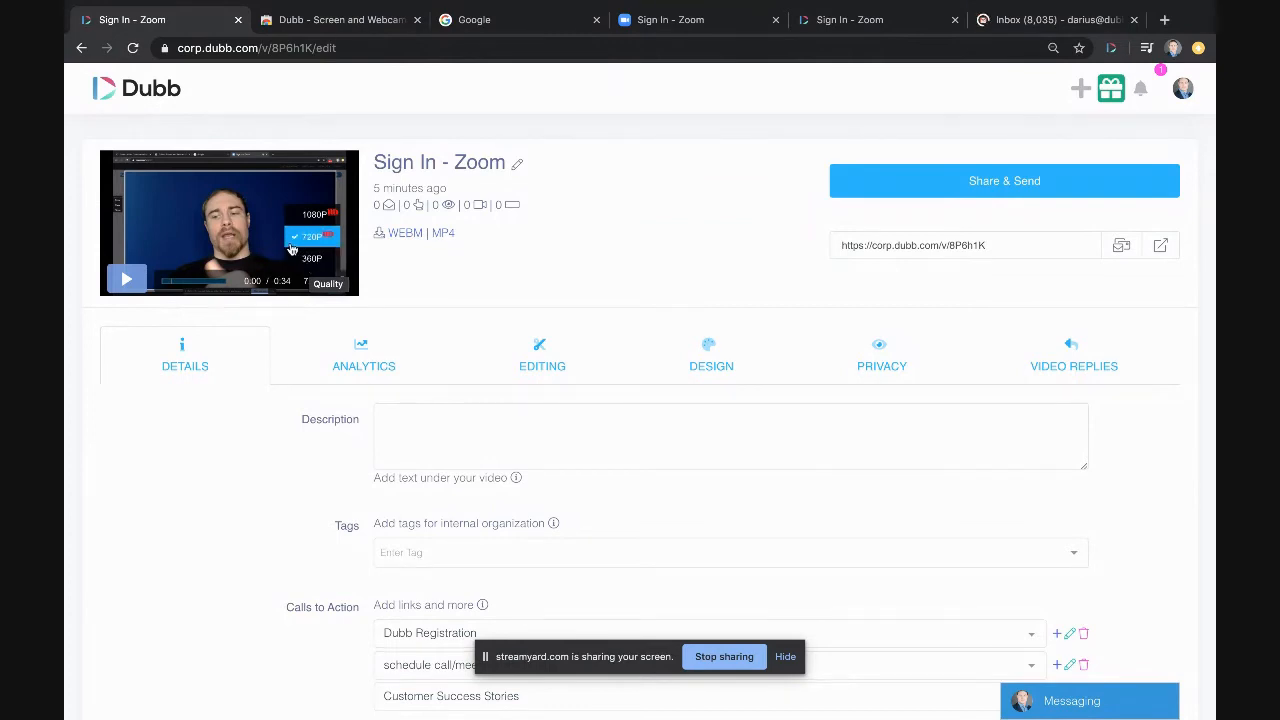
pyautogui.click(310, 236)
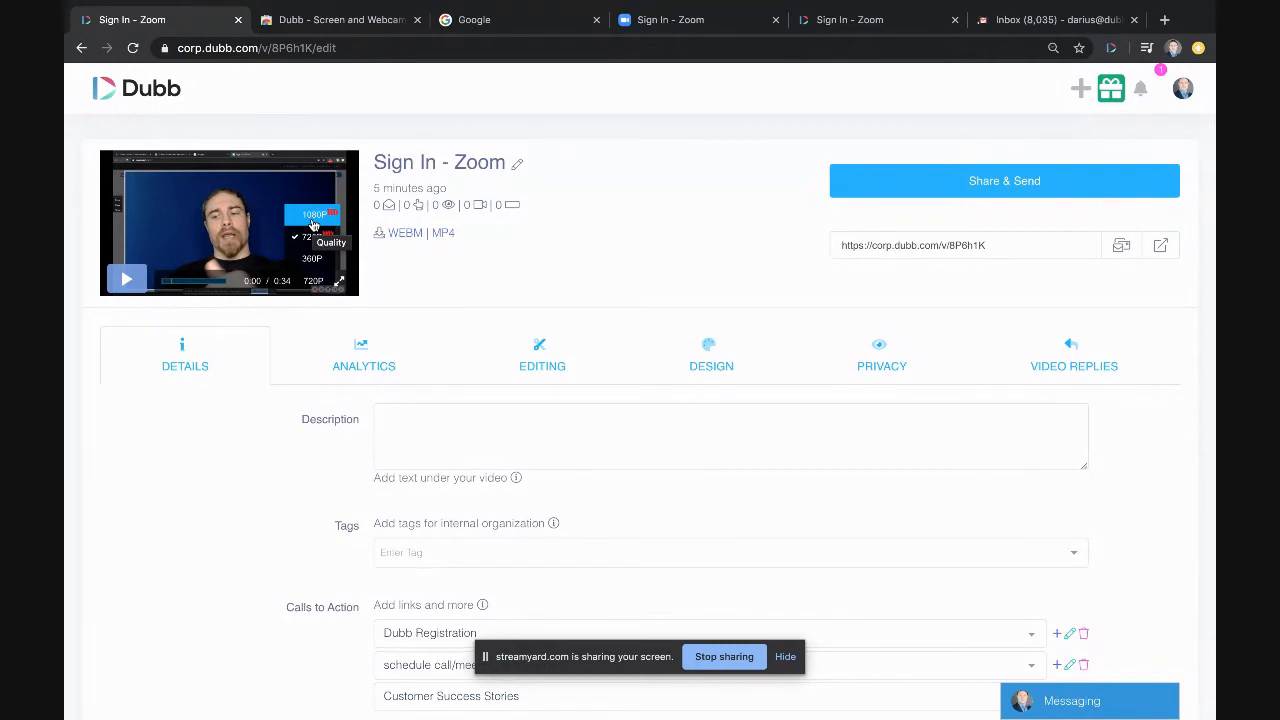
pyautogui.click(312, 244)
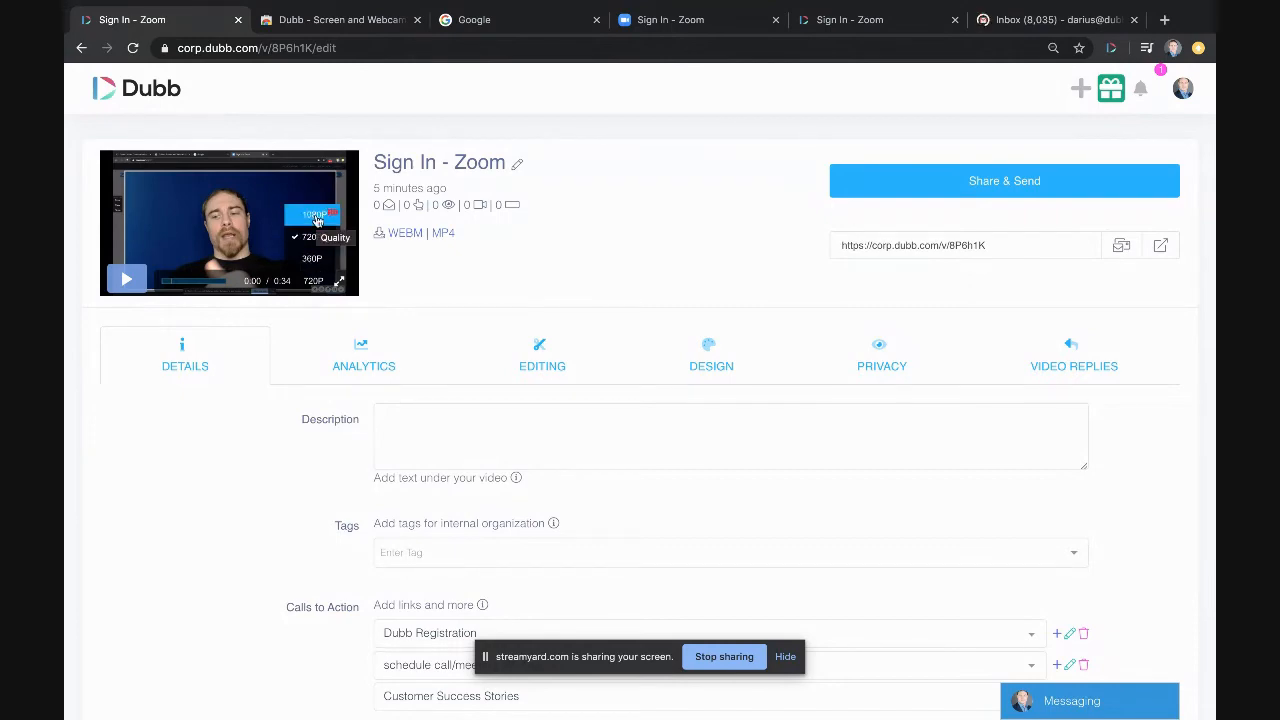
pyautogui.click(1056, 20)
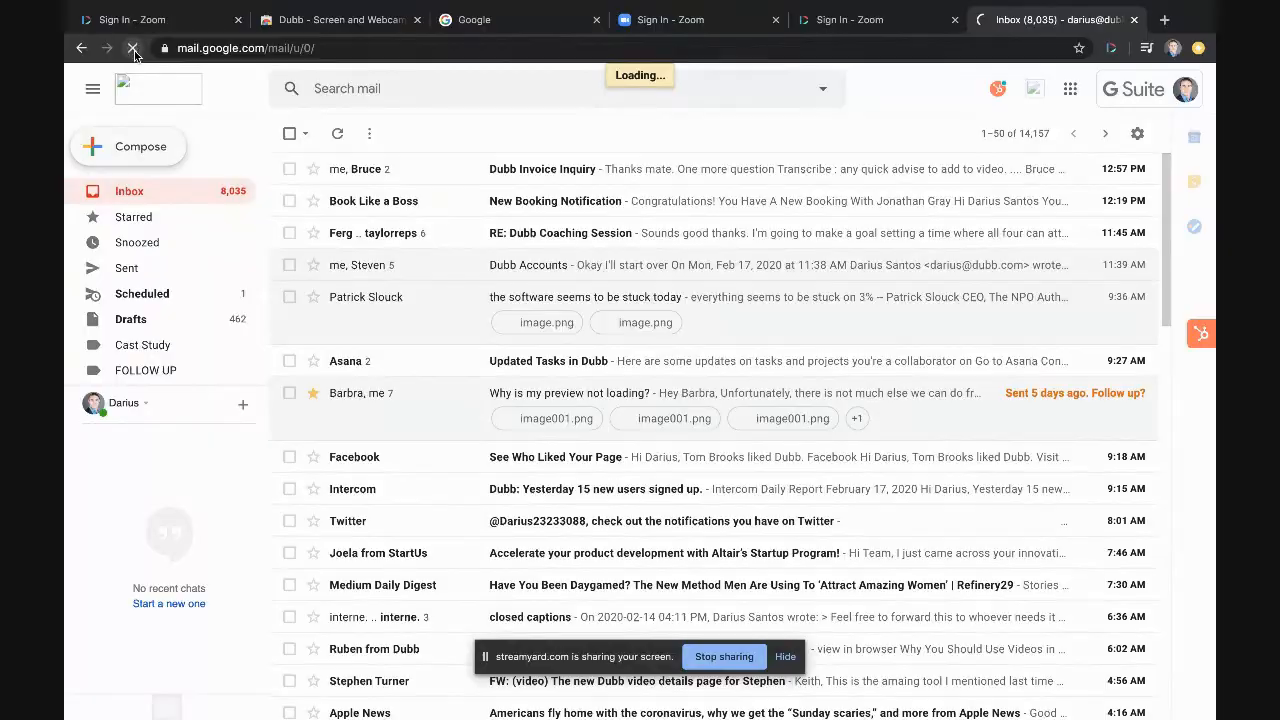
# Show the Dubb Editing section for Sign In - Zoom with its preview and trimming options
pyautogui.click(128, 146)
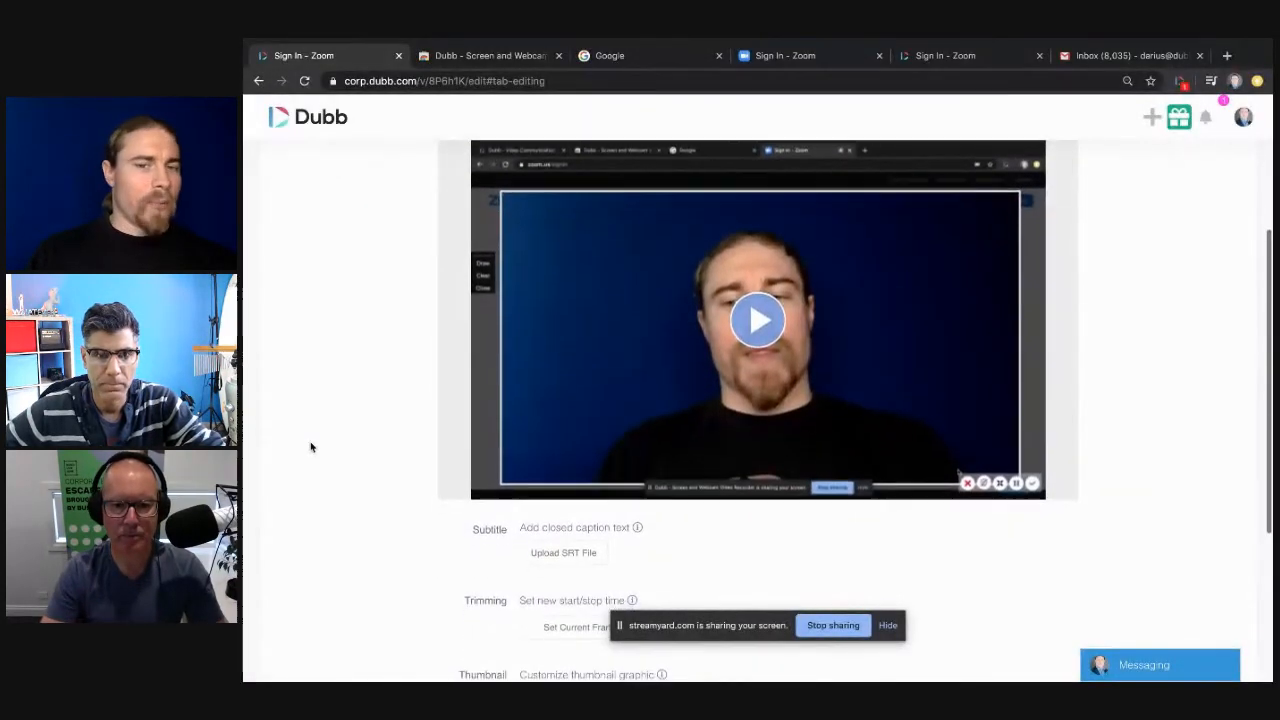
pyautogui.scroll(-3)
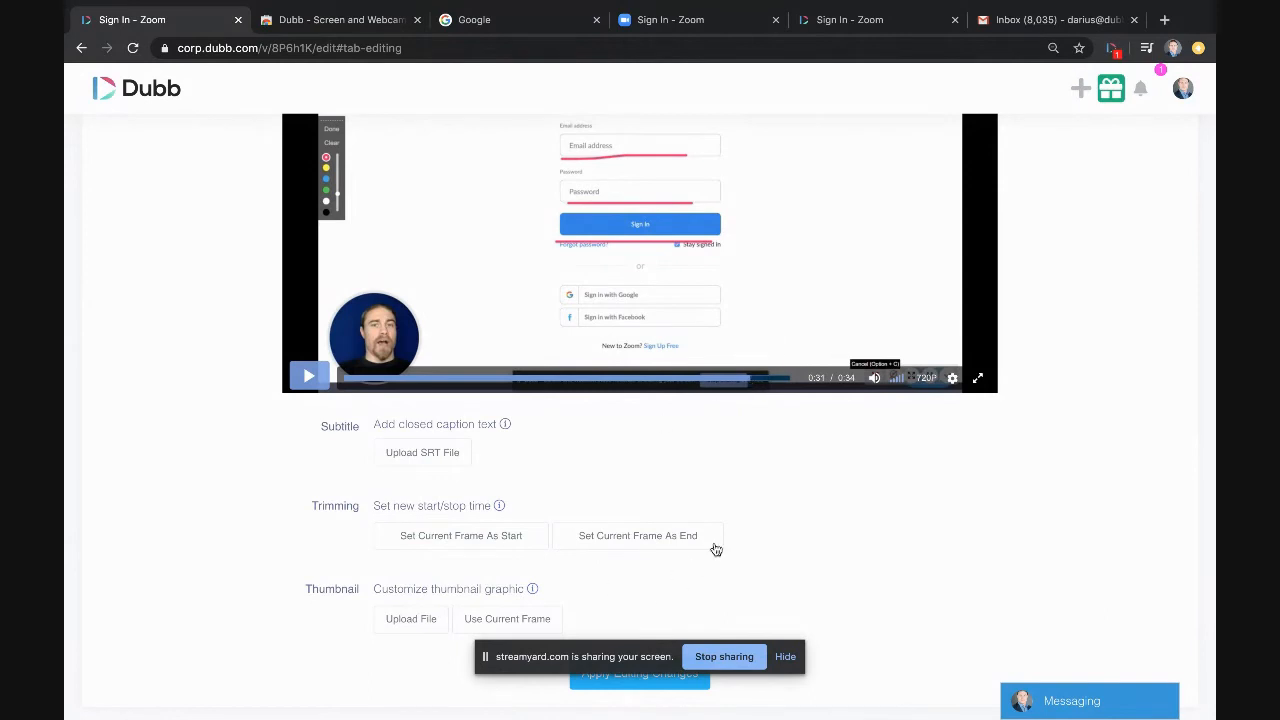
pyautogui.scroll(-3)
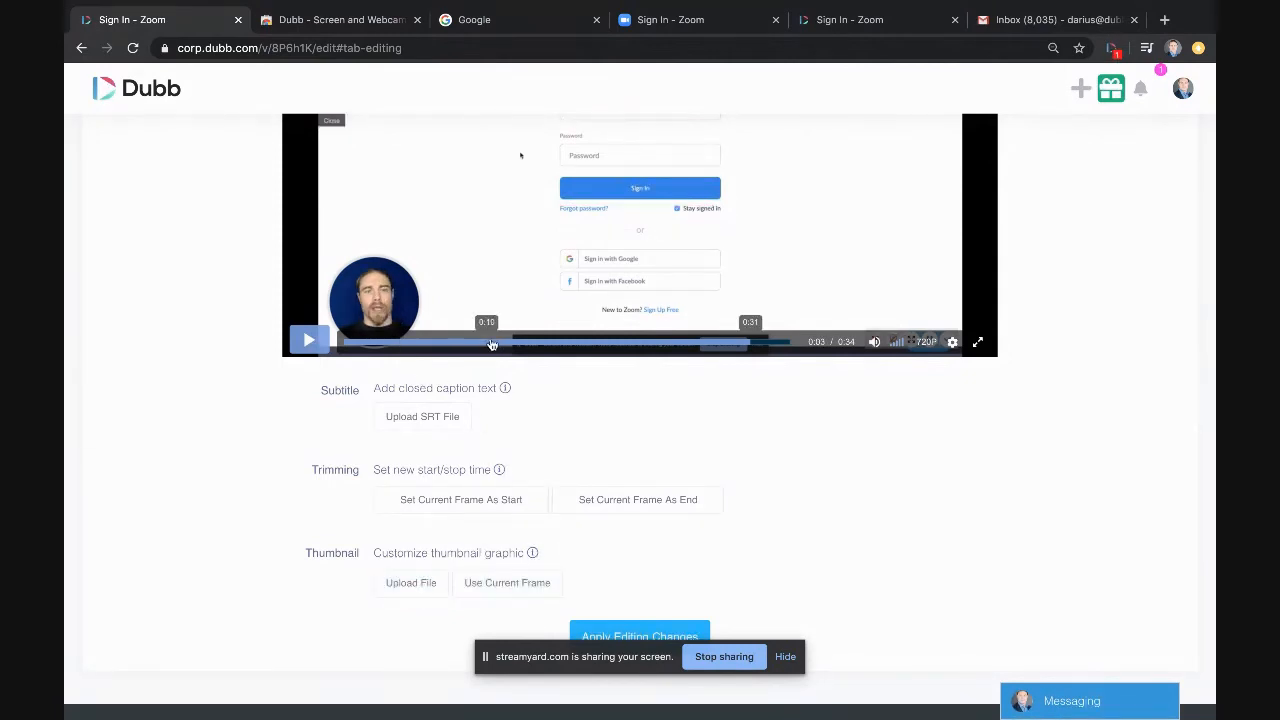
pyautogui.click(1056, 20)
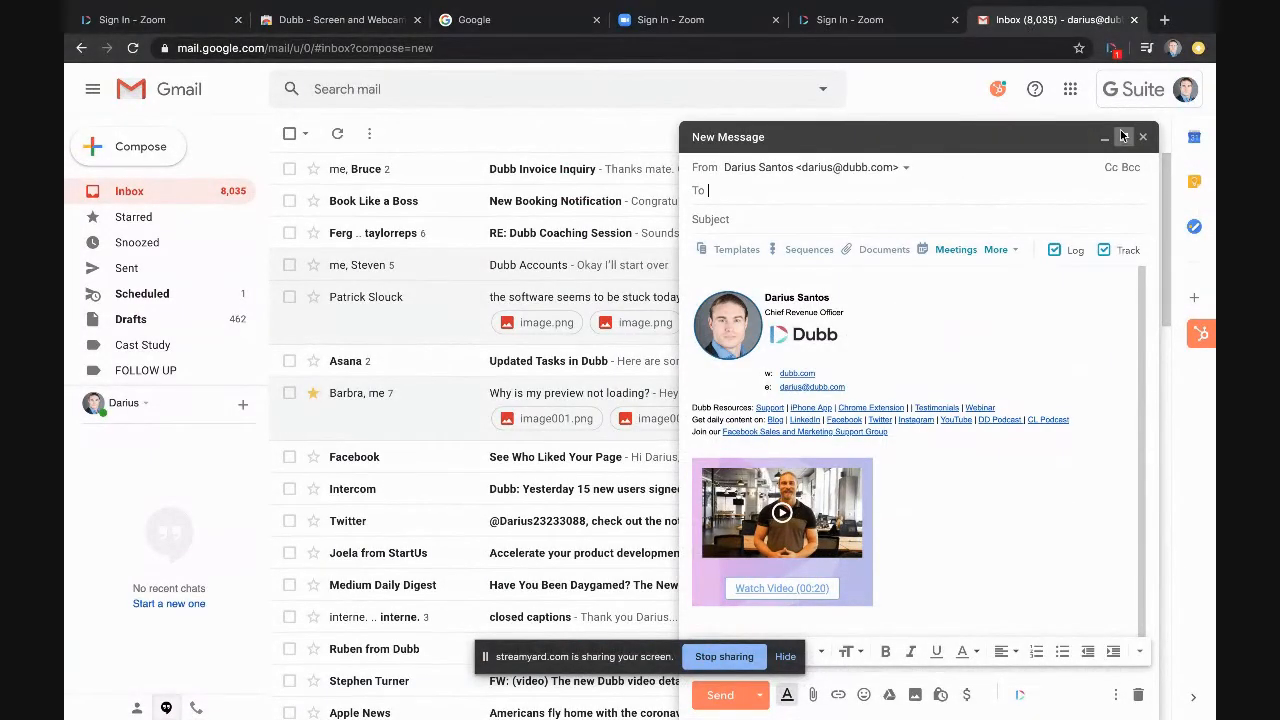
pyautogui.click(130, 20)
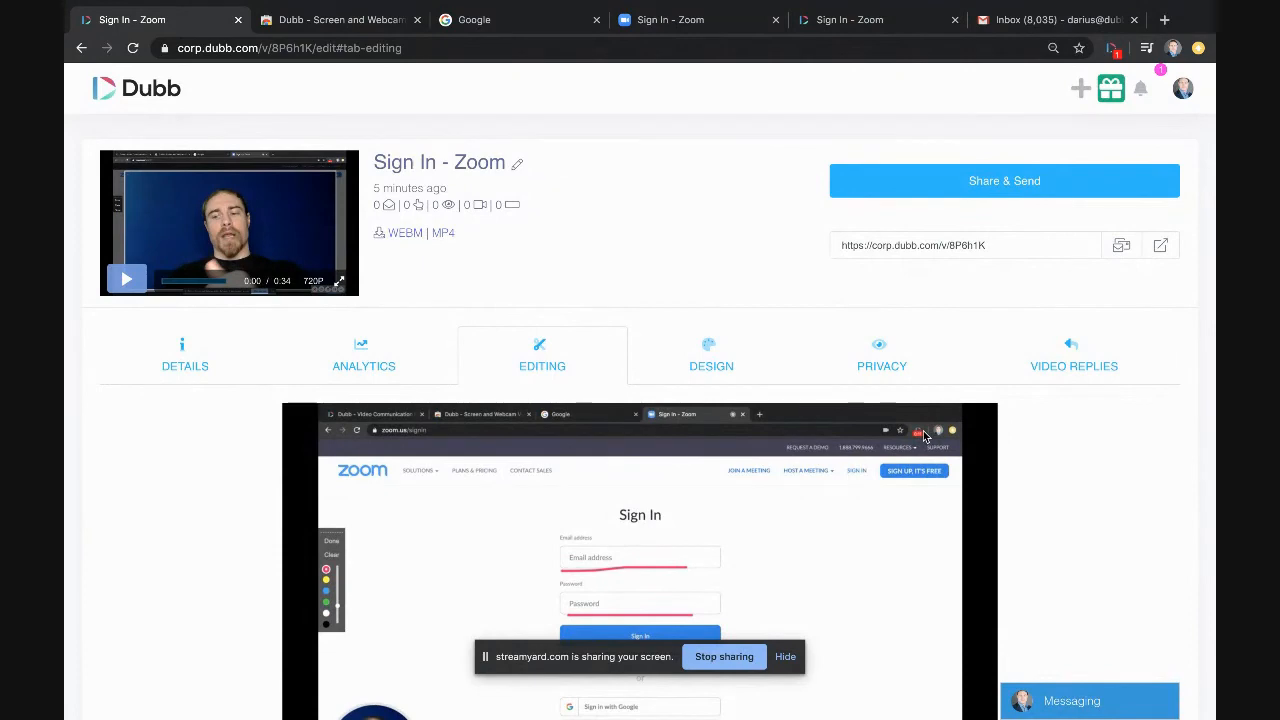
pyautogui.scroll(-3)
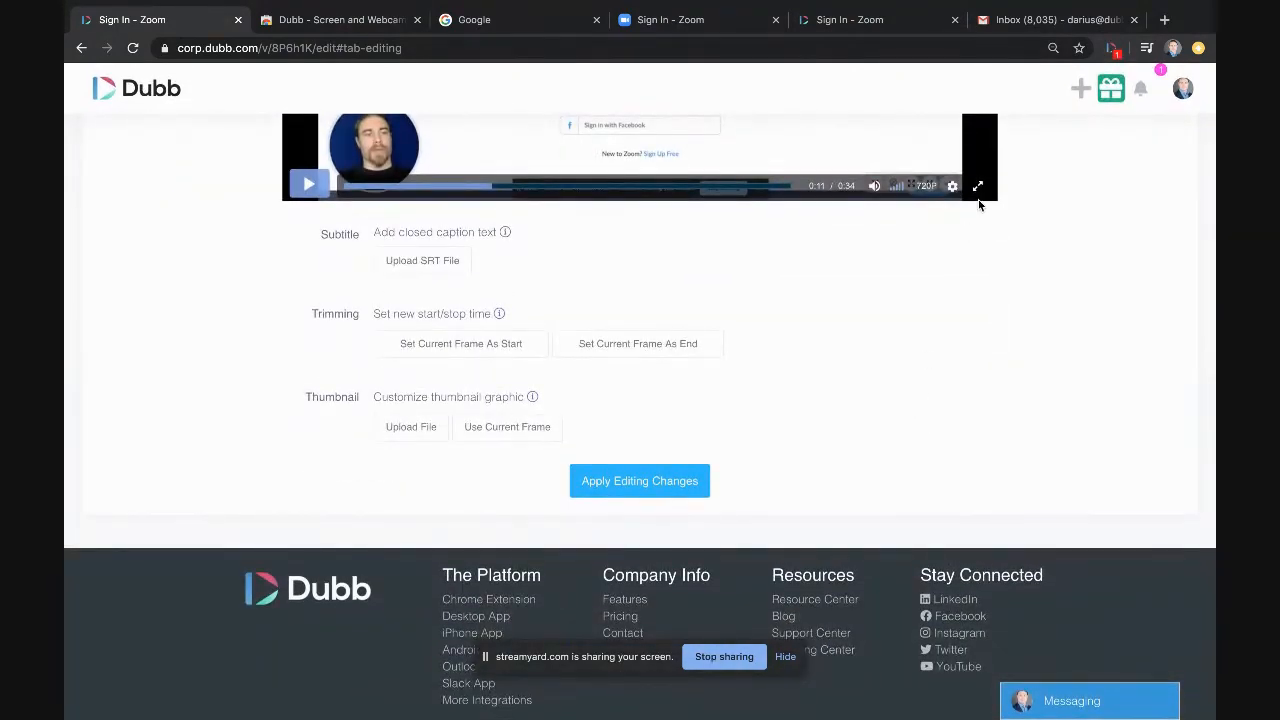
# Return to the enlarged Gmail draft and bring up the Dubb video picker over it
pyautogui.click(1050, 20)
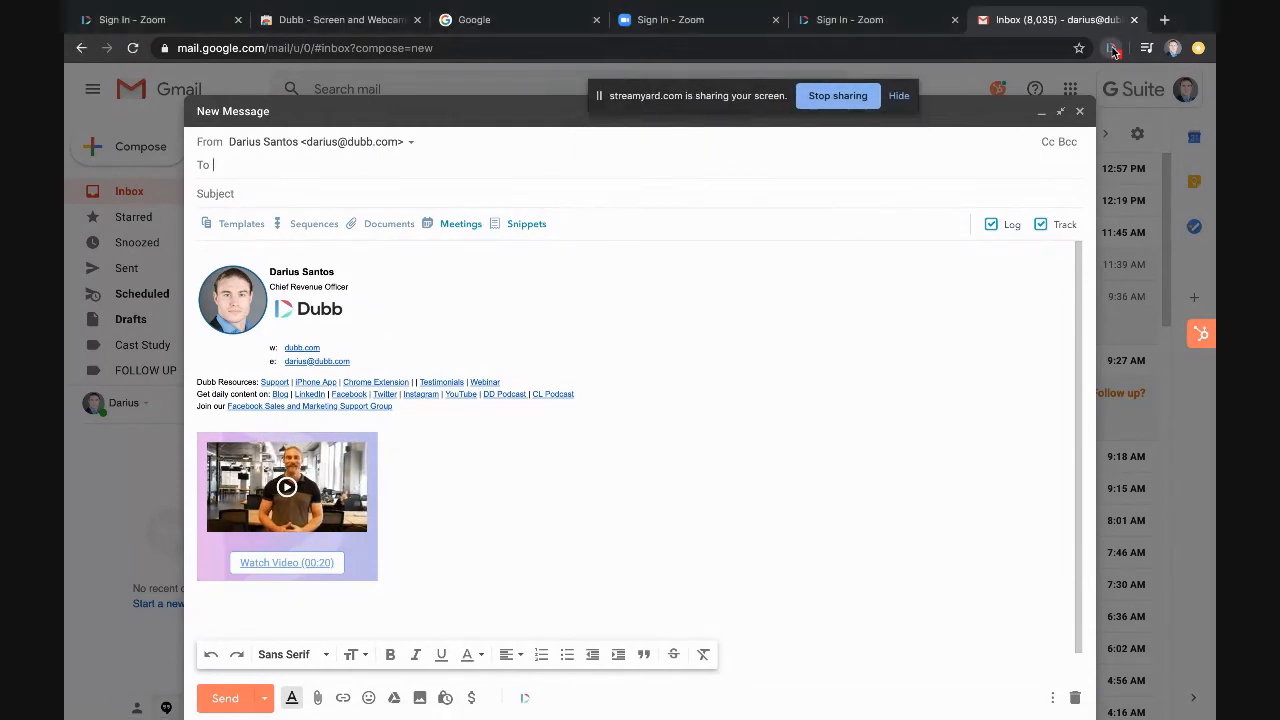
pyautogui.click(1112, 48)
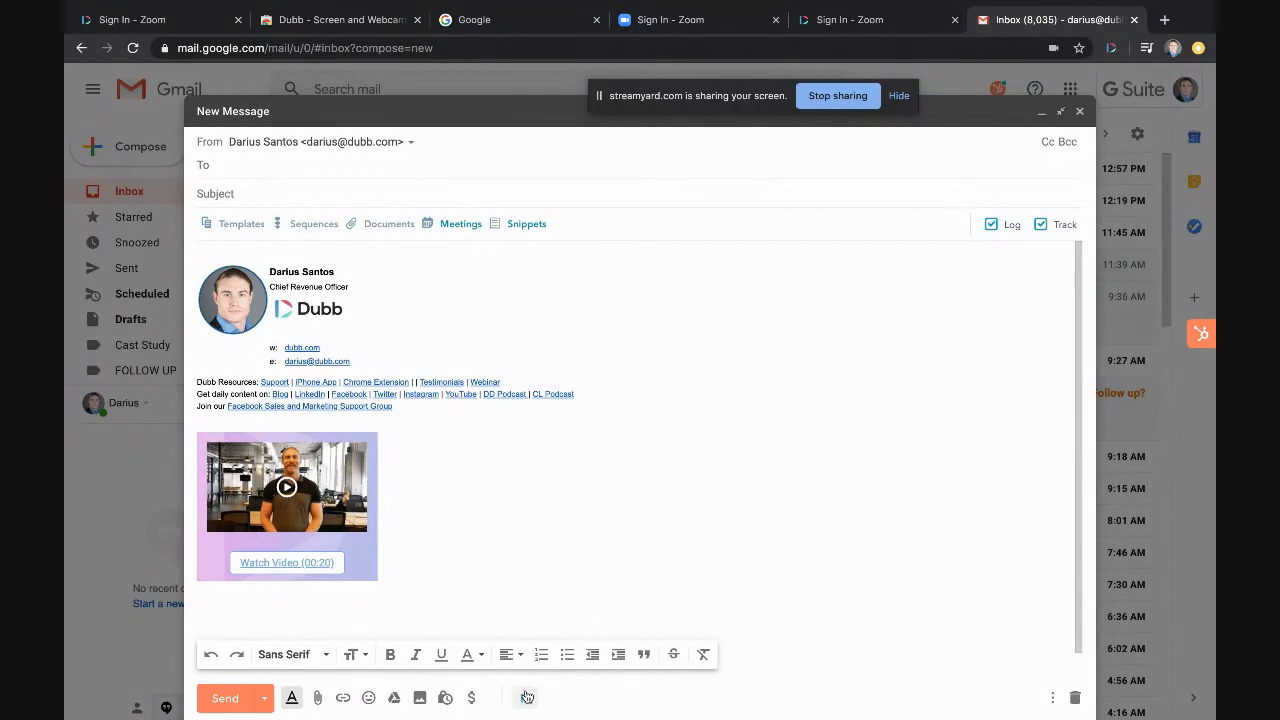
pyautogui.click(528, 696)
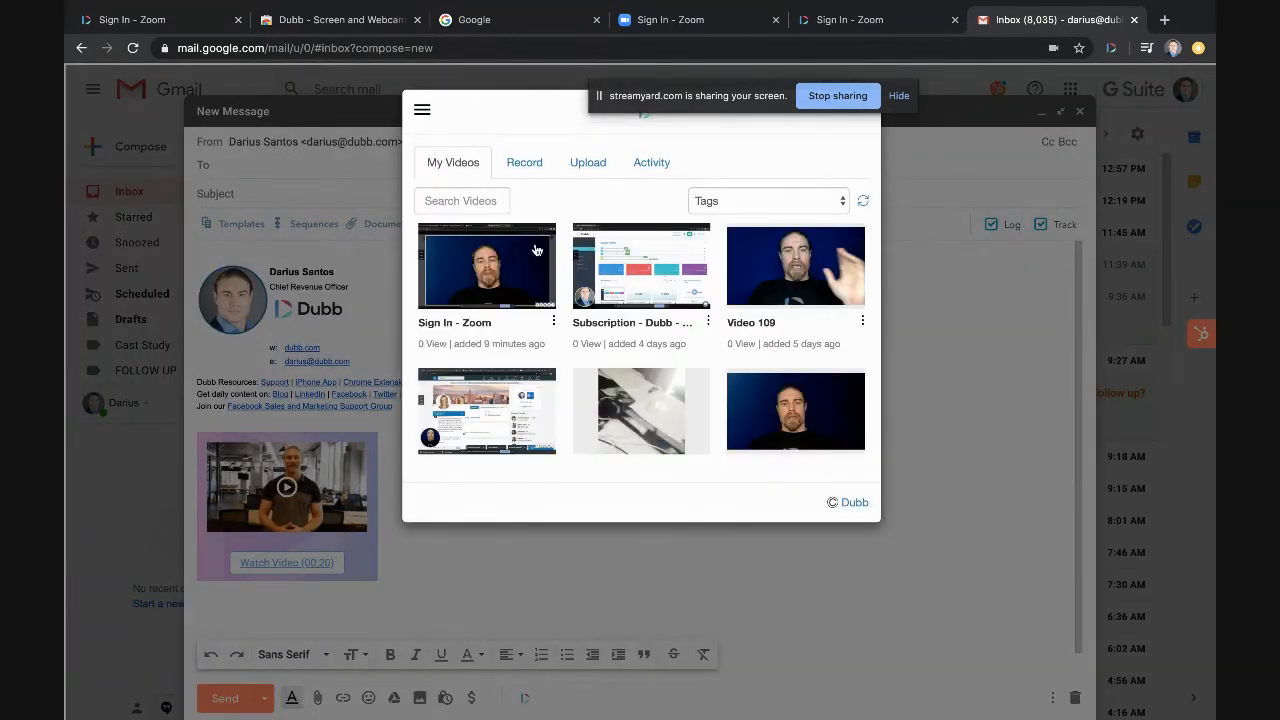
# Insert the Sign In - Zoom video into the draft with personalization text 'Video for Bob'
pyautogui.click(486, 264)
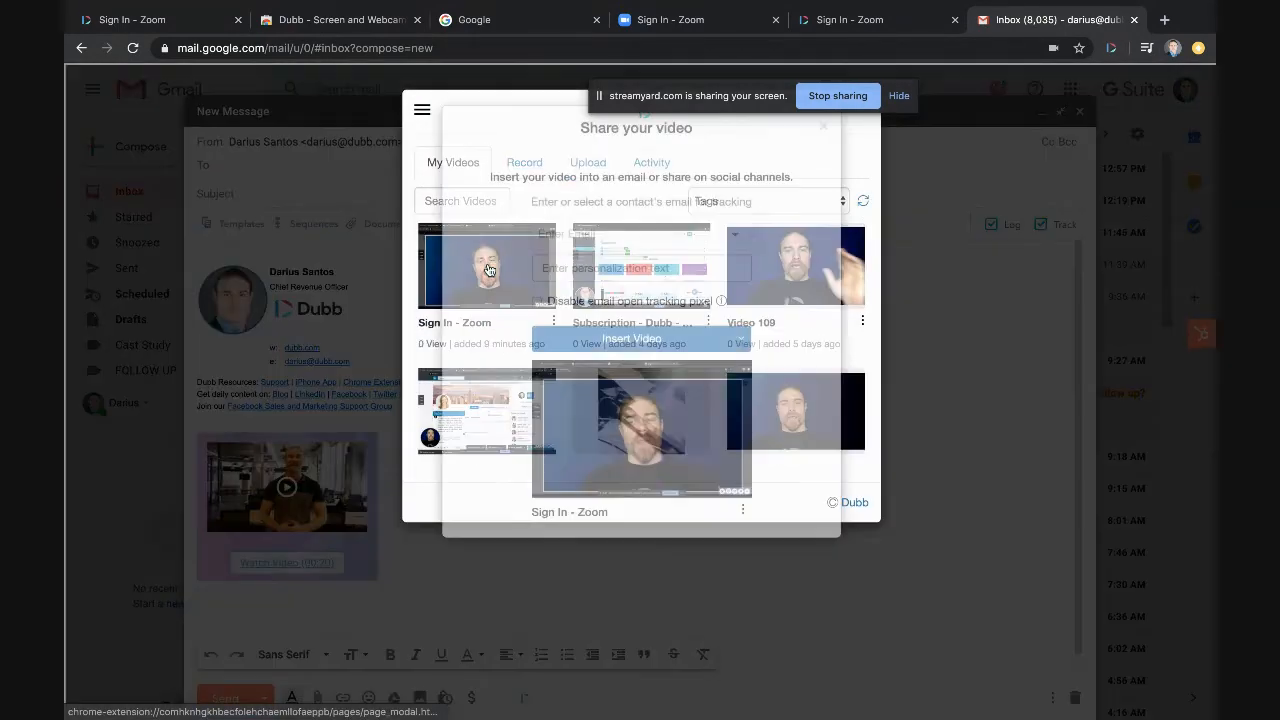
pyautogui.click(488, 264)
pyautogui.write('Video for B')
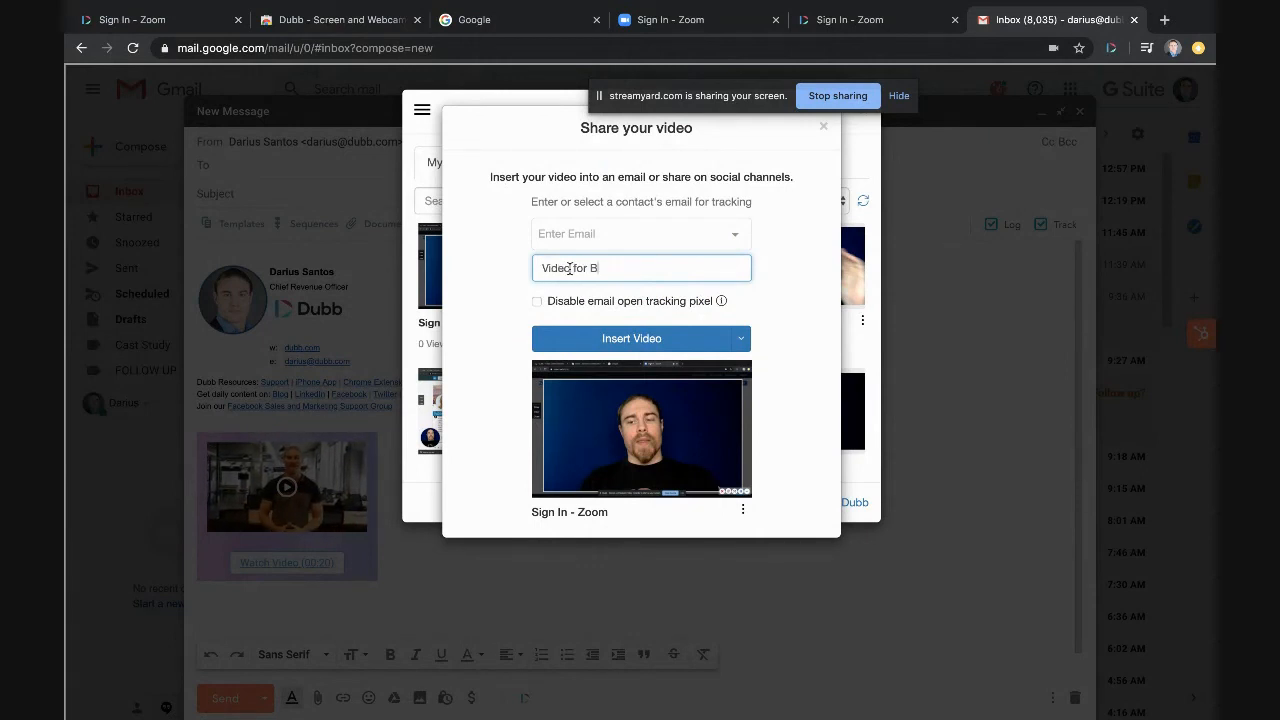
pyautogui.write('ob')
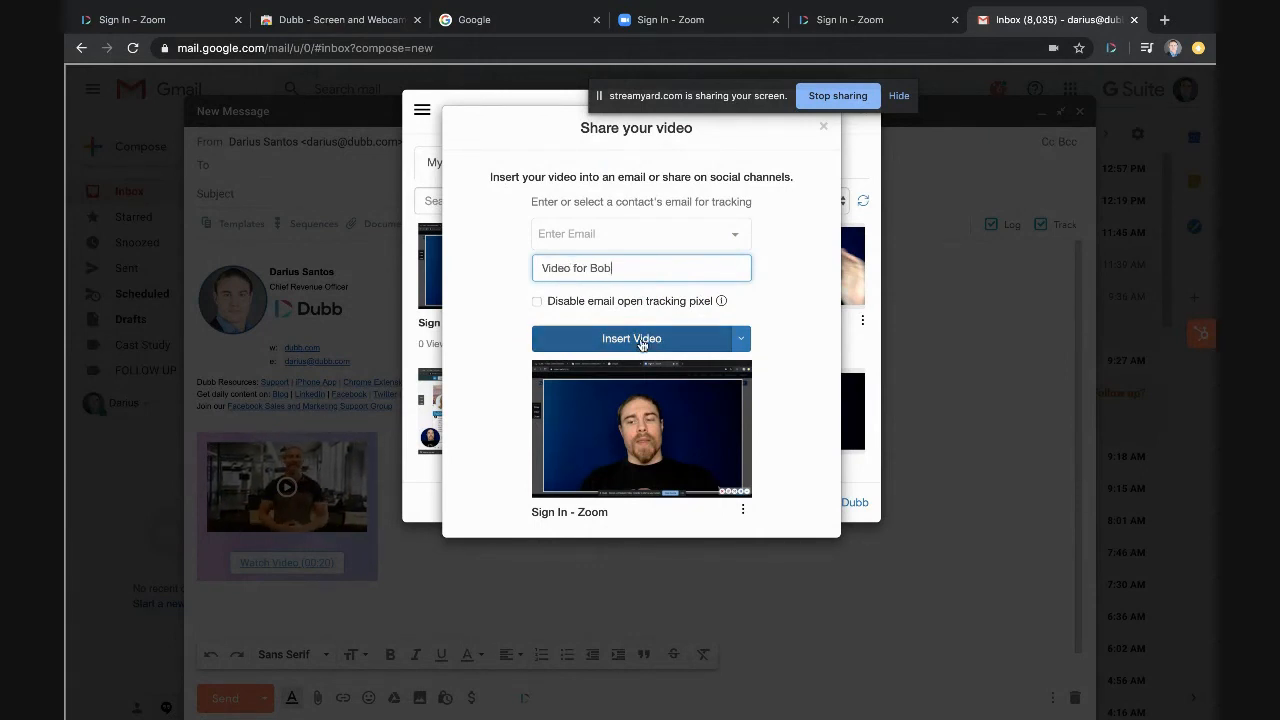
pyautogui.click(632, 338)
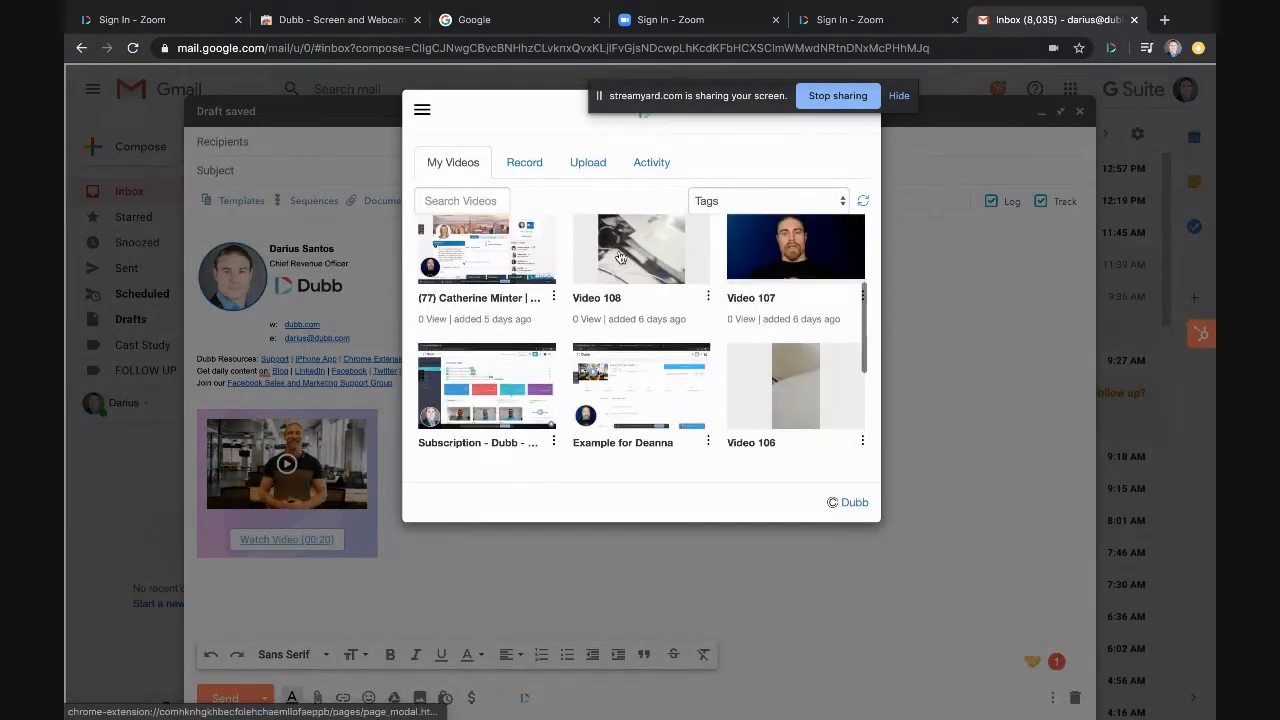
# Insert Video 109 into the email and dismiss the video picker
pyautogui.click(640, 248)
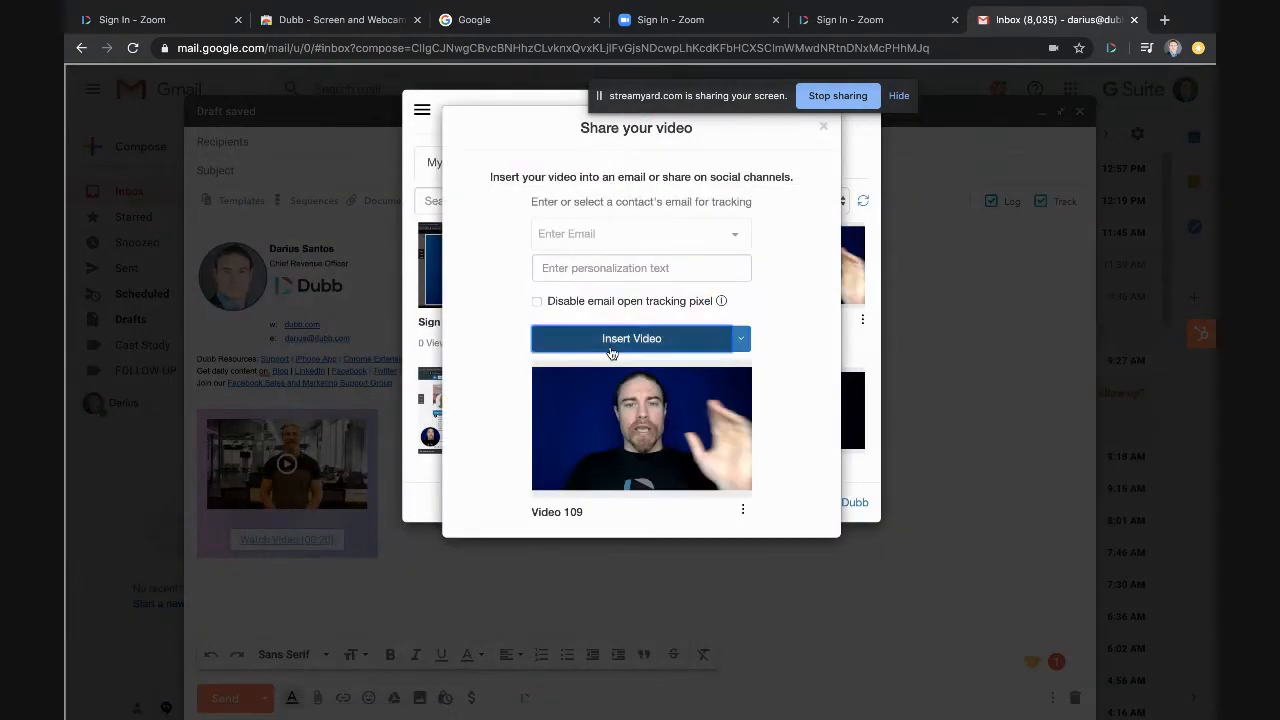
pyautogui.click(632, 338)
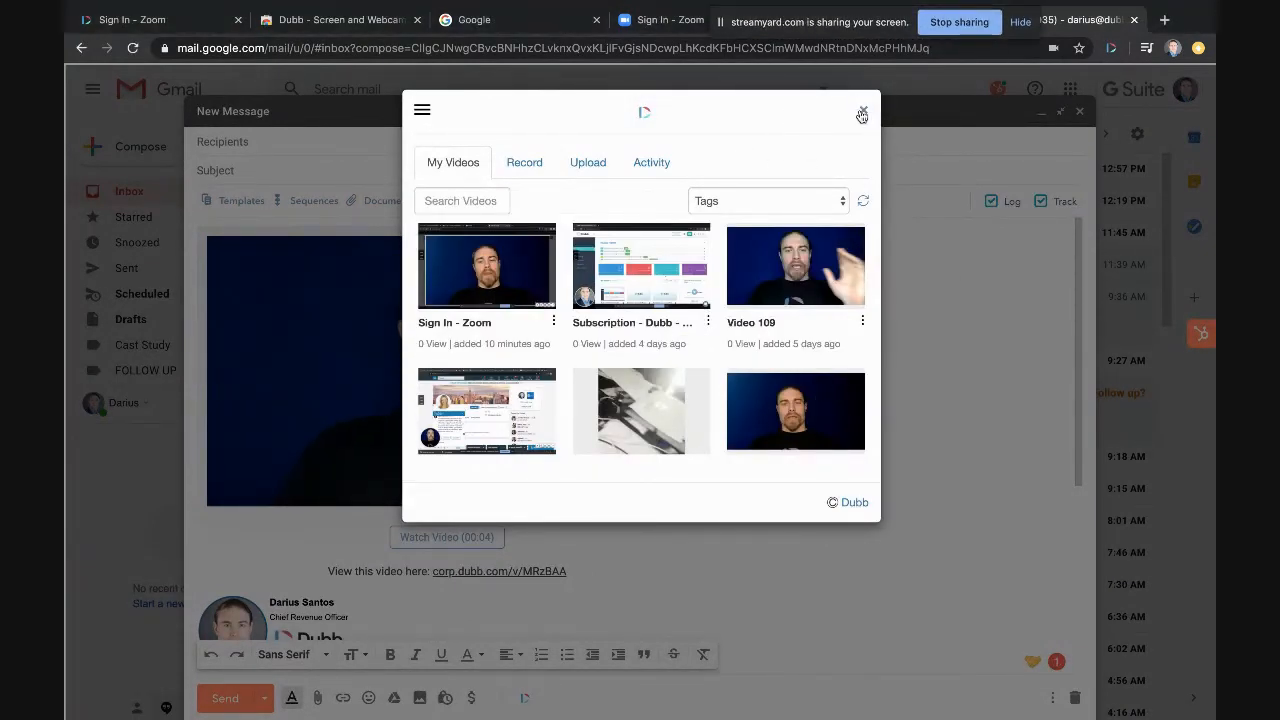
pyautogui.click(860, 112)
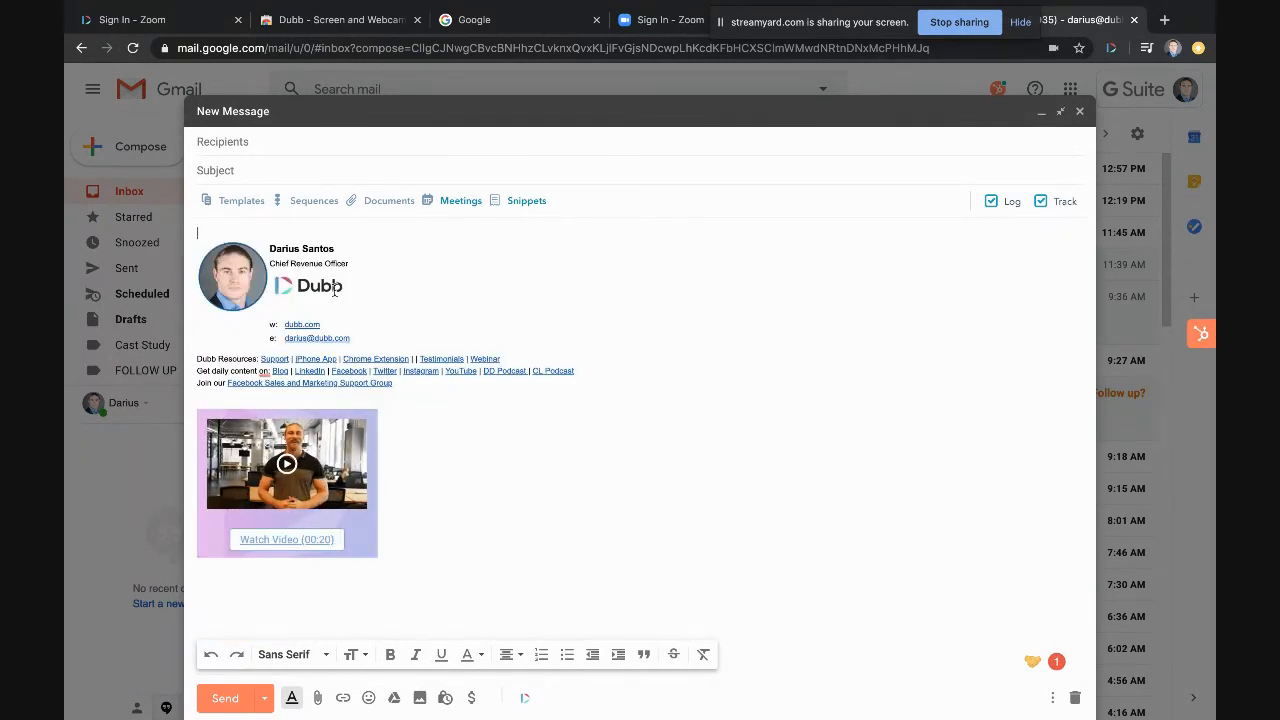
pyautogui.write('Hey Bo chck out')
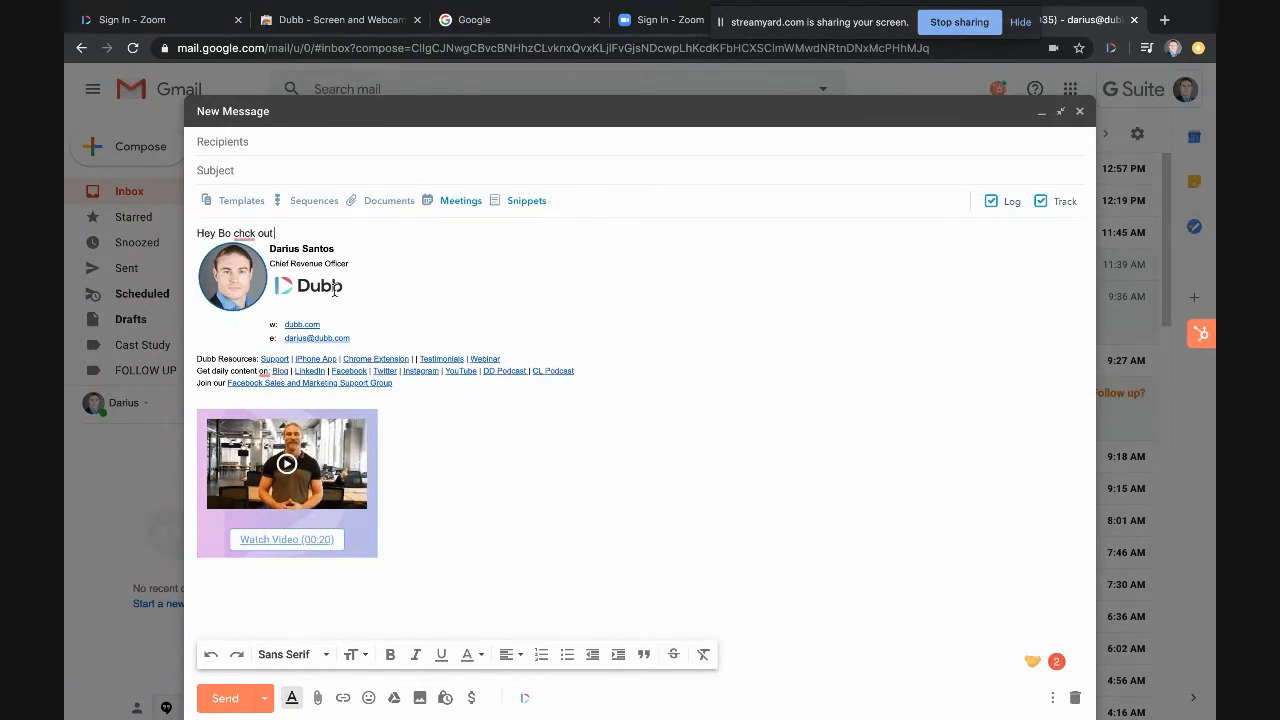
pyautogui.press('enter')
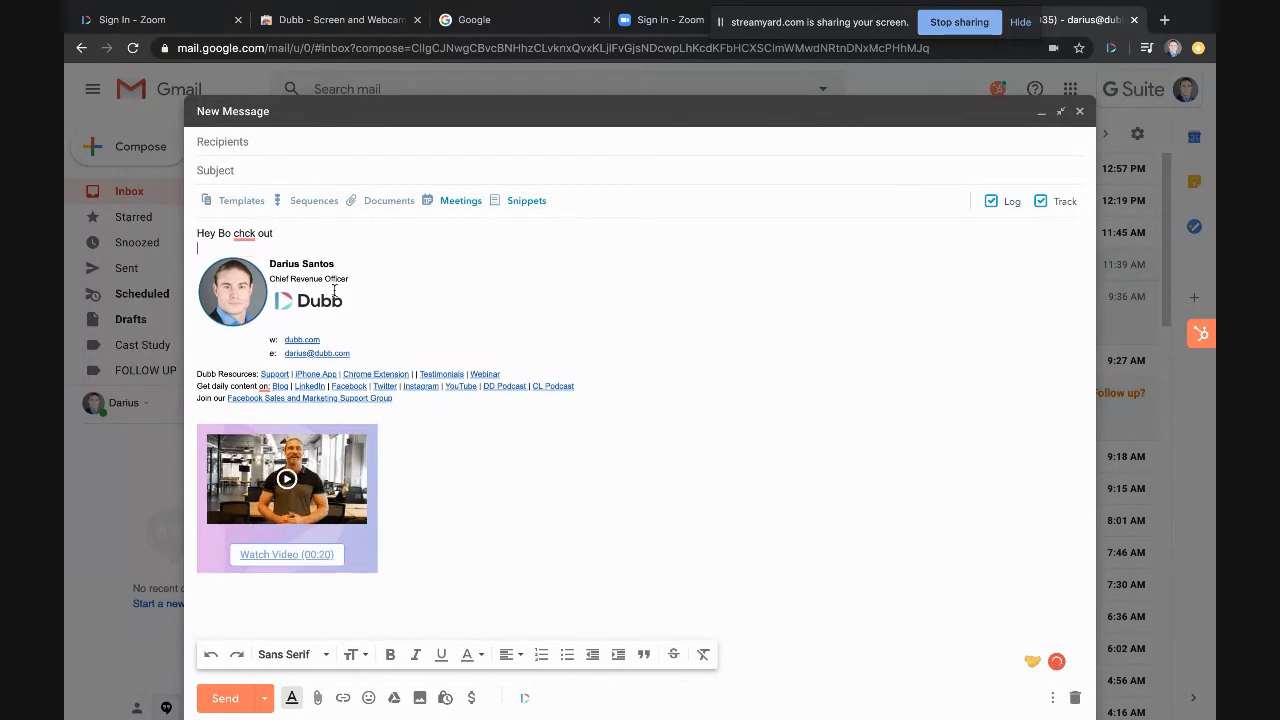
pyautogui.click(524, 696)
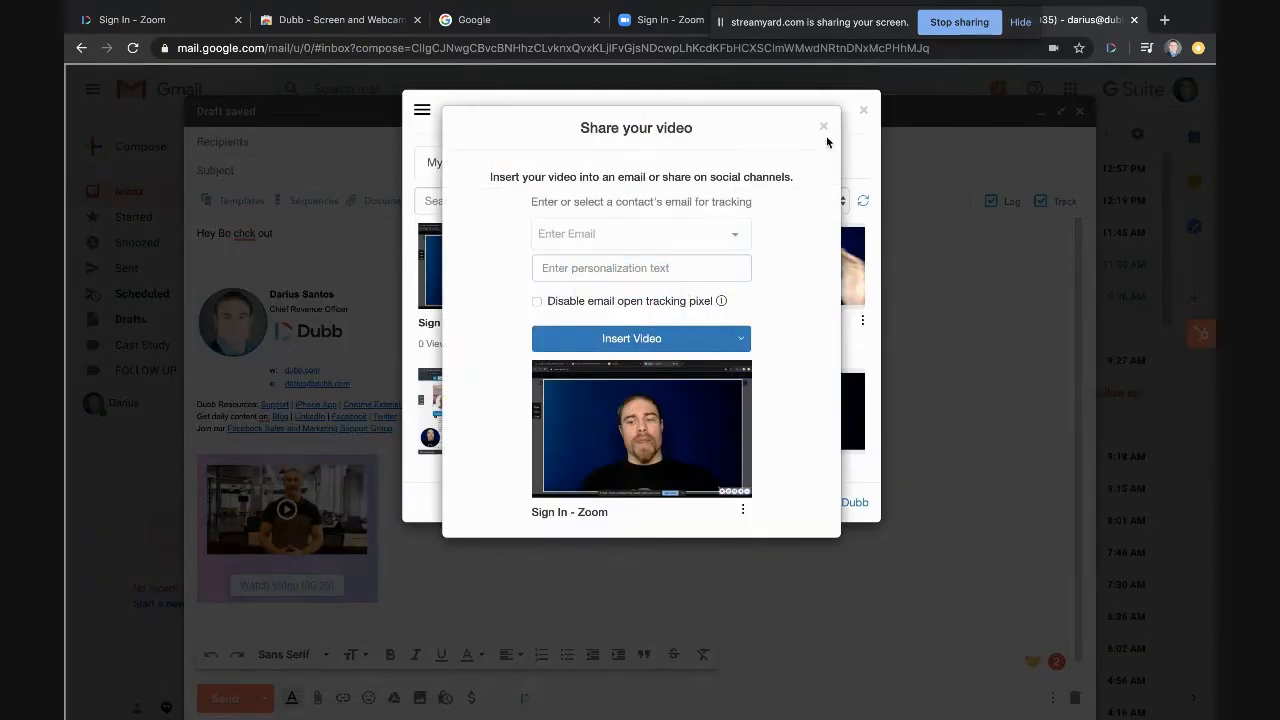
pyautogui.click(524, 162)
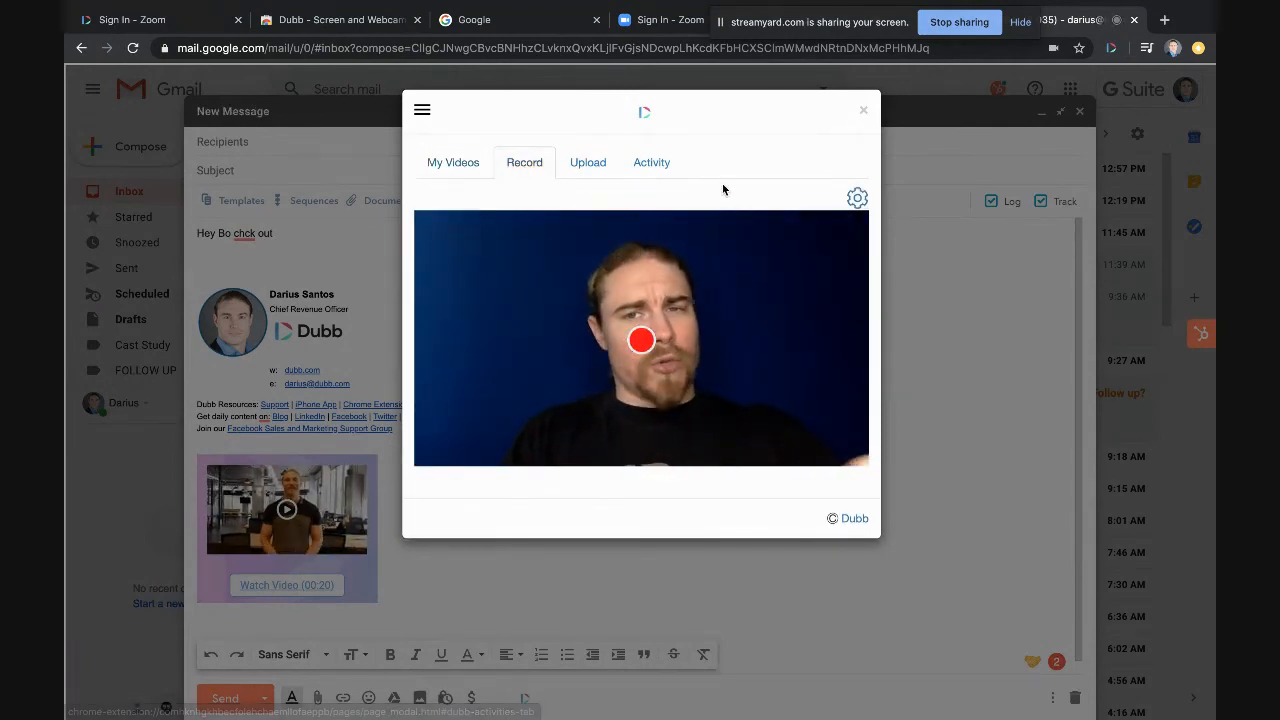
pyautogui.click(862, 110)
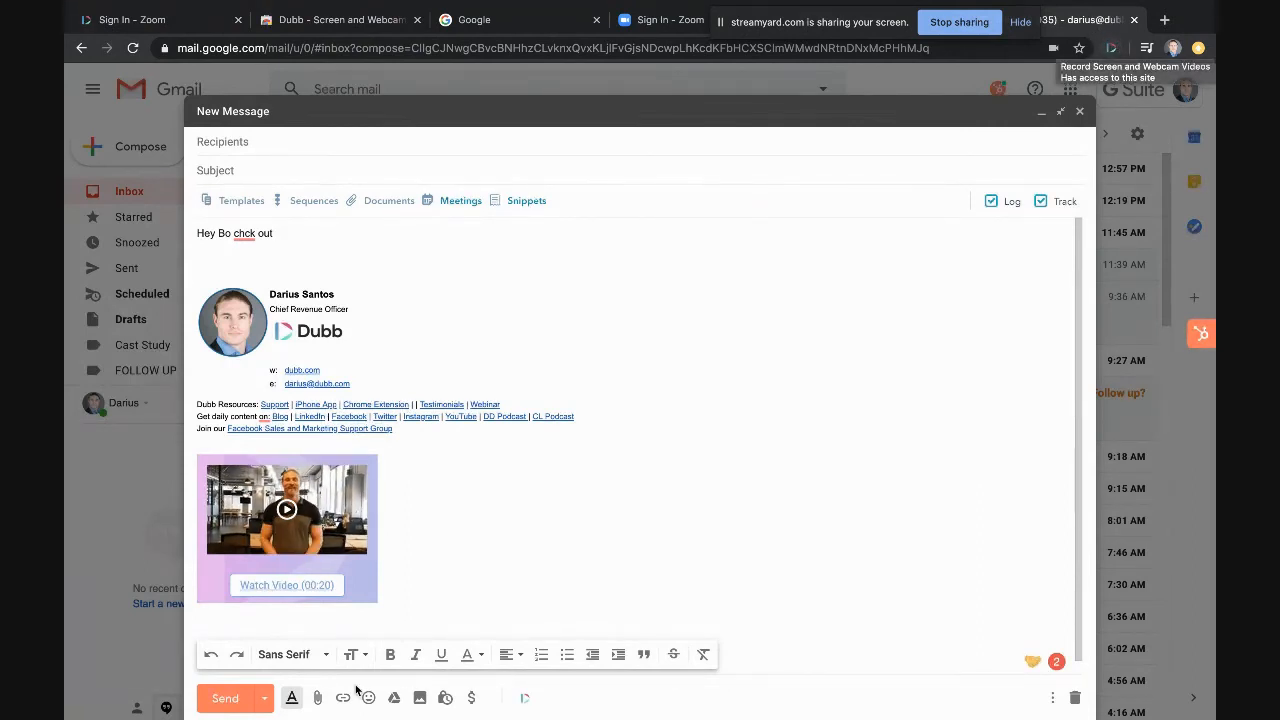
pyautogui.click(524, 696)
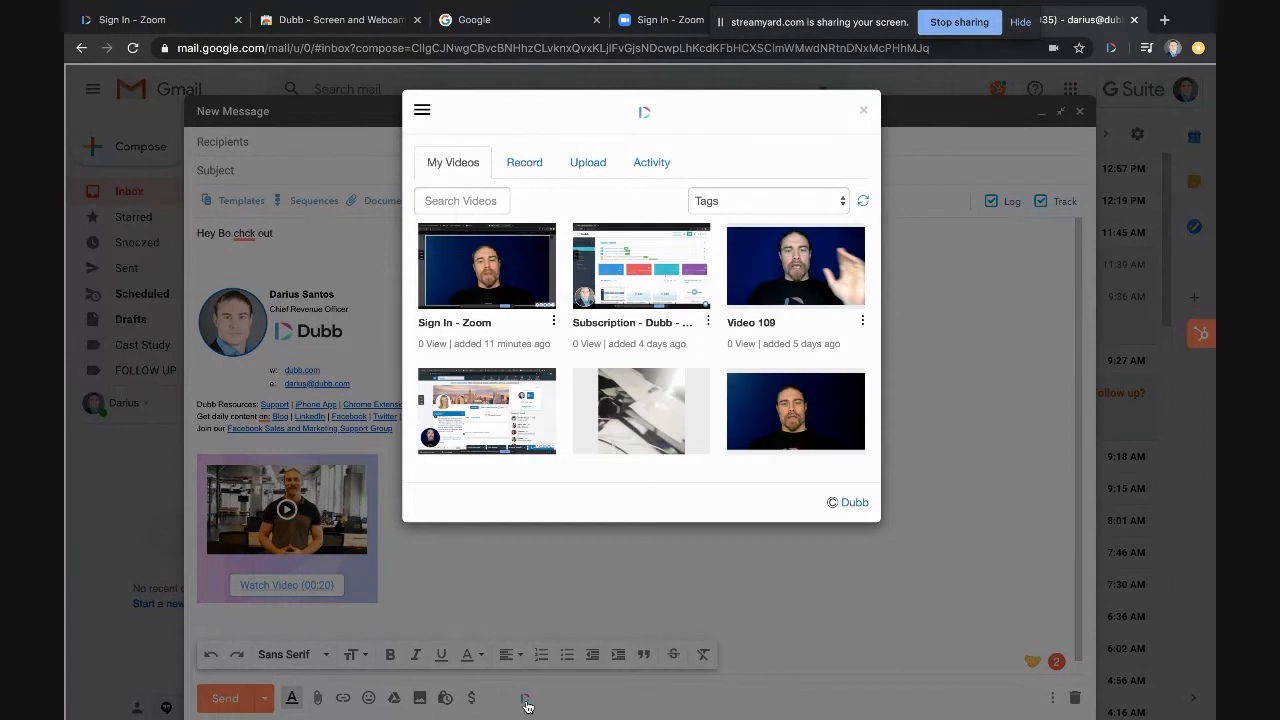
pyautogui.click(862, 108)
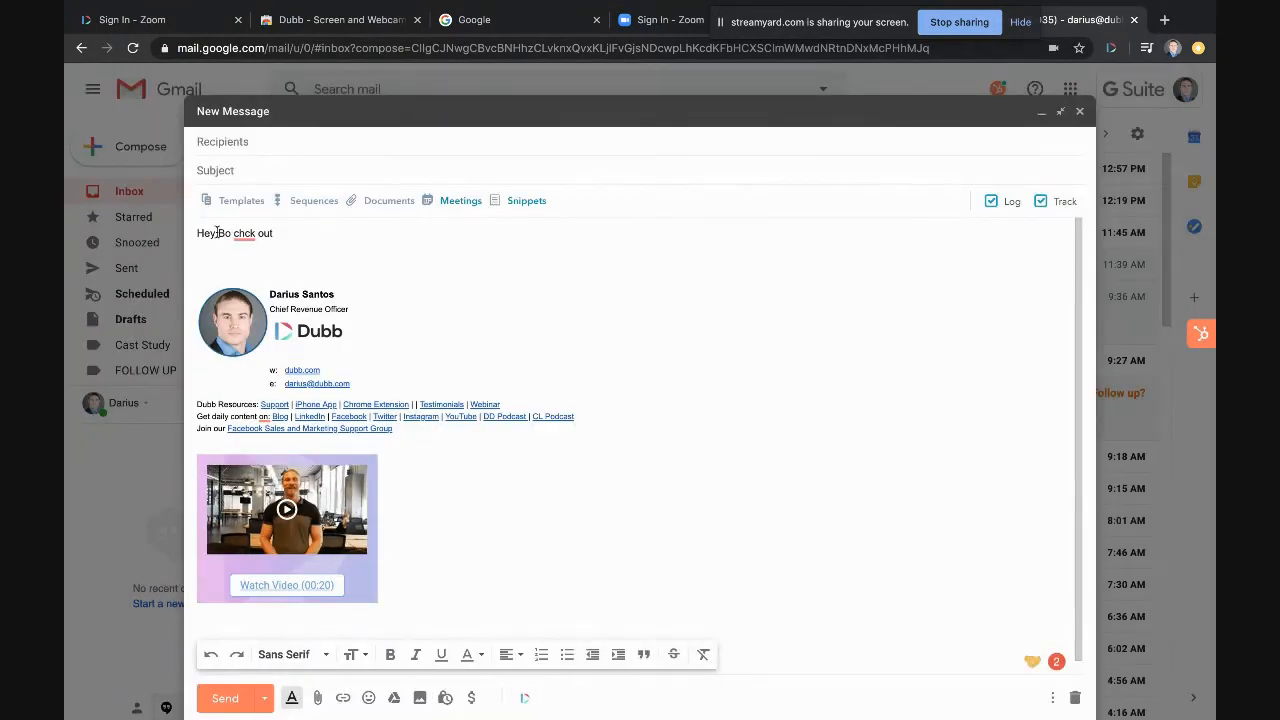
# Follow the draft's video thumbnail link to its Dubb landing page
pyautogui.moveTo(196, 232); pyautogui.dragTo(272, 232)
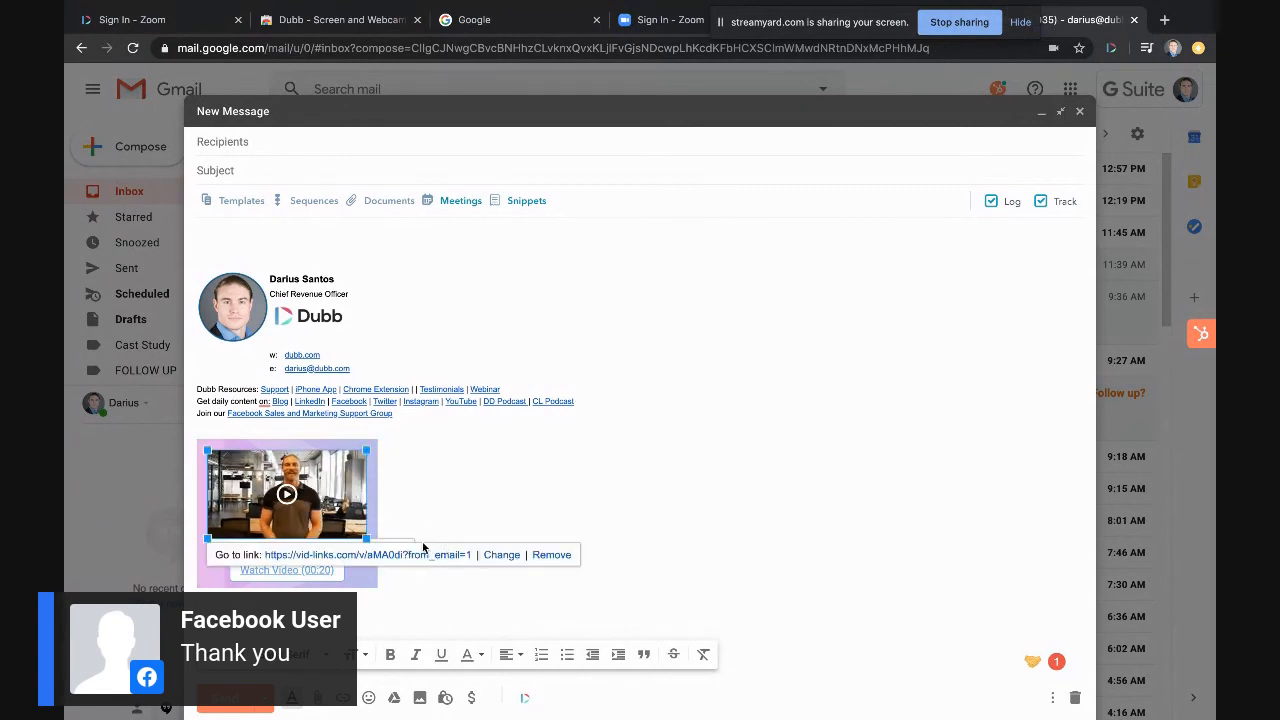
pyautogui.click(286, 494)
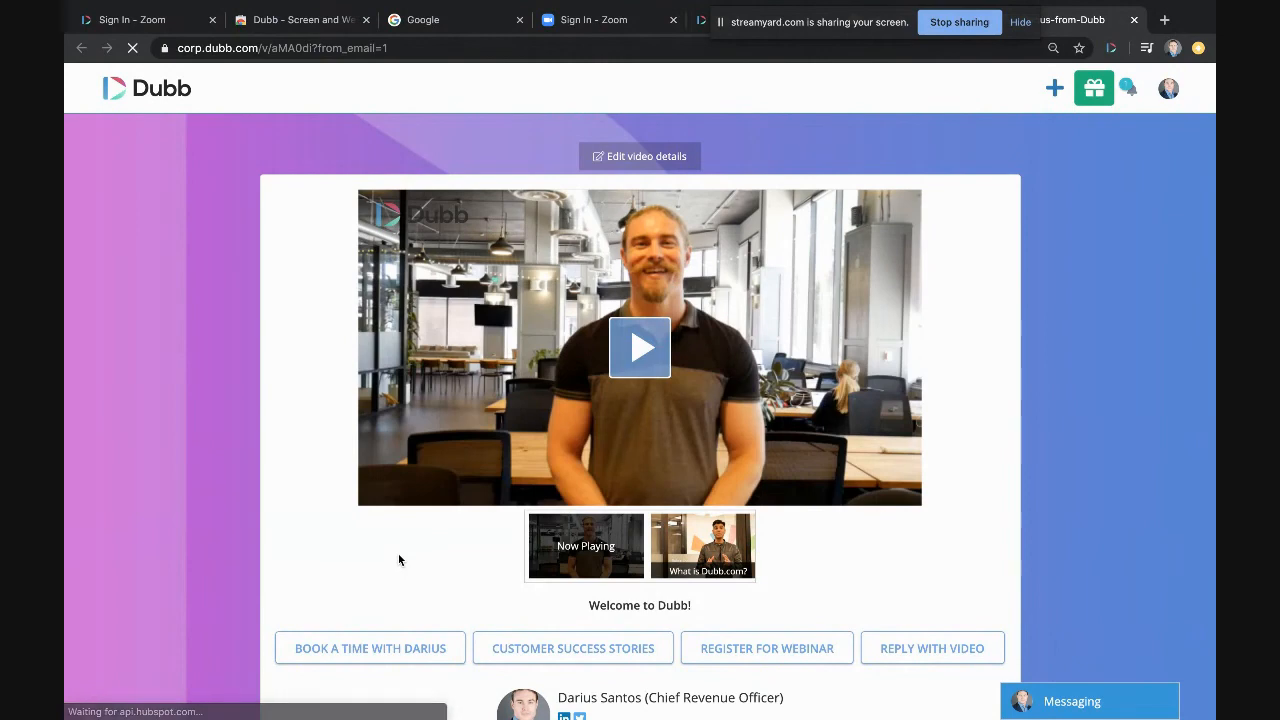
pyautogui.scroll(-3)
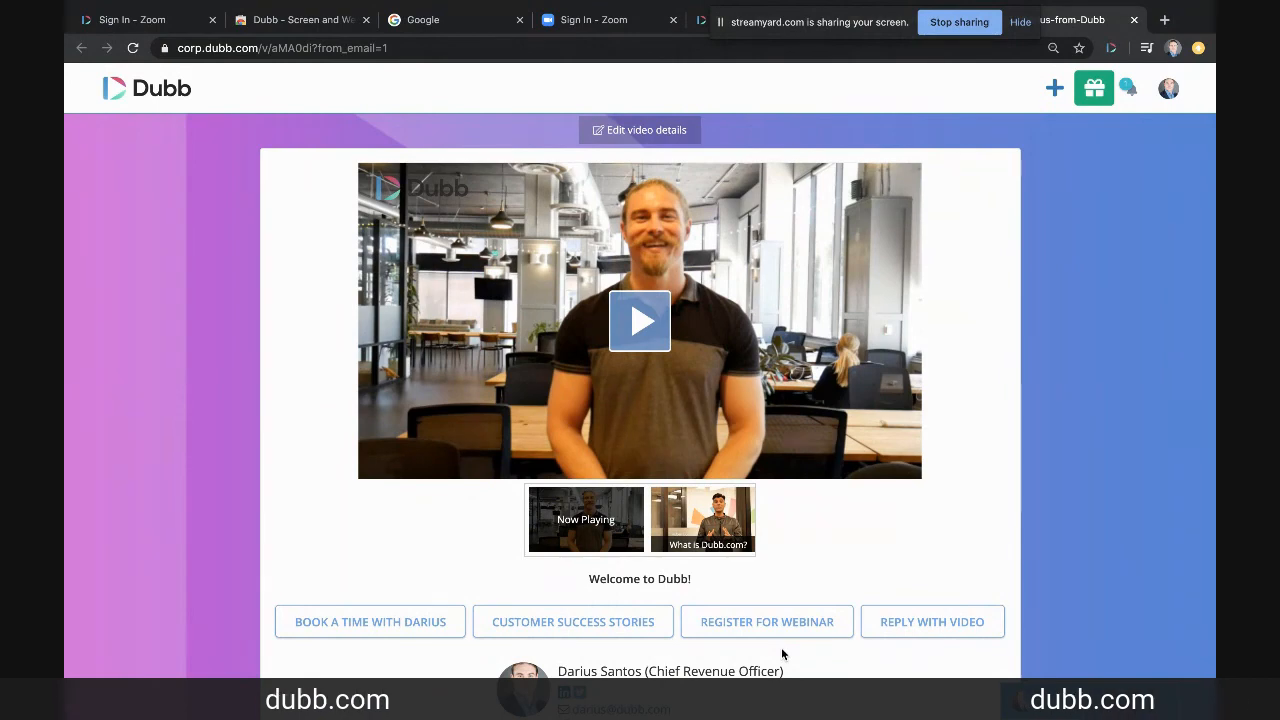
pyautogui.scroll(-3)
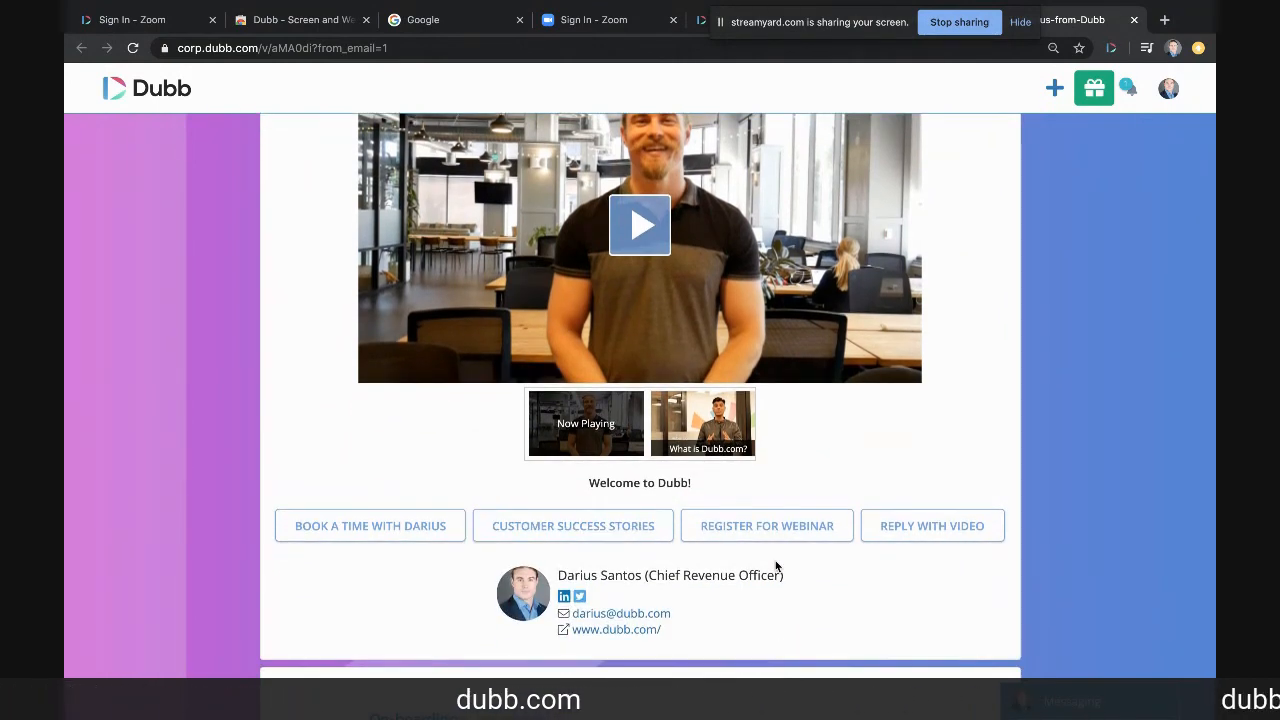
pyautogui.click(368, 524)
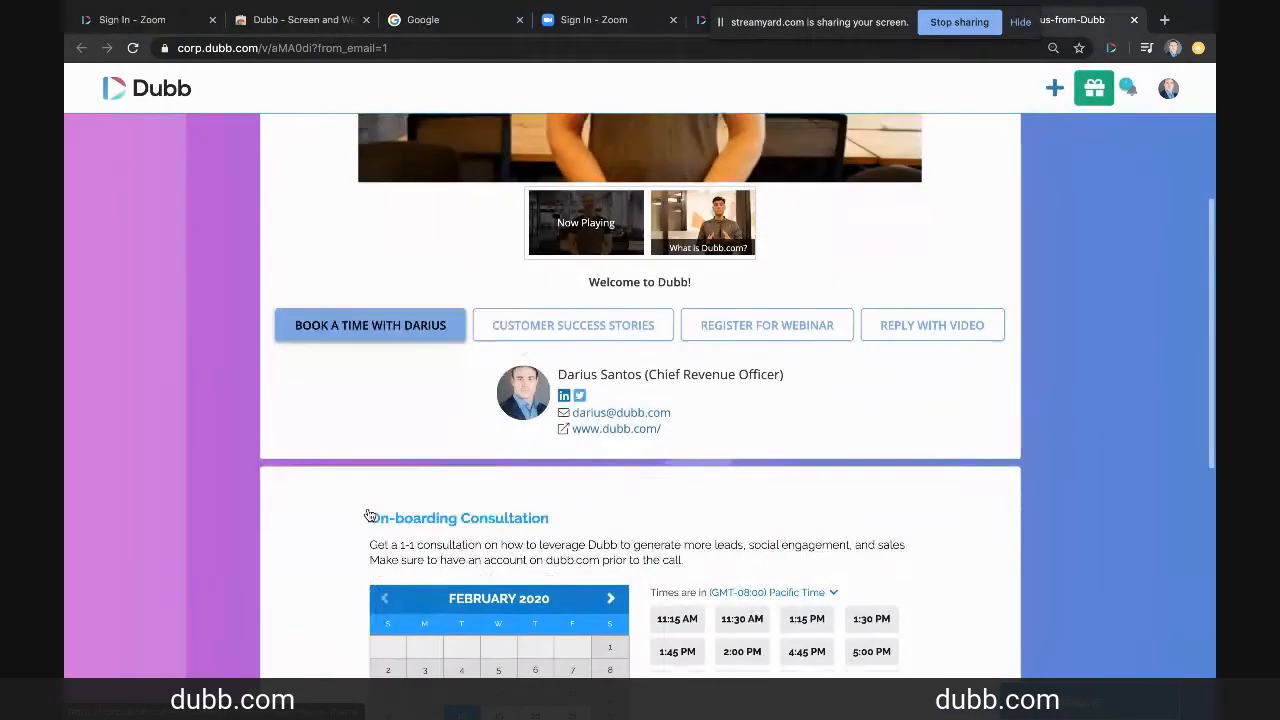
pyautogui.click(572, 308)
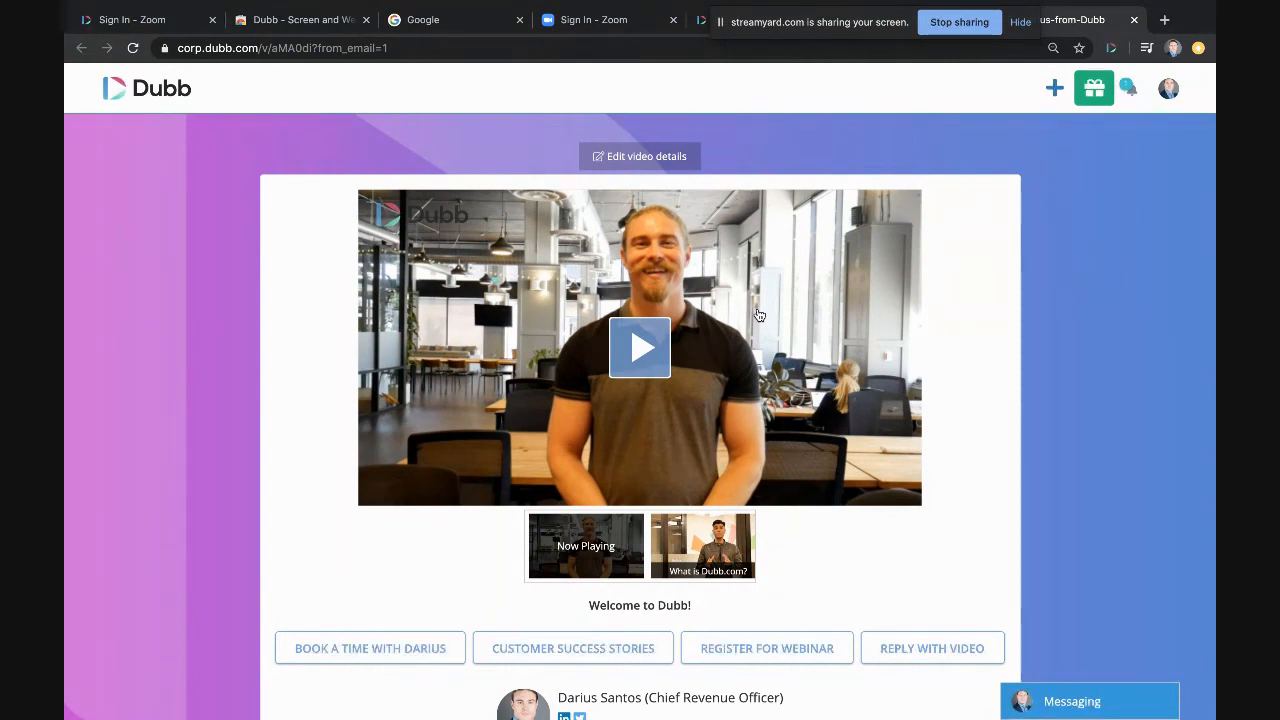
pyautogui.scroll(-3)
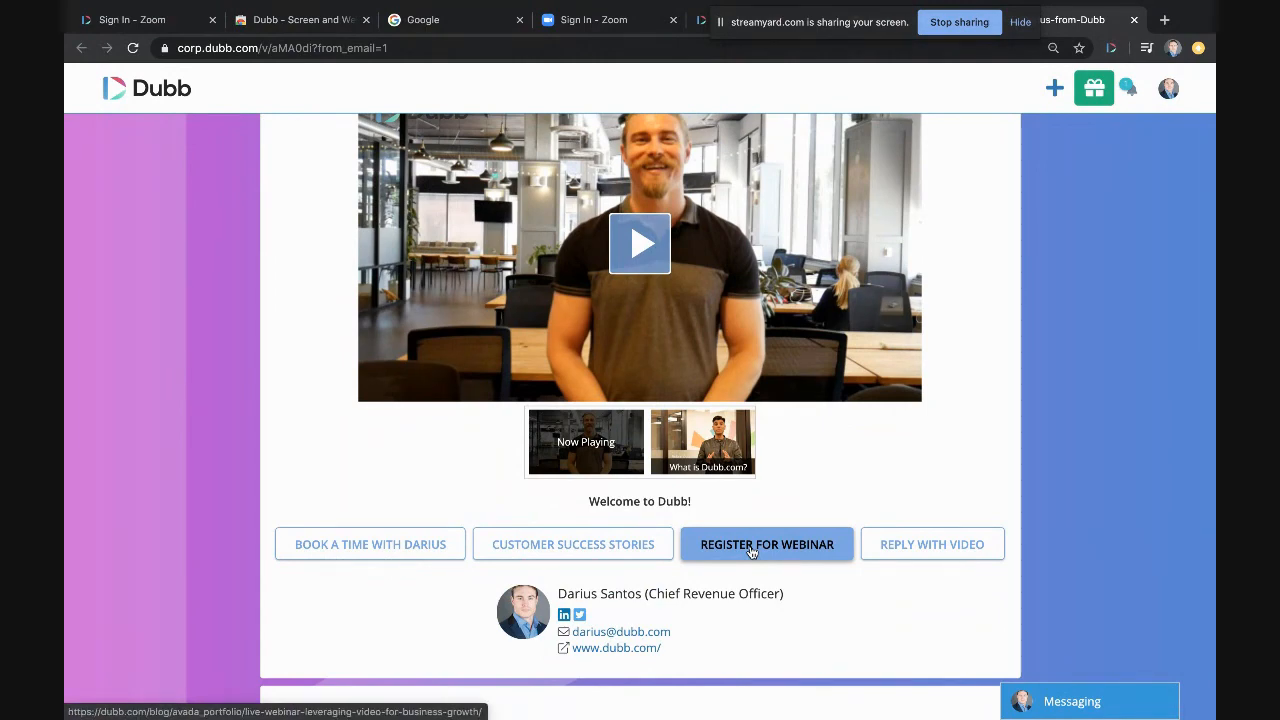
pyautogui.moveTo(668, 560)
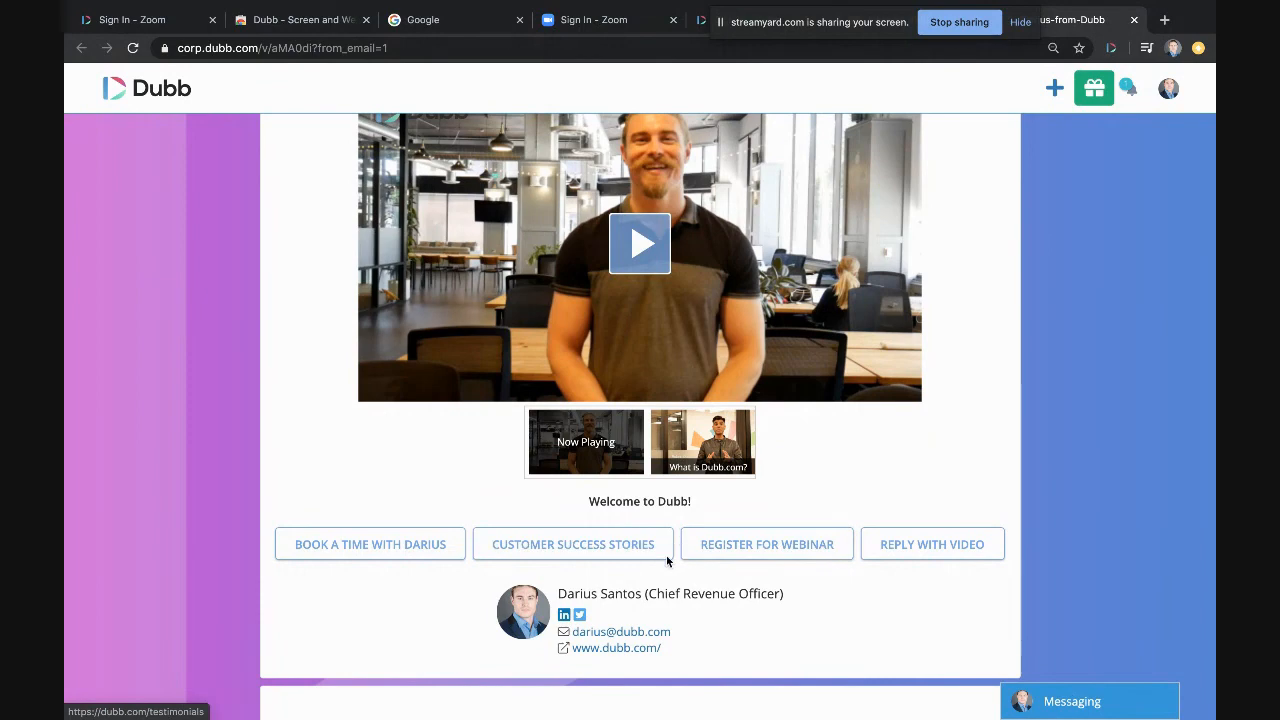
pyautogui.moveTo(648, 616)
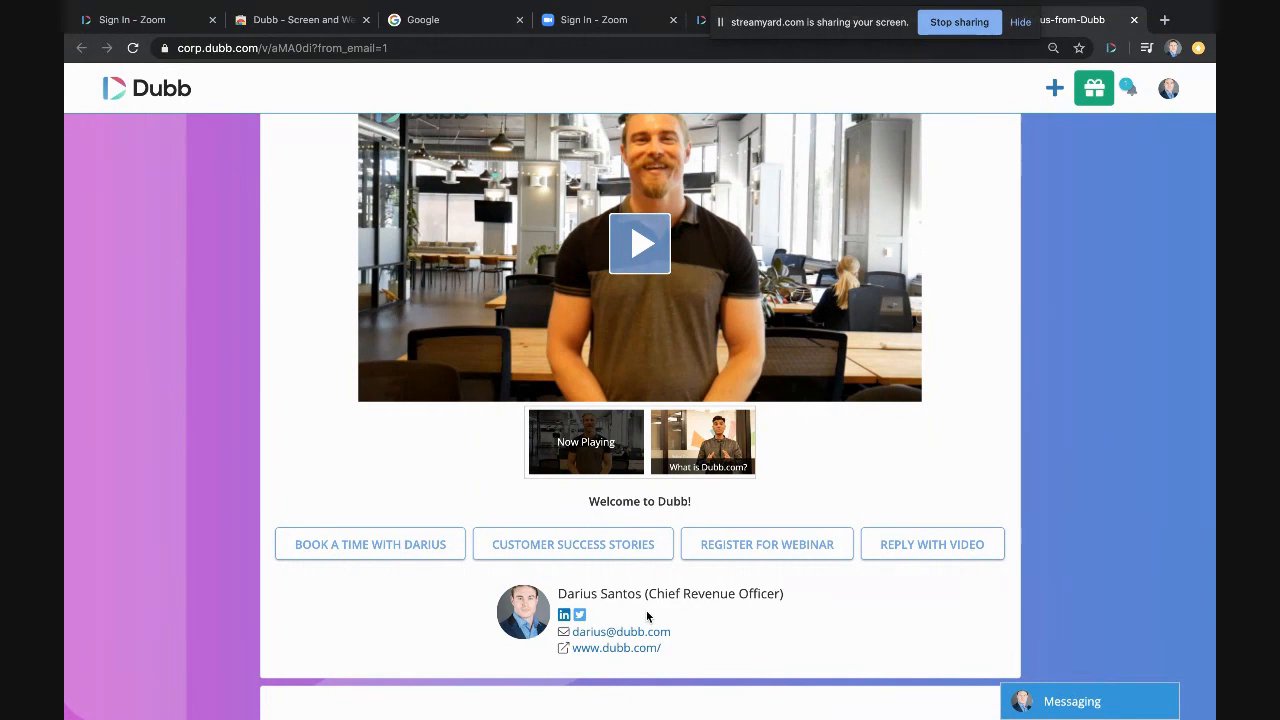
pyautogui.moveTo(664, 452)
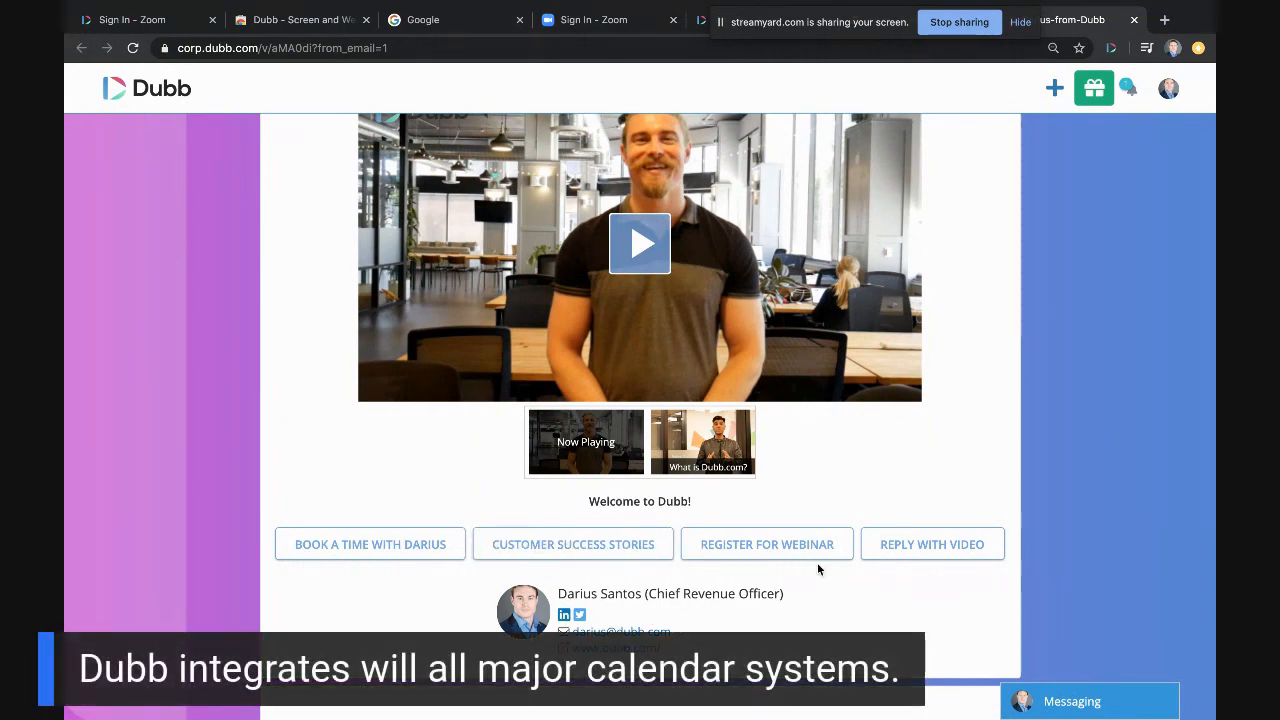
pyautogui.moveTo(640, 244)
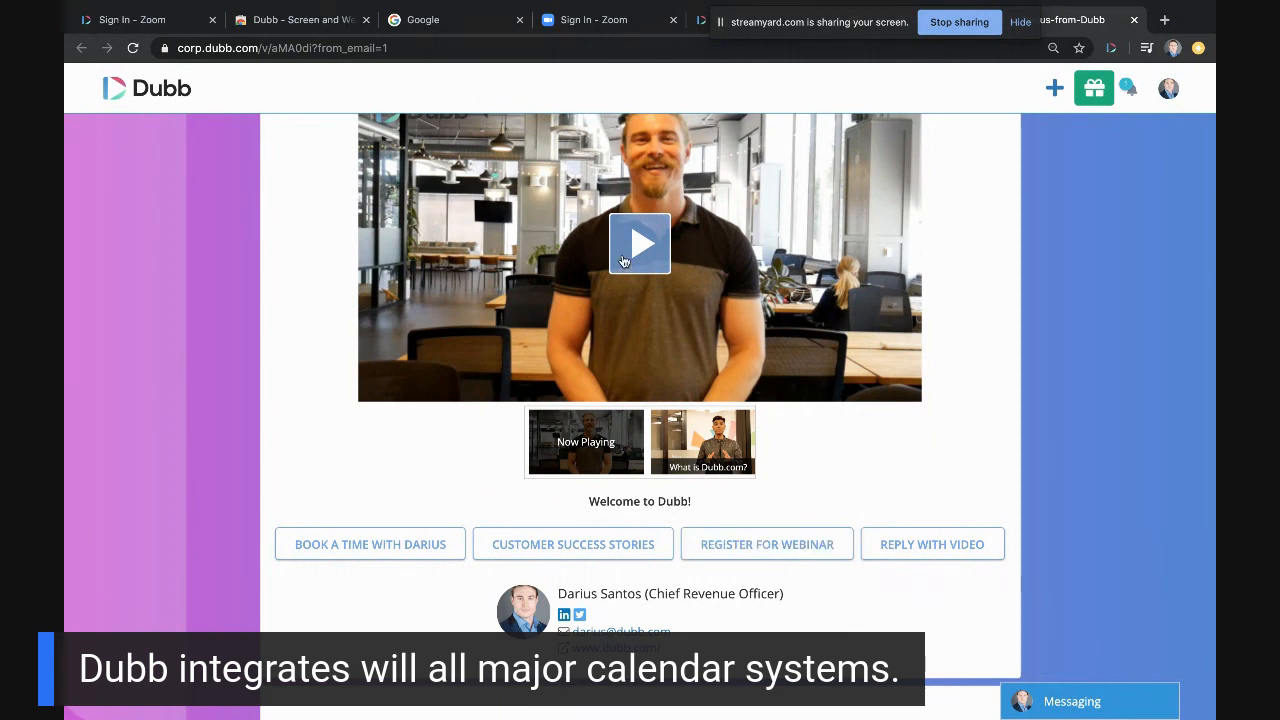
# Play the welcome video, then load 'What is Dubb.com?' from the playlist
pyautogui.click(640, 244)
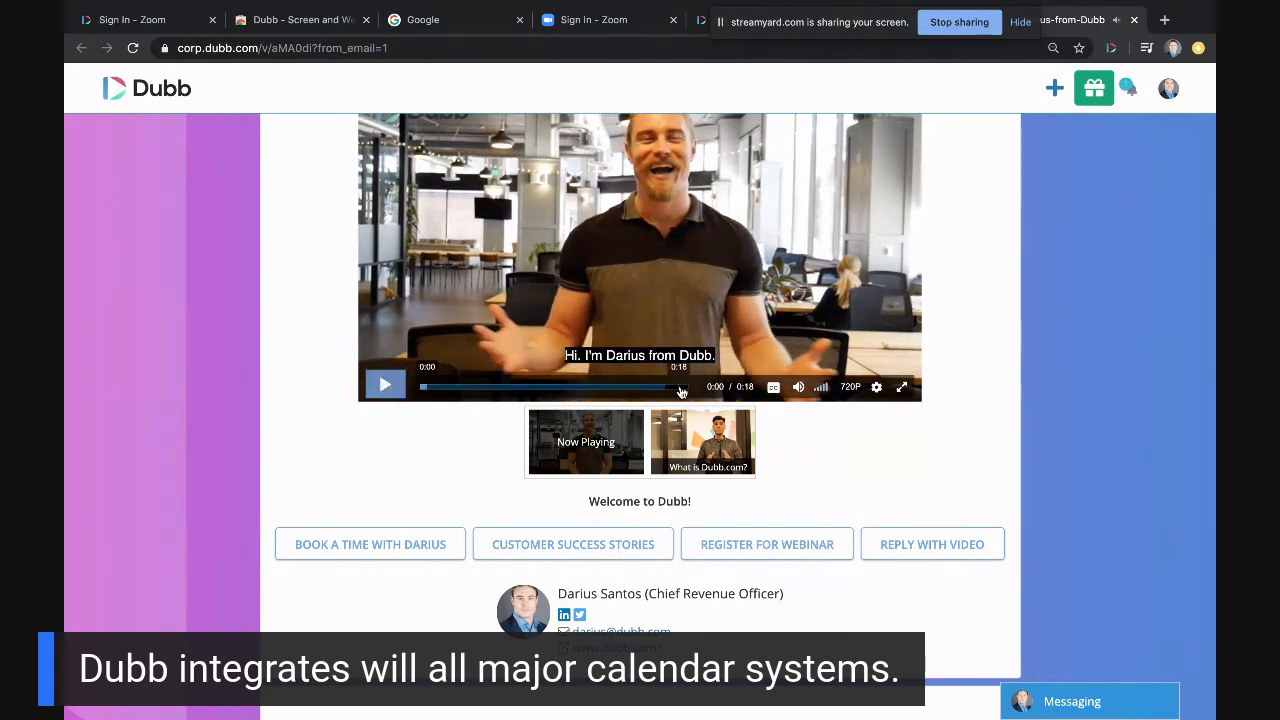
pyautogui.click(704, 442)
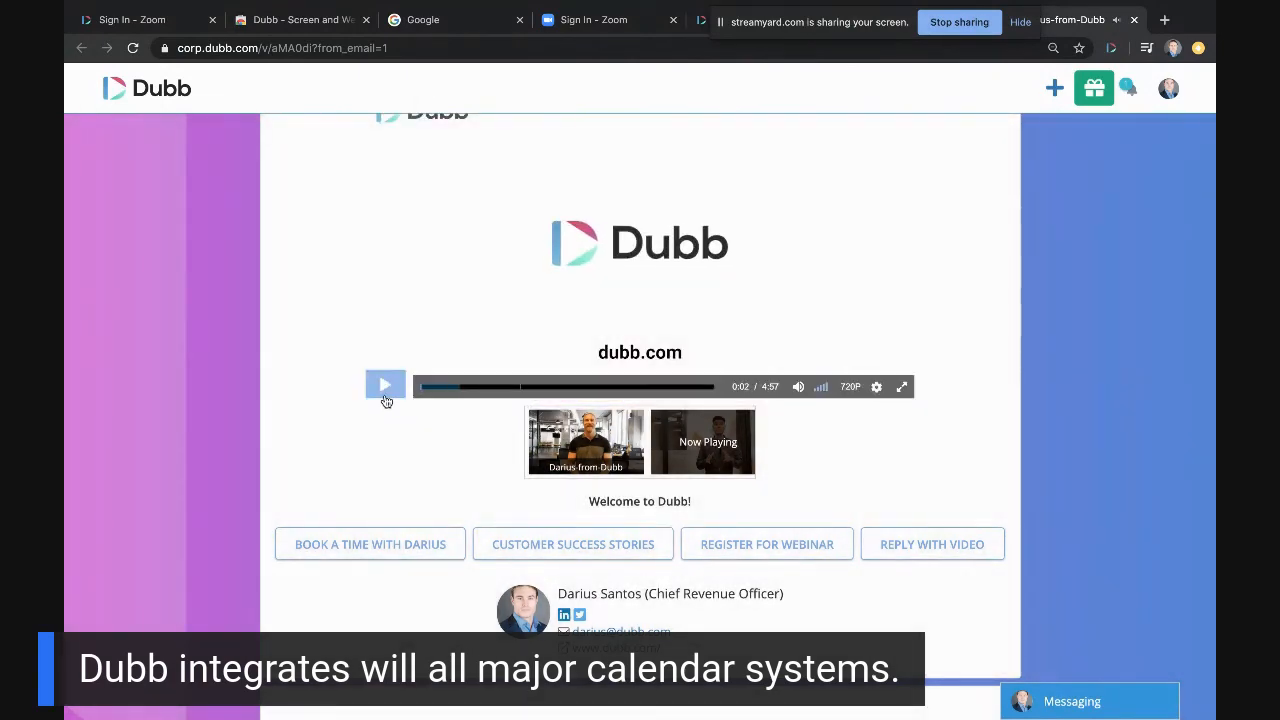
pyautogui.moveTo(384, 384)
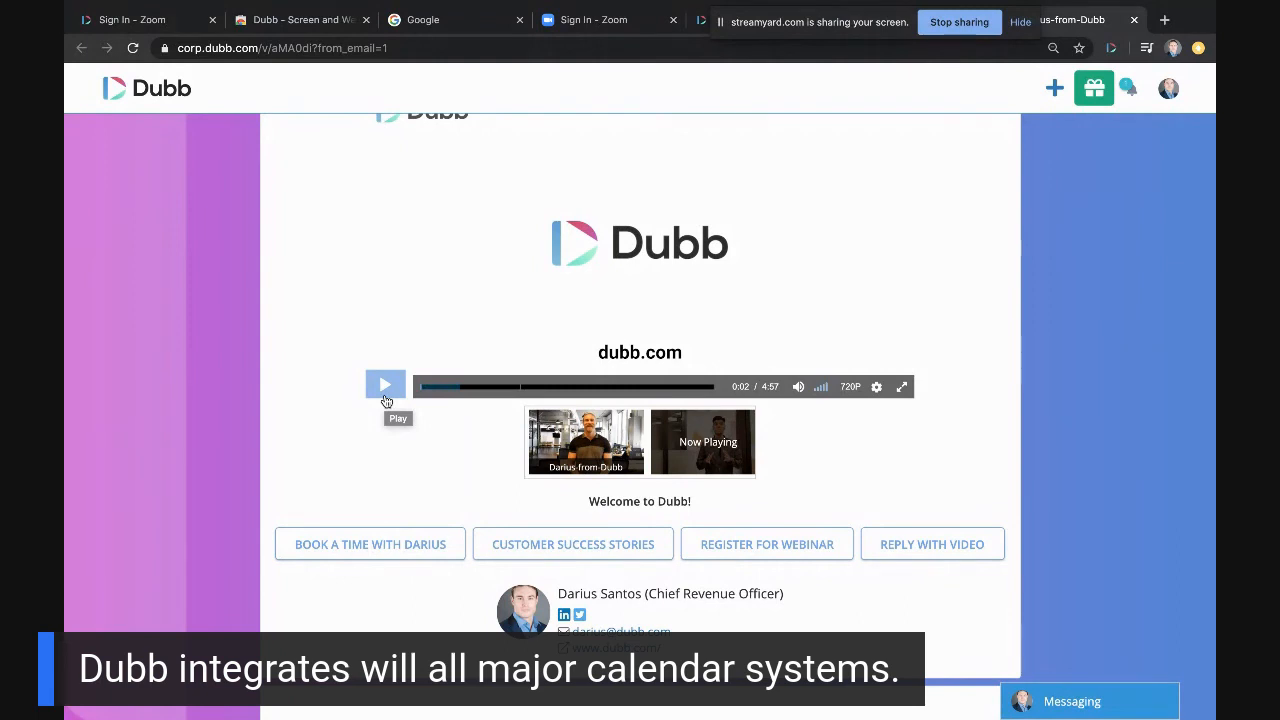
pyautogui.moveTo(720, 456)
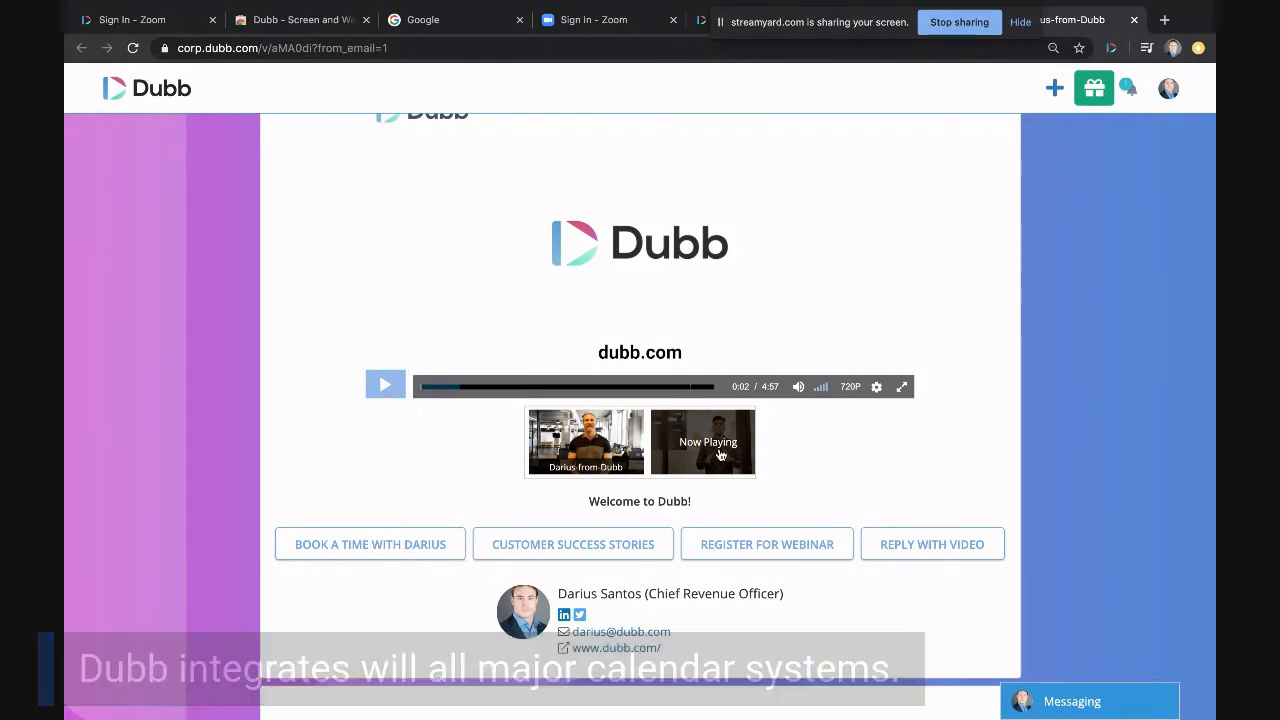